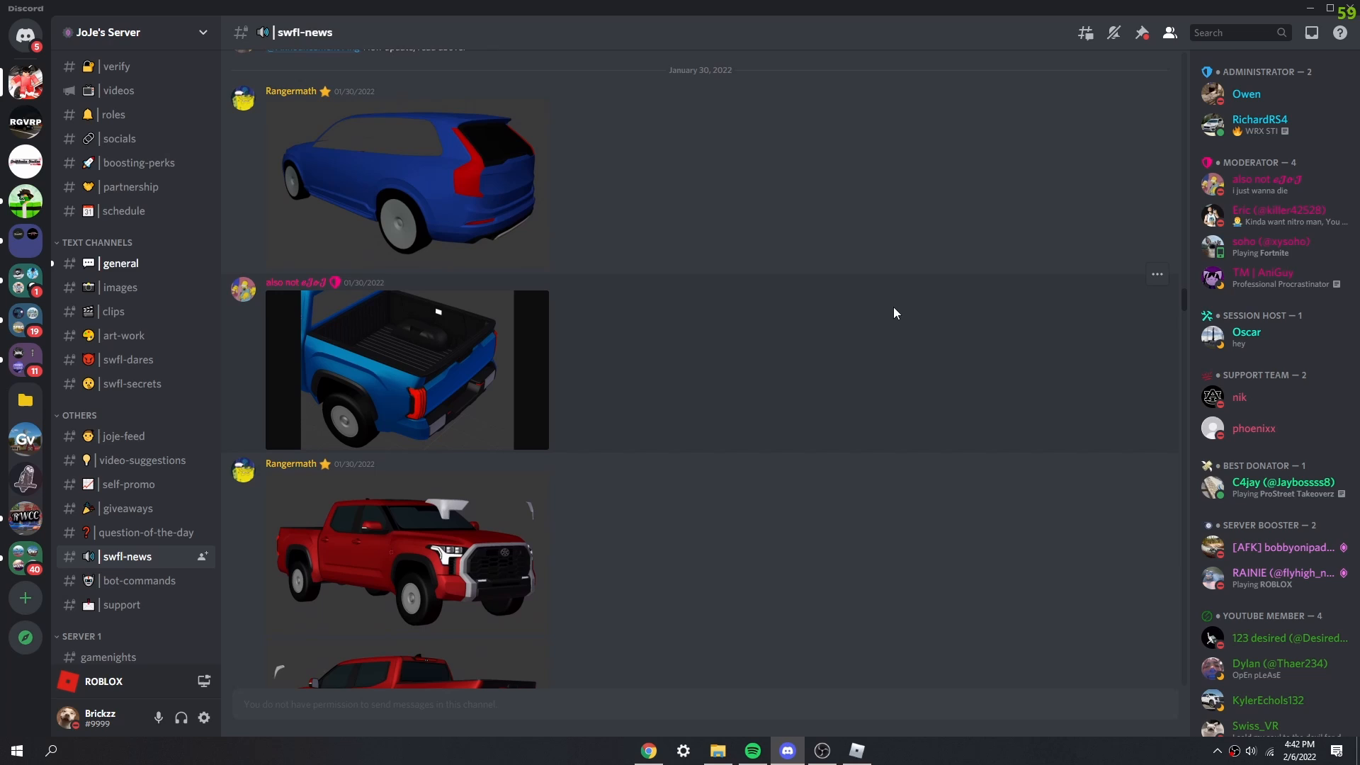
pyautogui.moveTo(659, 294)
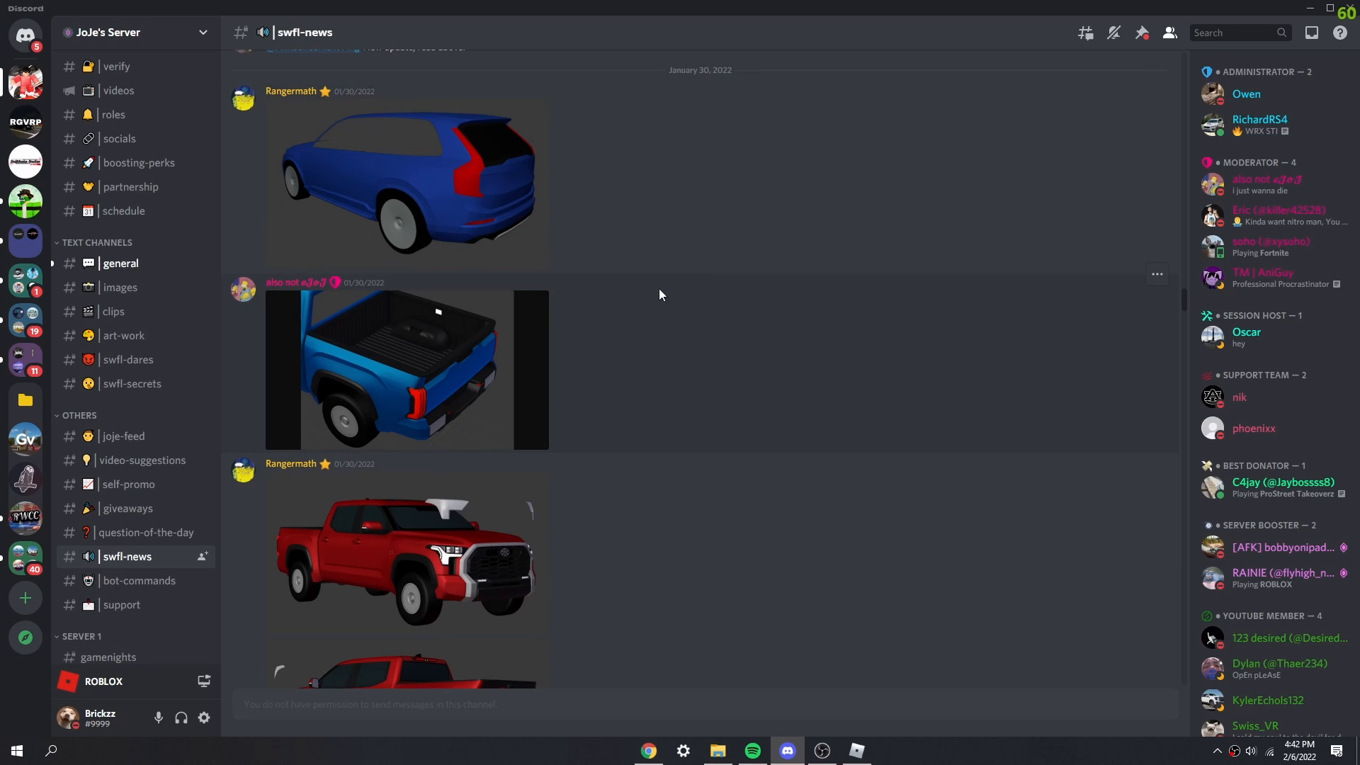
pyautogui.moveTo(588, 306)
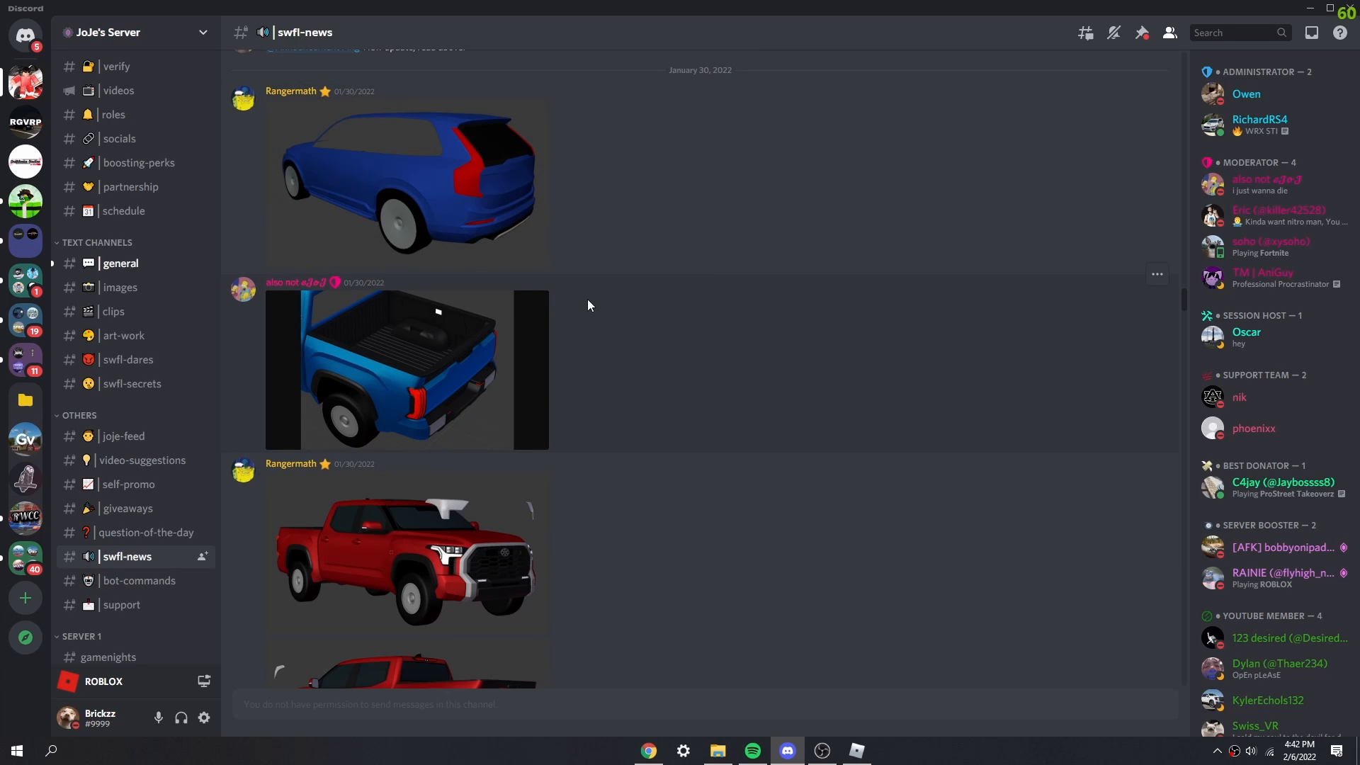
pyautogui.moveTo(24, 94)
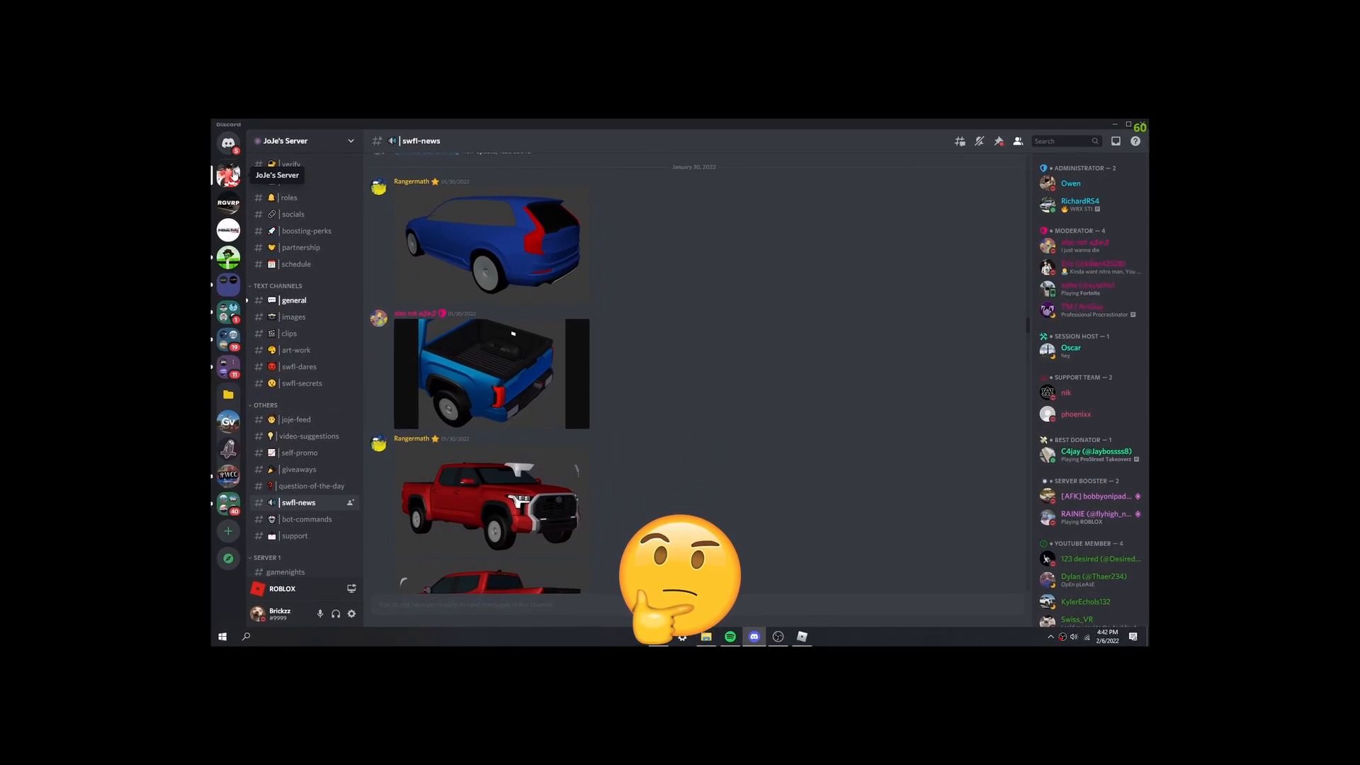
# Step: Scroll down swfl-news and preview the blue SUV and blue pickup truck renders
pyautogui.click(1126, 126)
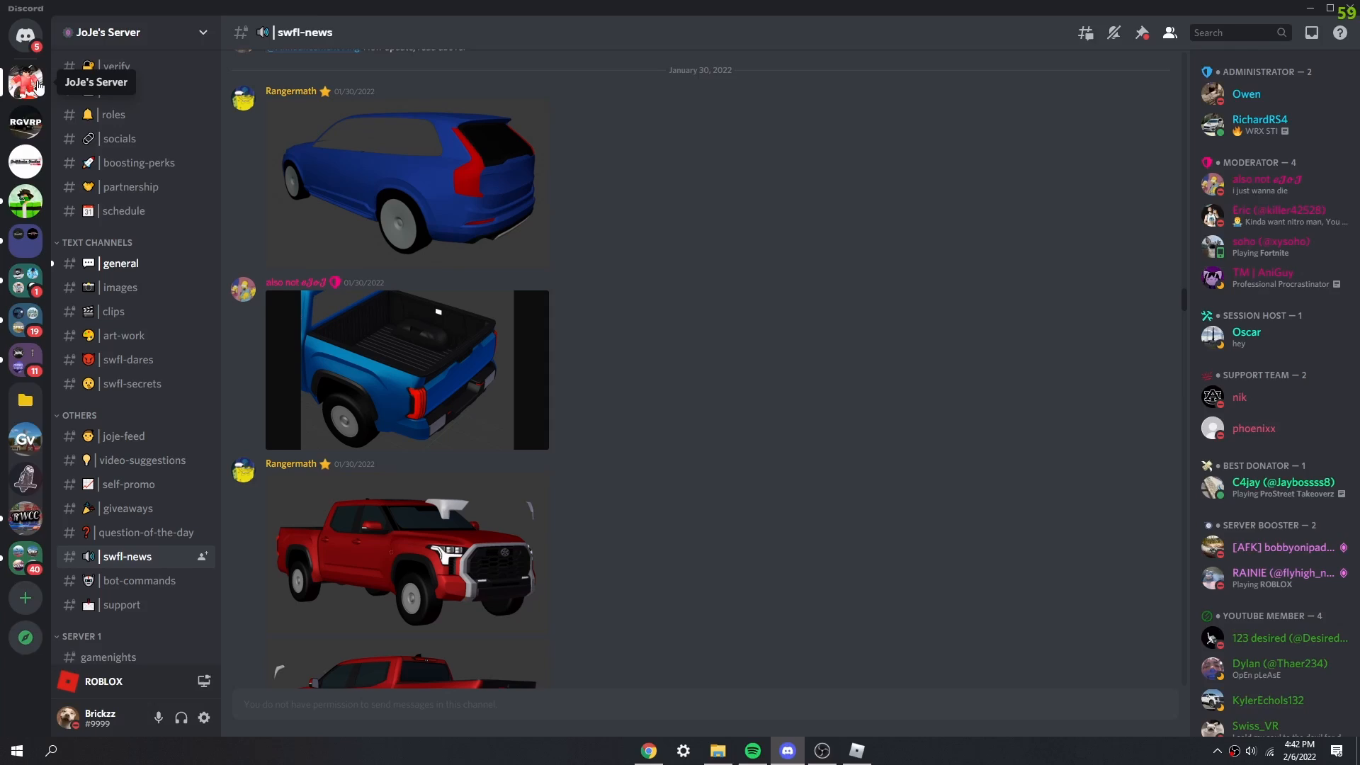
pyautogui.scroll(-3)
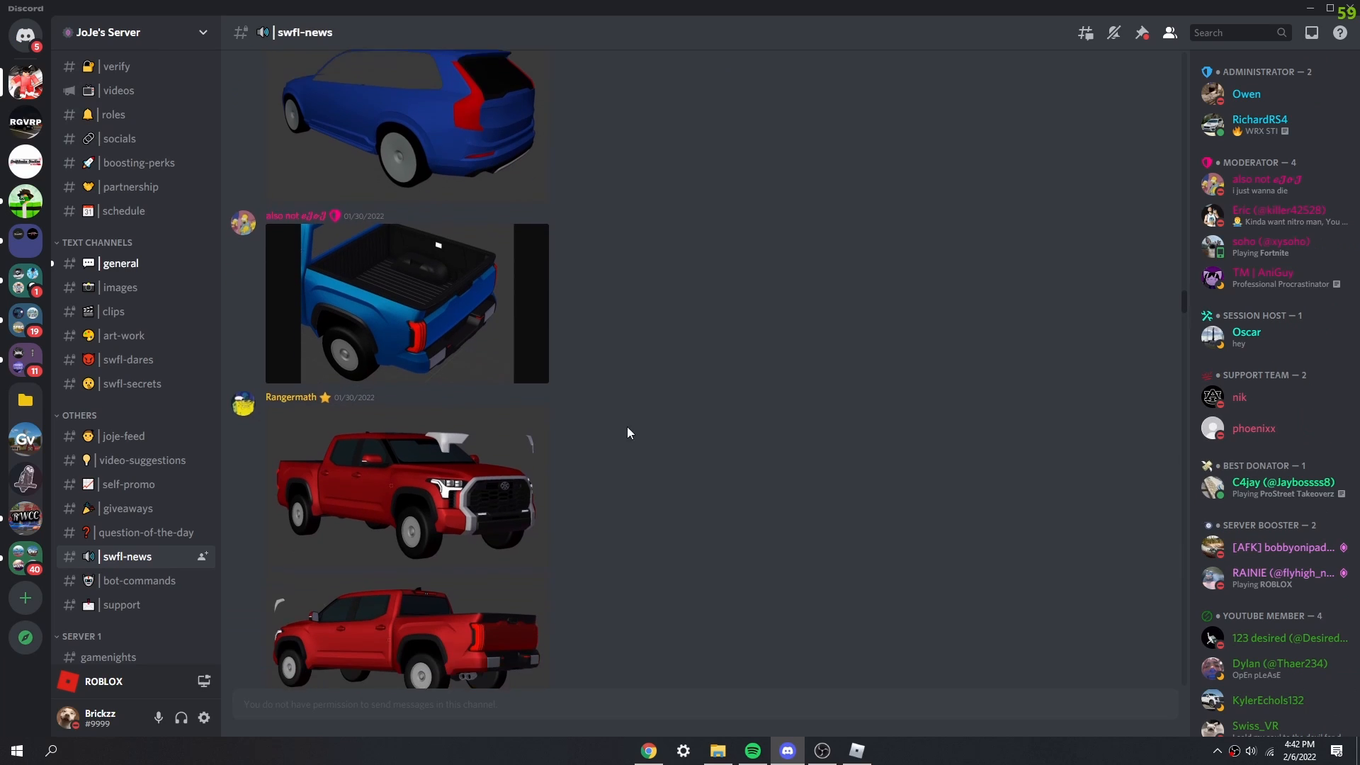
pyautogui.scroll(-3)
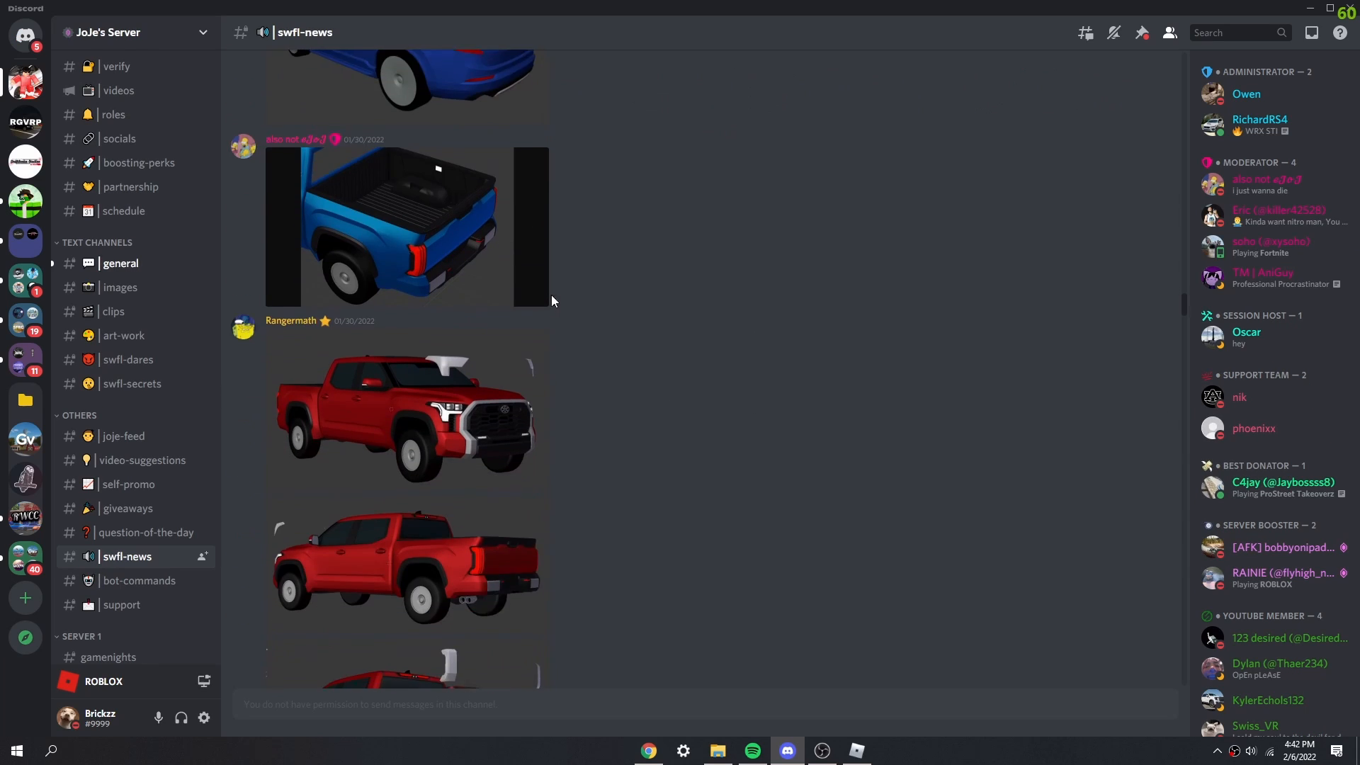
pyautogui.scroll(-3)
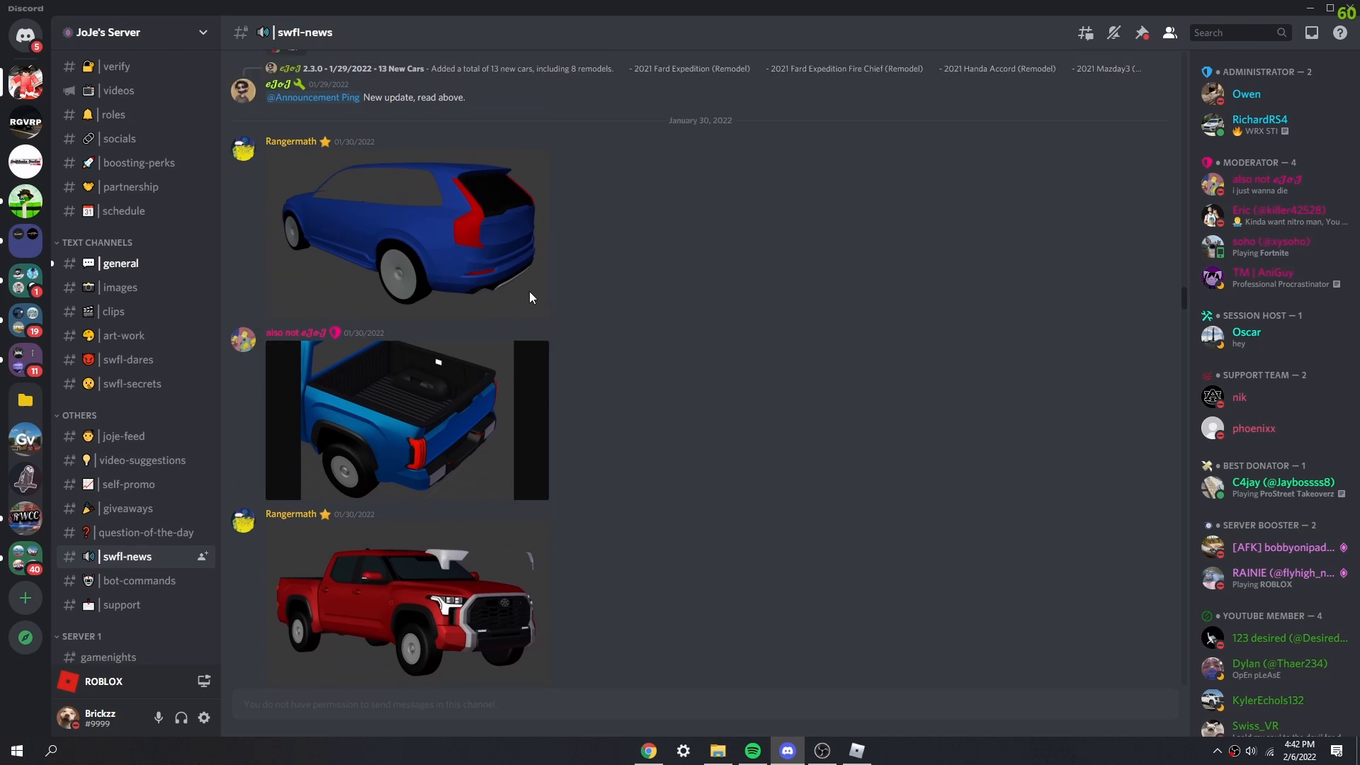
pyautogui.click(404, 233)
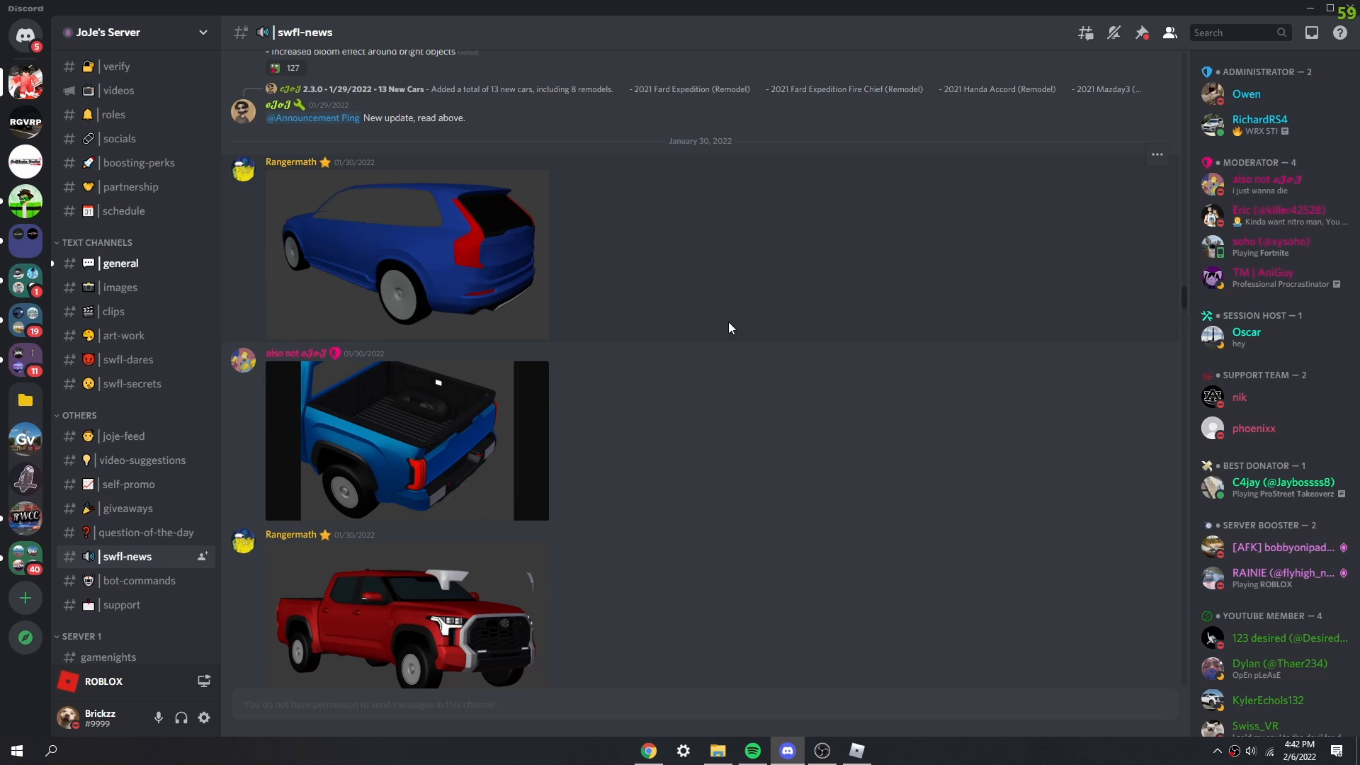
pyautogui.click(408, 253)
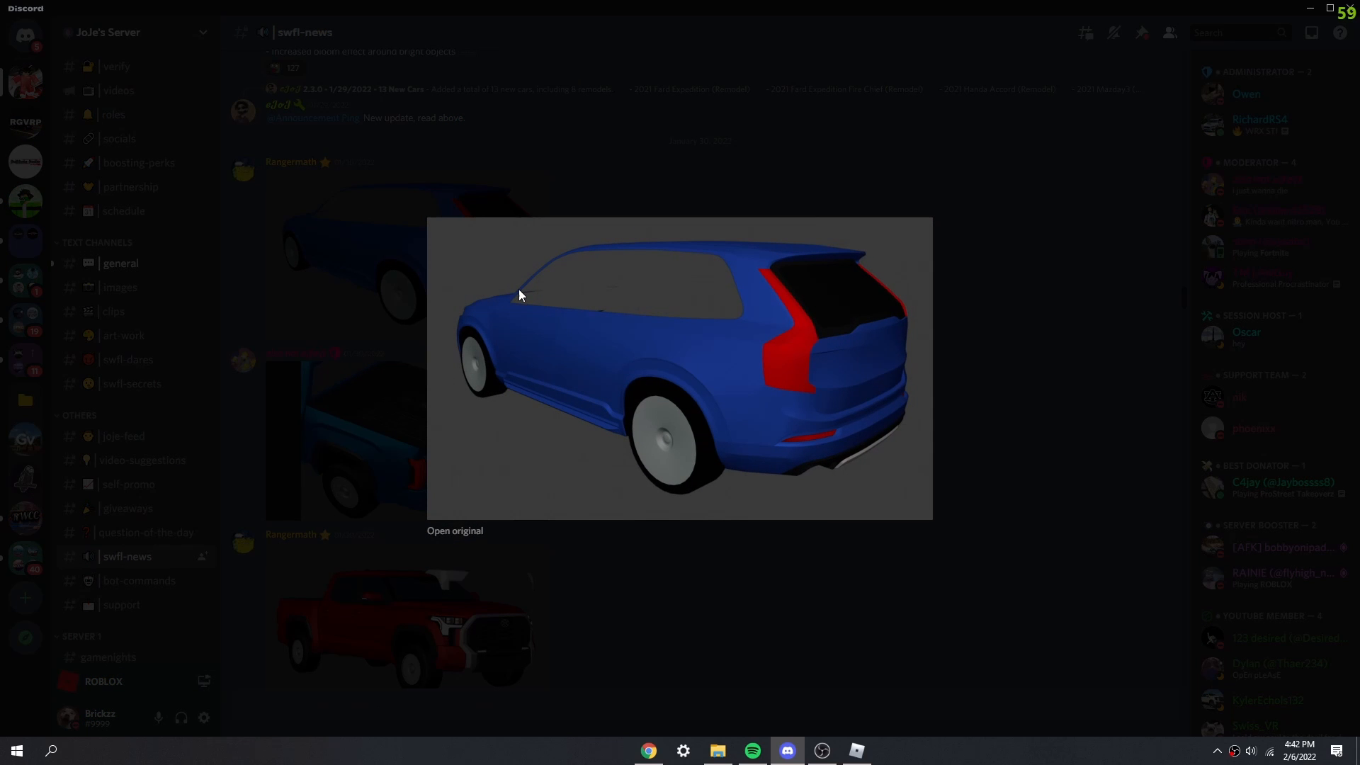
pyautogui.moveTo(550, 249)
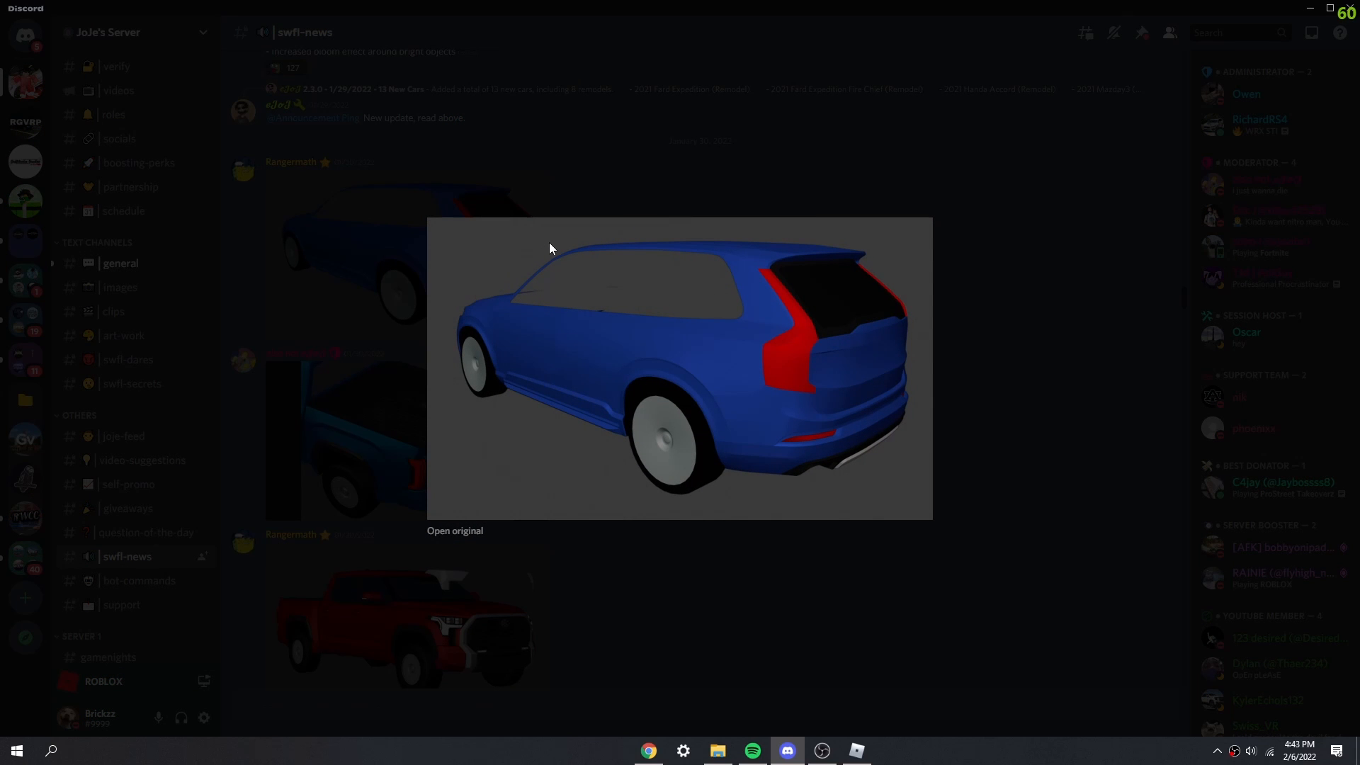
pyautogui.moveTo(798, 363)
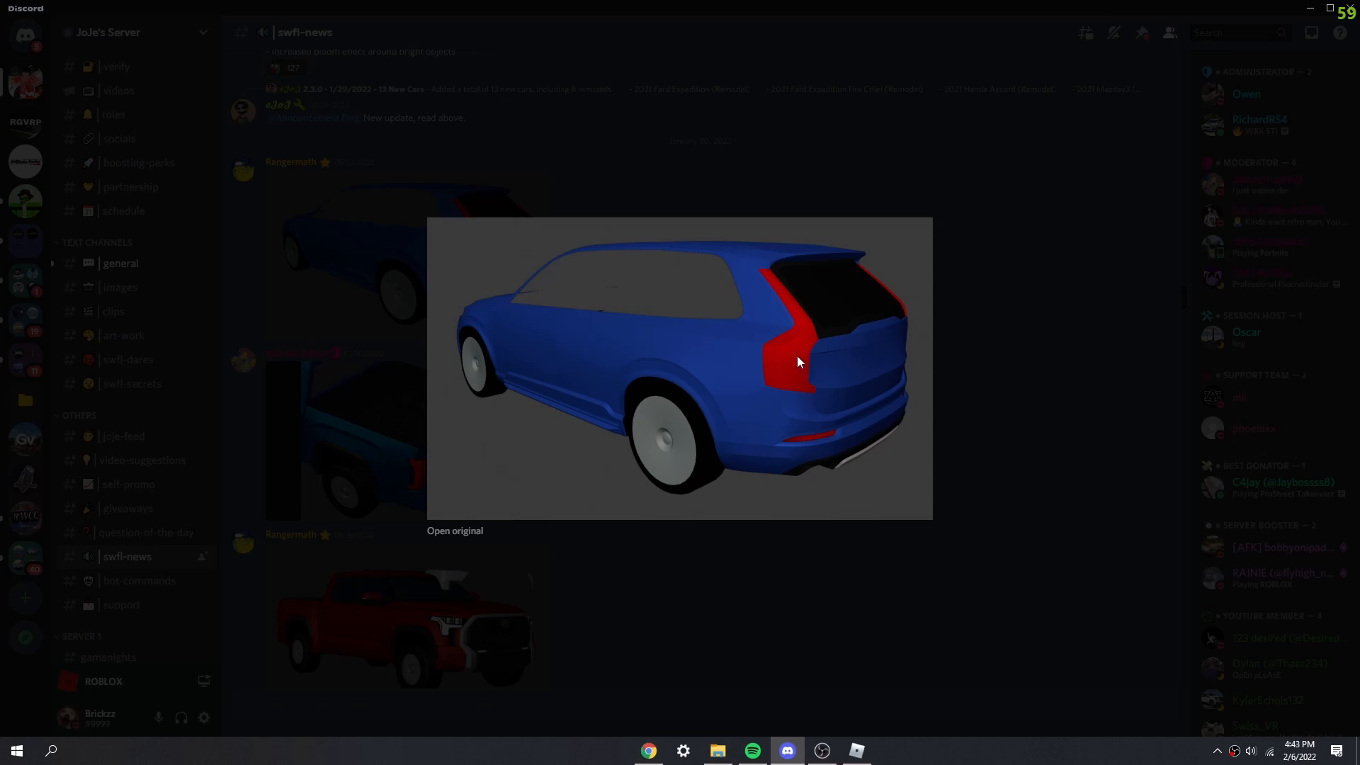
pyautogui.click(922, 200)
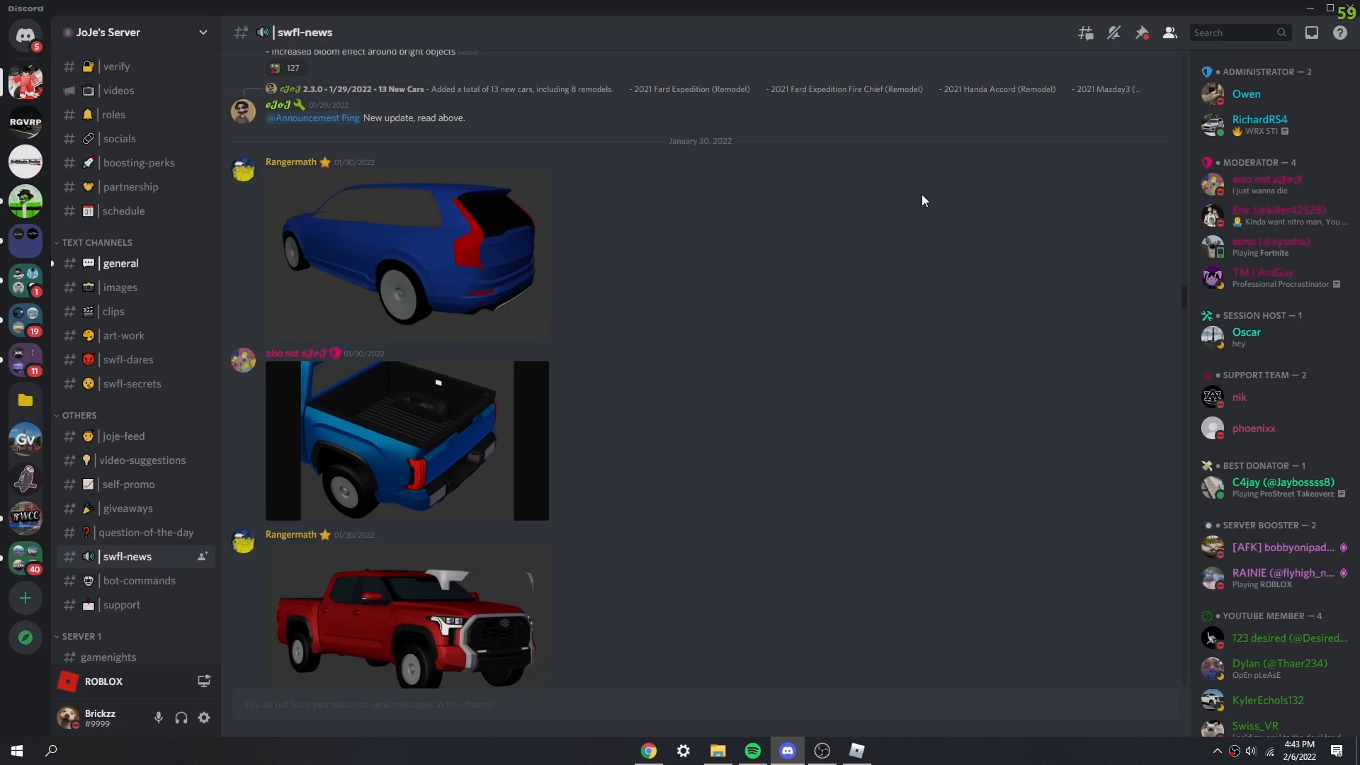
pyautogui.click(407, 438)
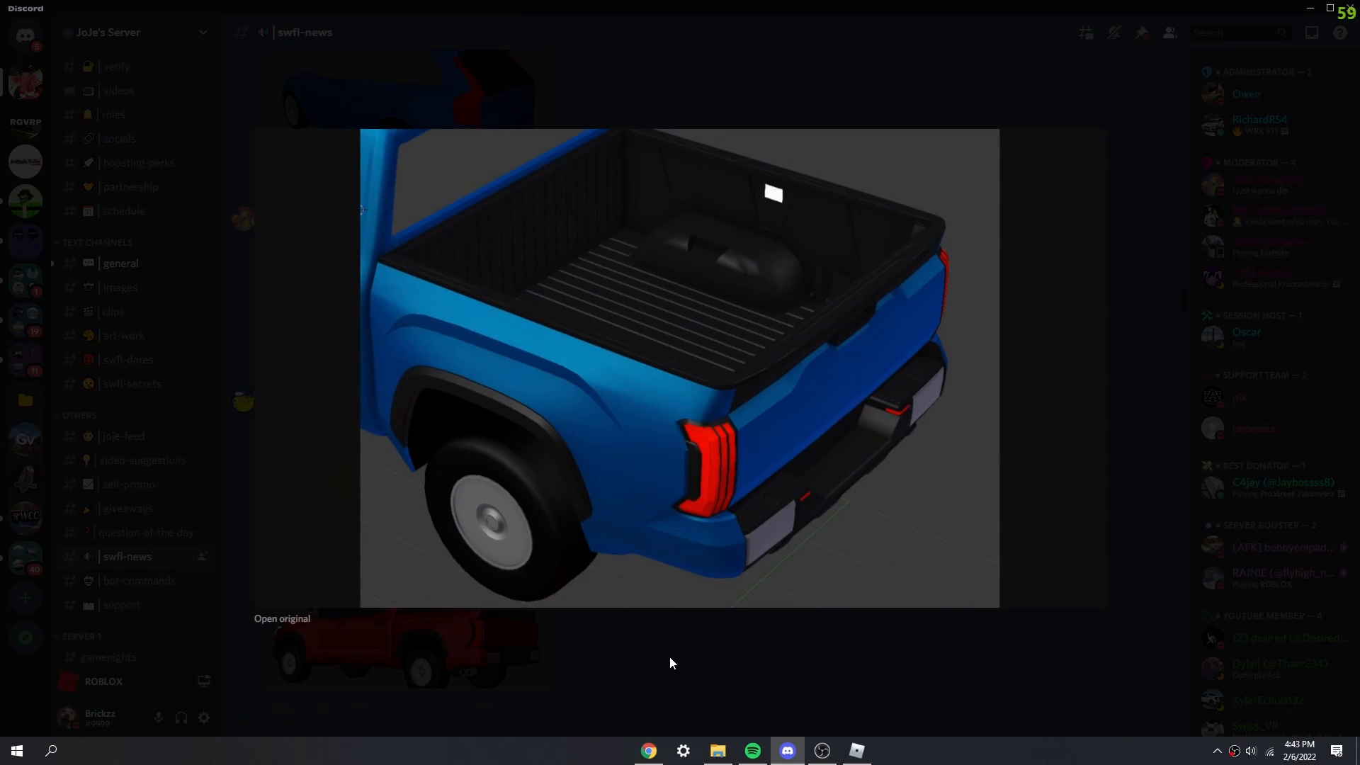
pyautogui.click(668, 663)
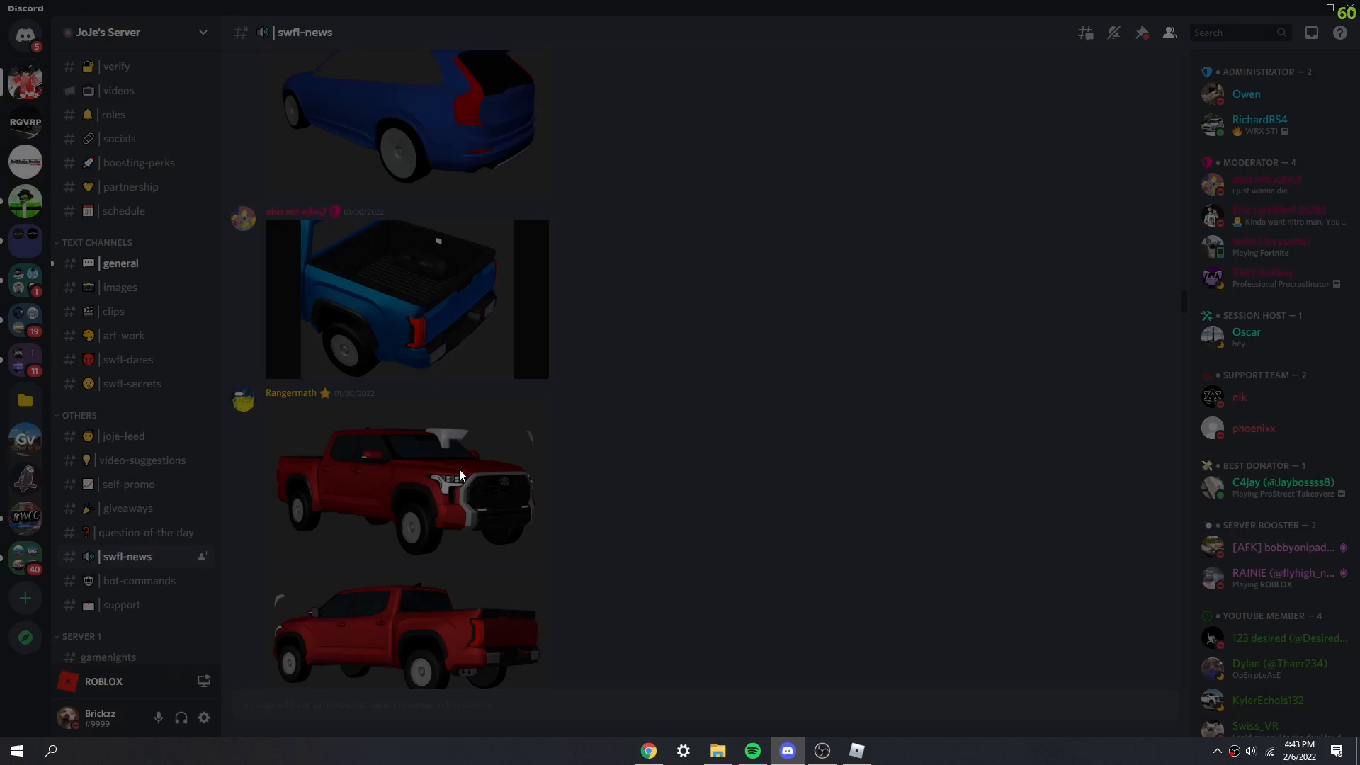
# Step: Preview the white 2005 R34 GT-R Z-Tune, white Skyline and classic coupe body renders
pyautogui.scroll(-3)
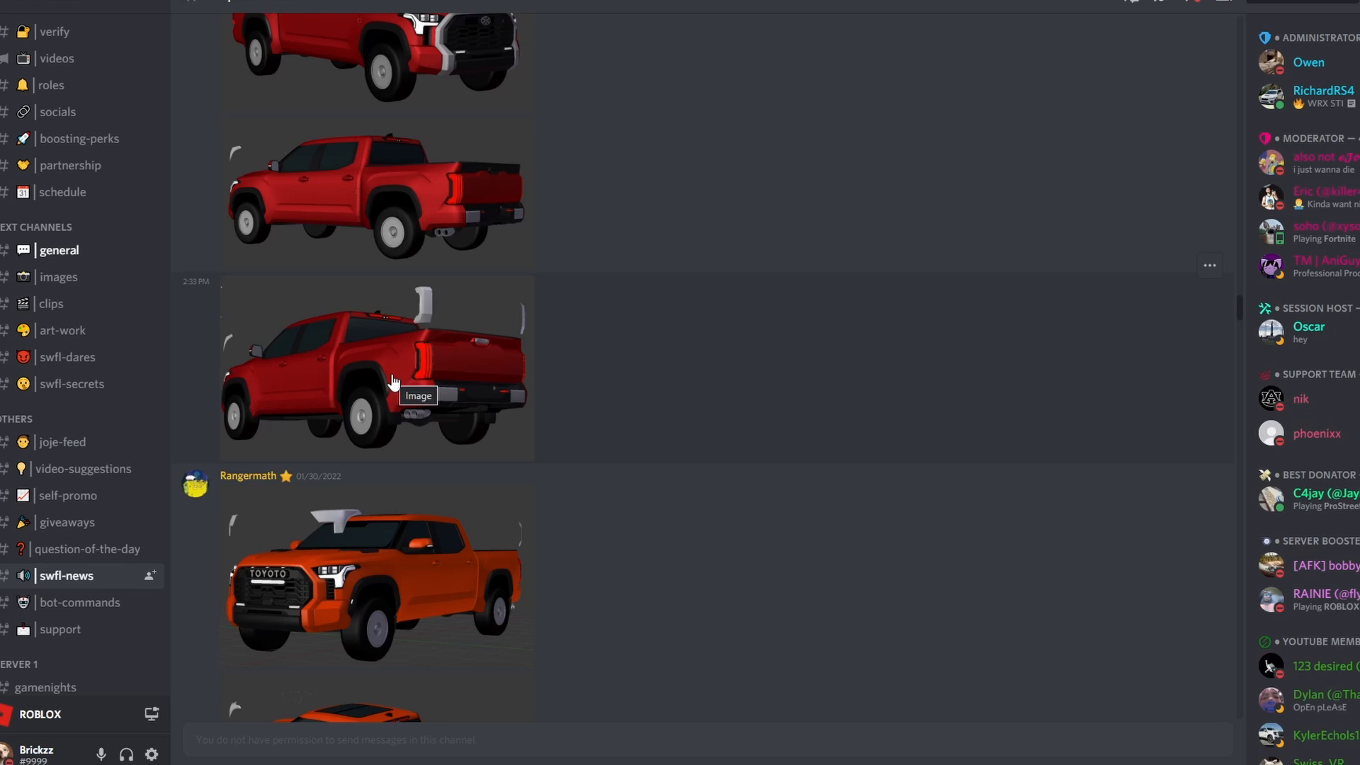
pyautogui.scroll(-3)
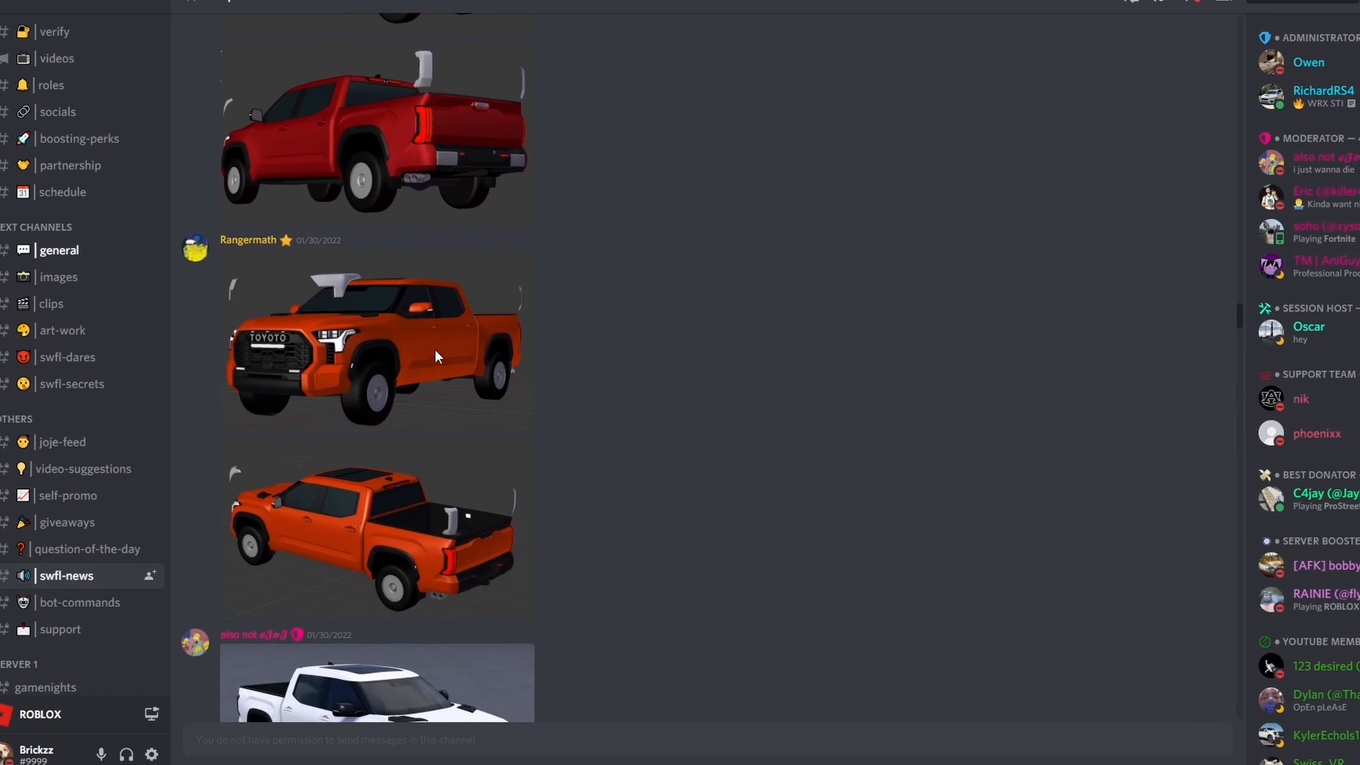
pyautogui.click(376, 686)
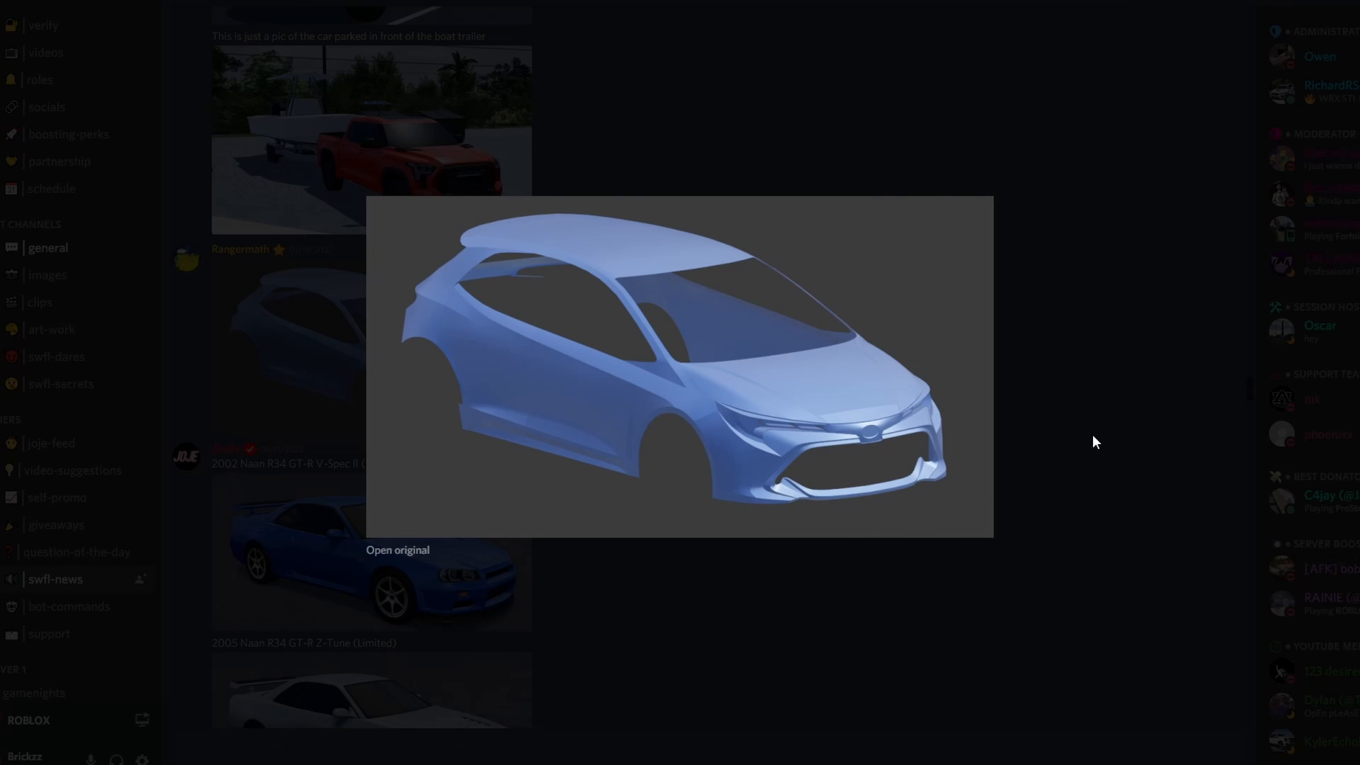
pyautogui.moveTo(963, 398)
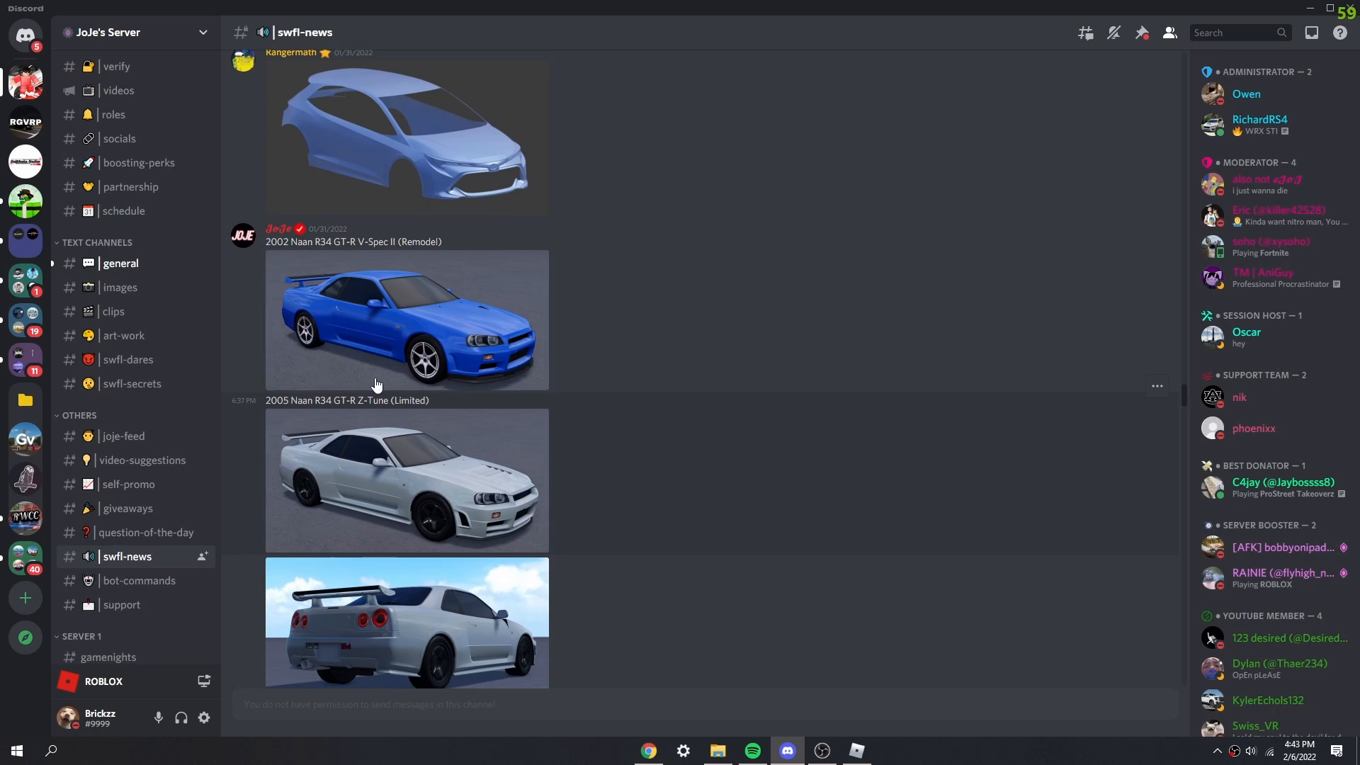
pyautogui.moveTo(536, 356)
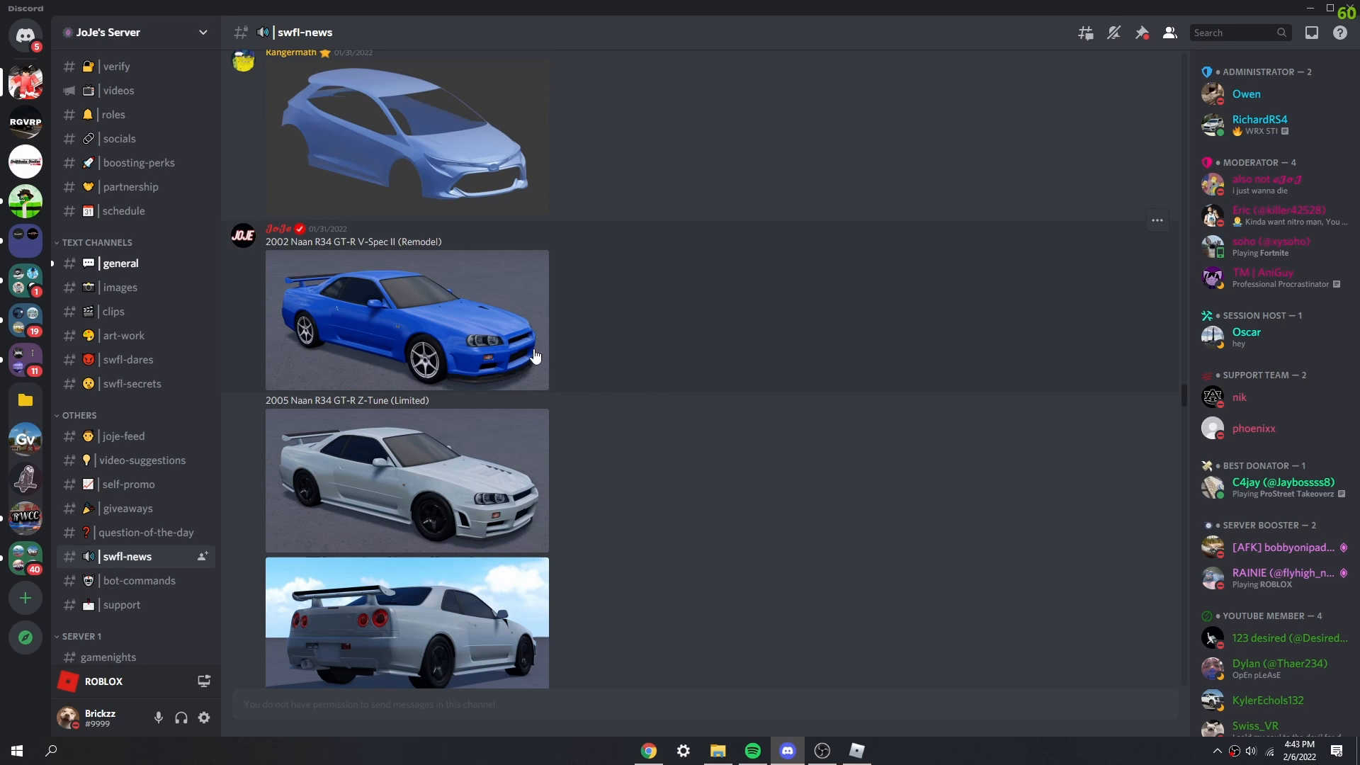
pyautogui.moveTo(480, 408)
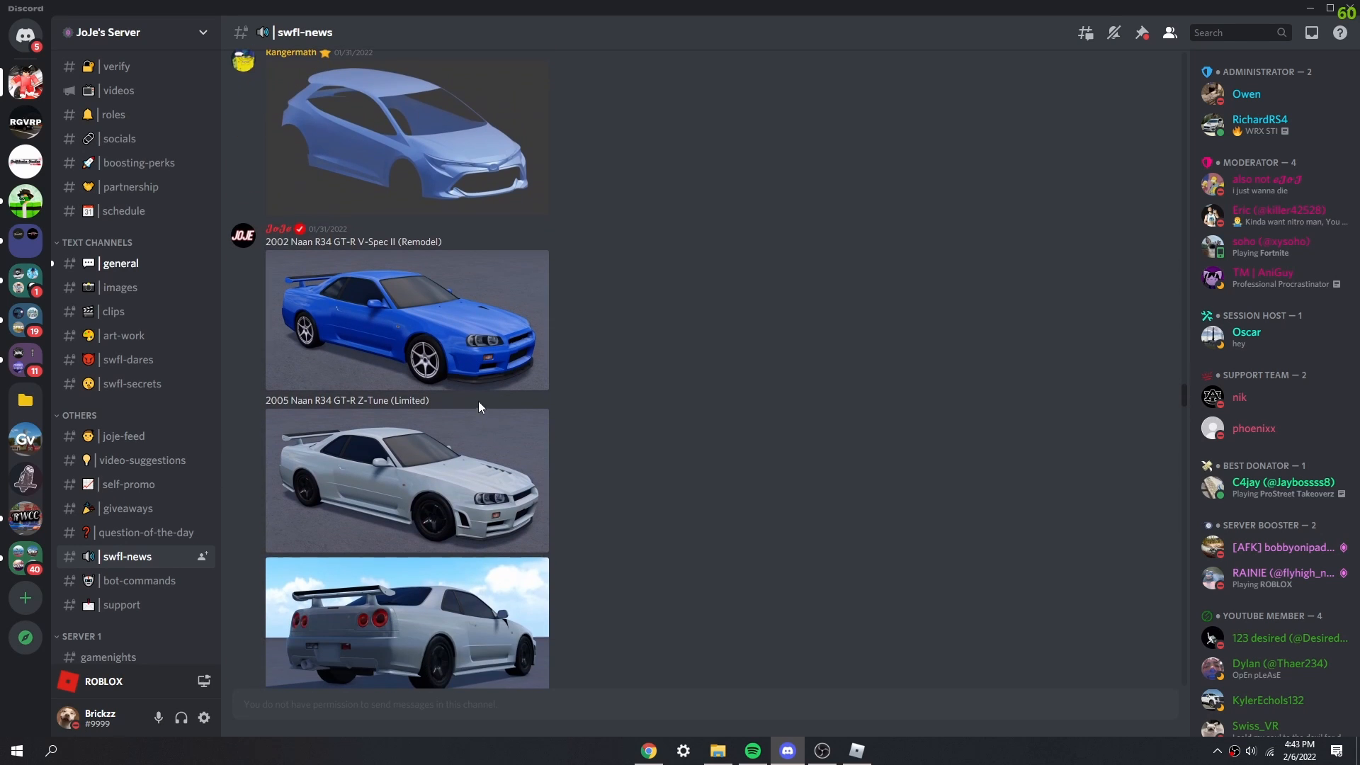
pyautogui.moveTo(547, 340)
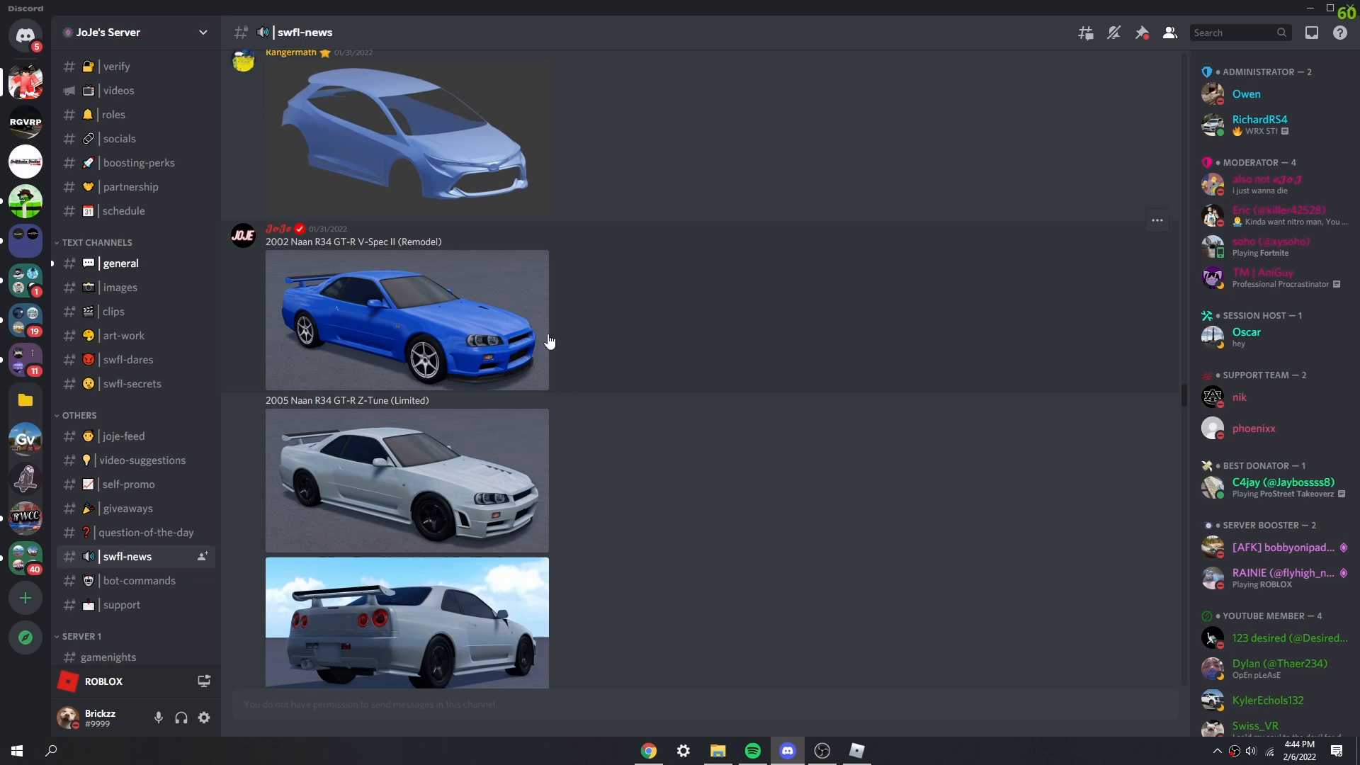
pyautogui.click(407, 480)
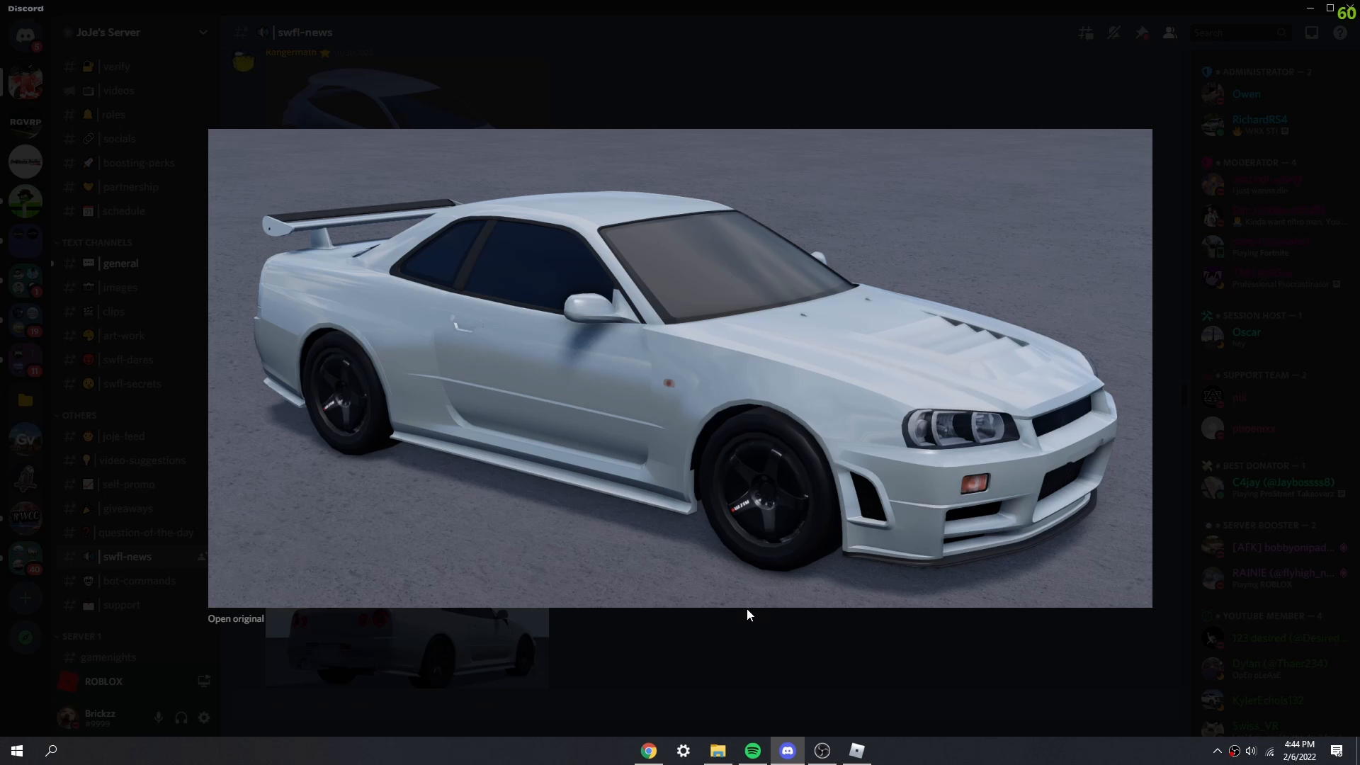
pyautogui.moveTo(652, 621)
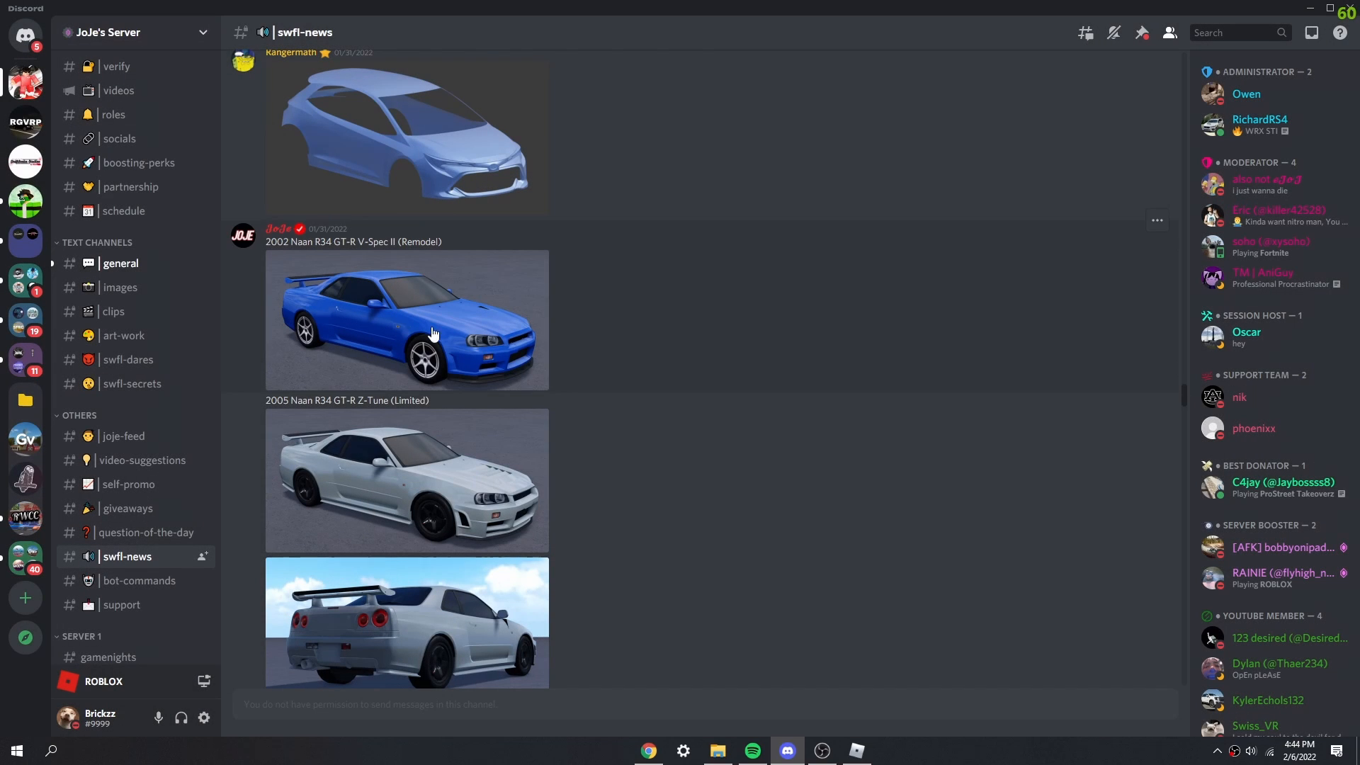
pyautogui.scroll(-3)
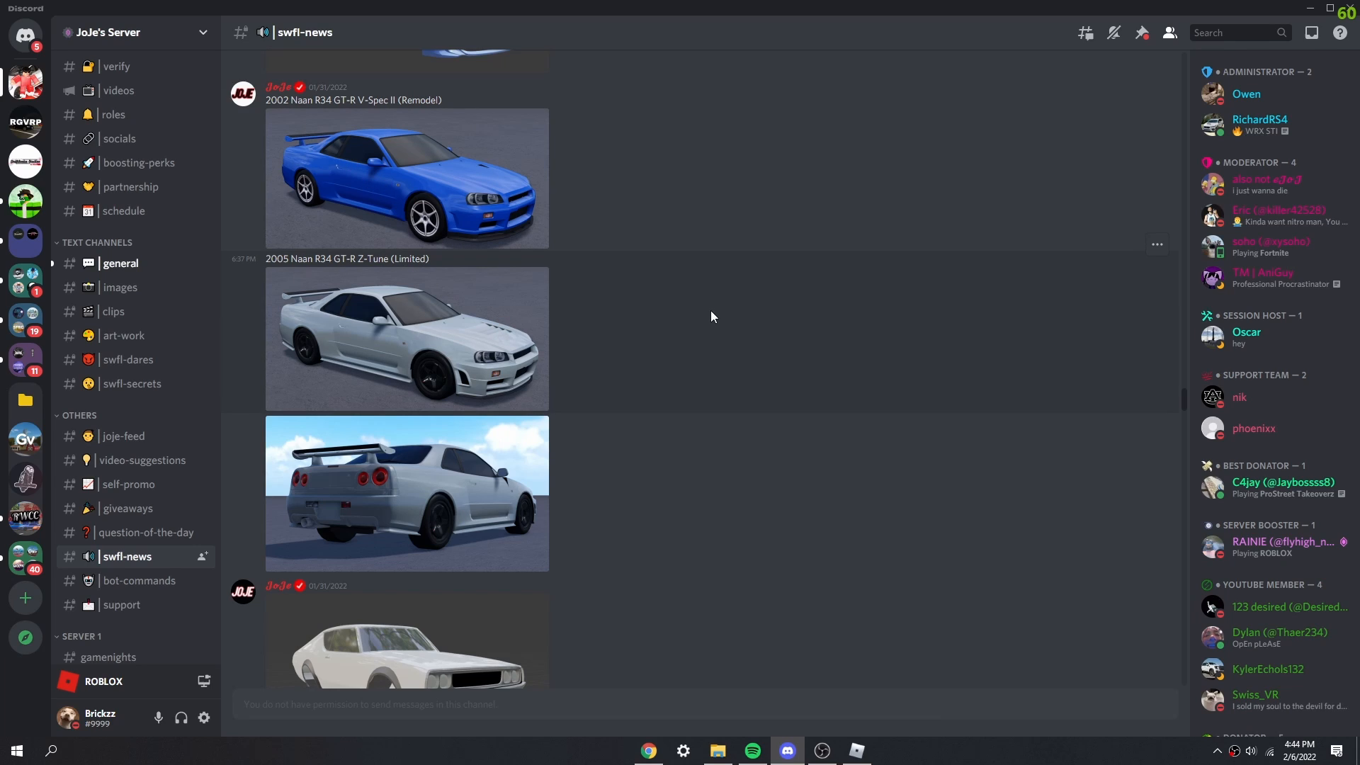
pyautogui.moveTo(608, 274)
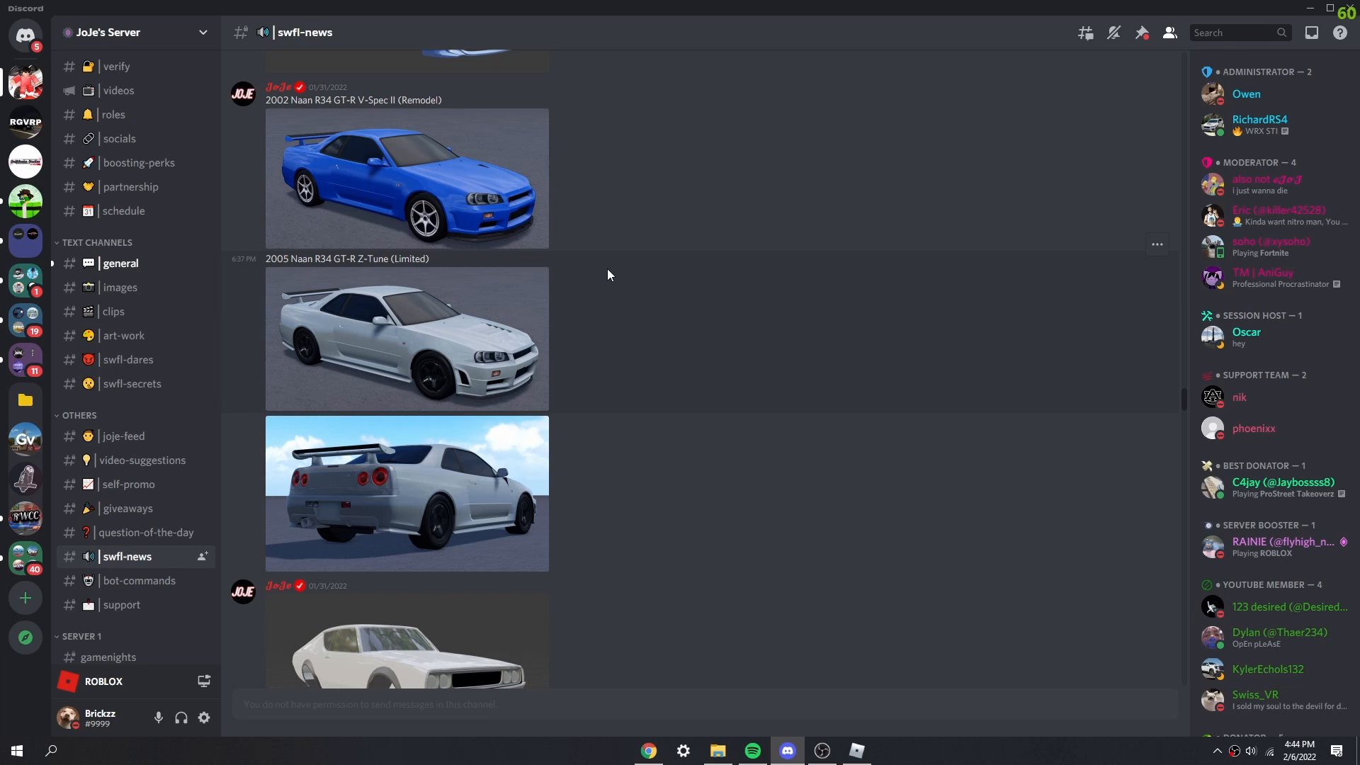
pyautogui.moveTo(556, 400)
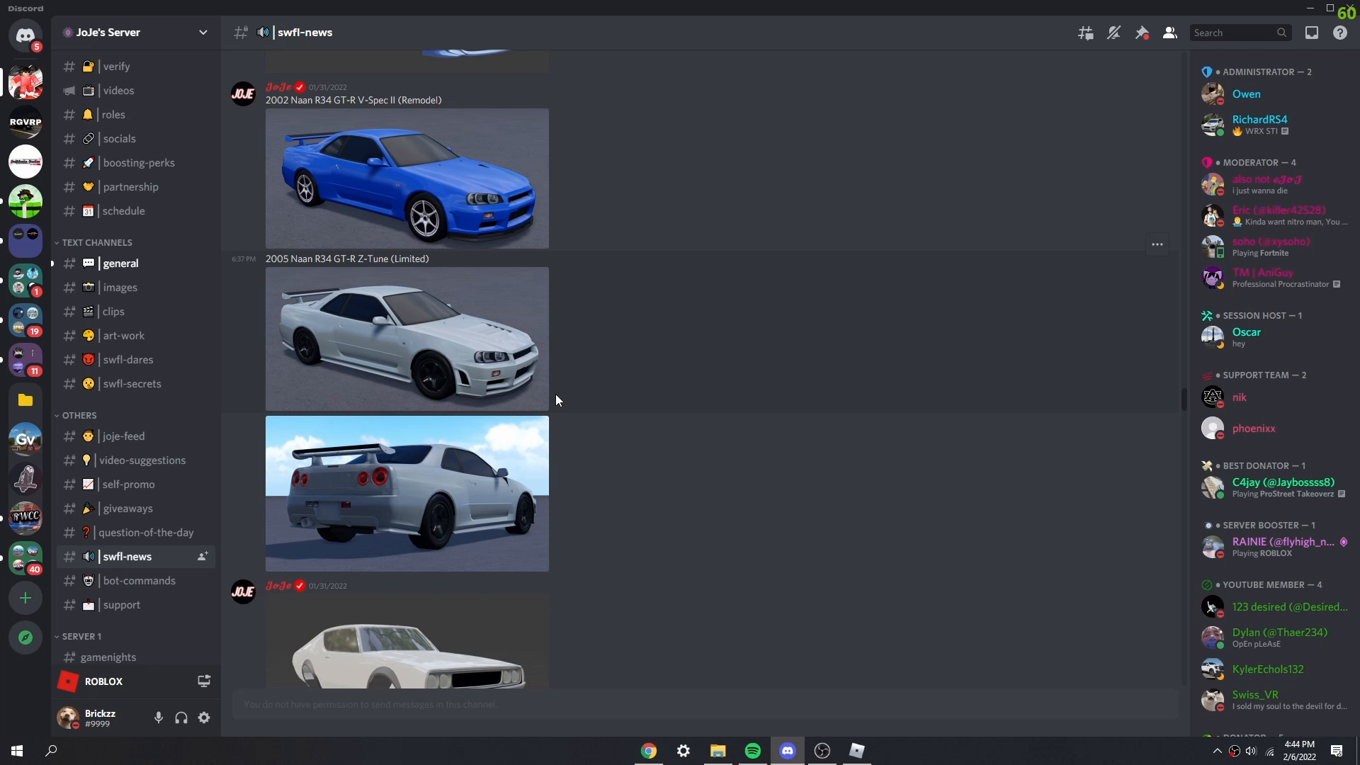
pyautogui.scroll(-3)
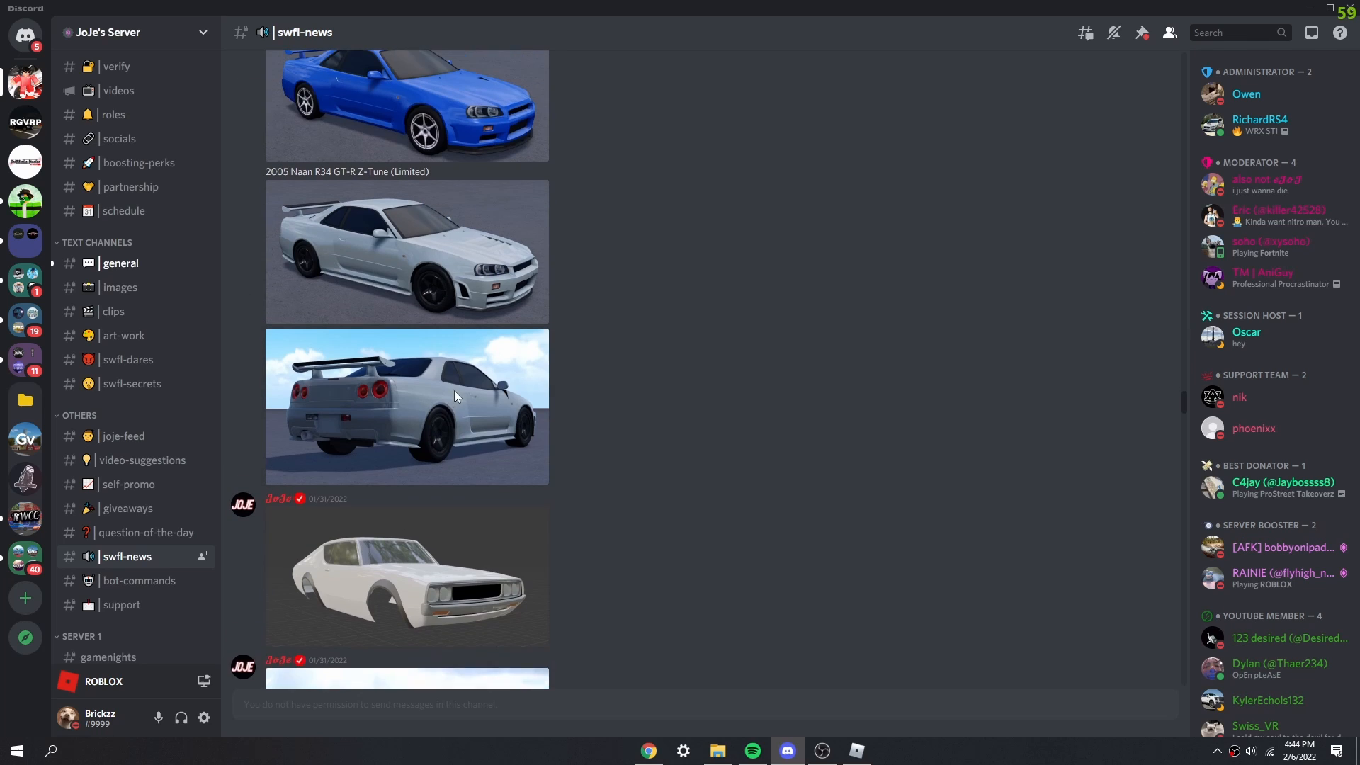
pyautogui.click(407, 407)
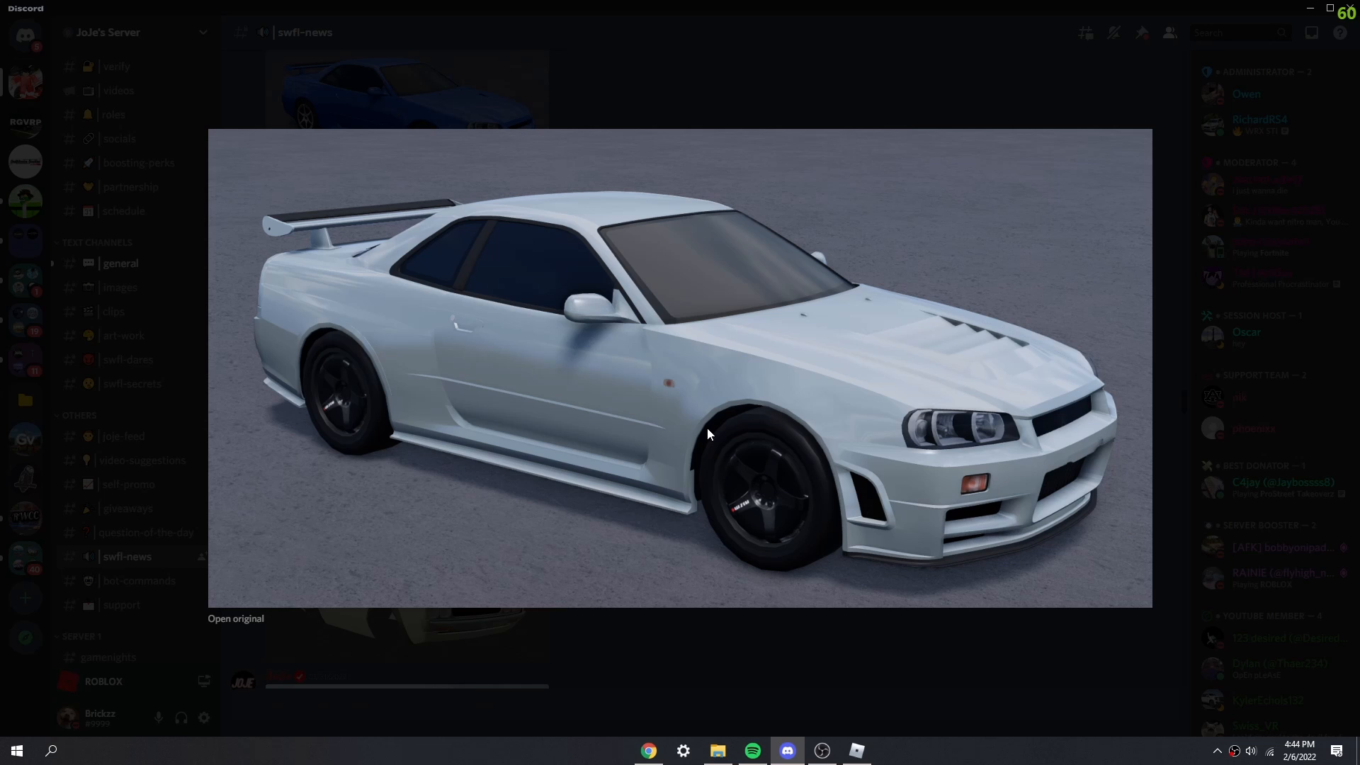
pyautogui.moveTo(626, 661)
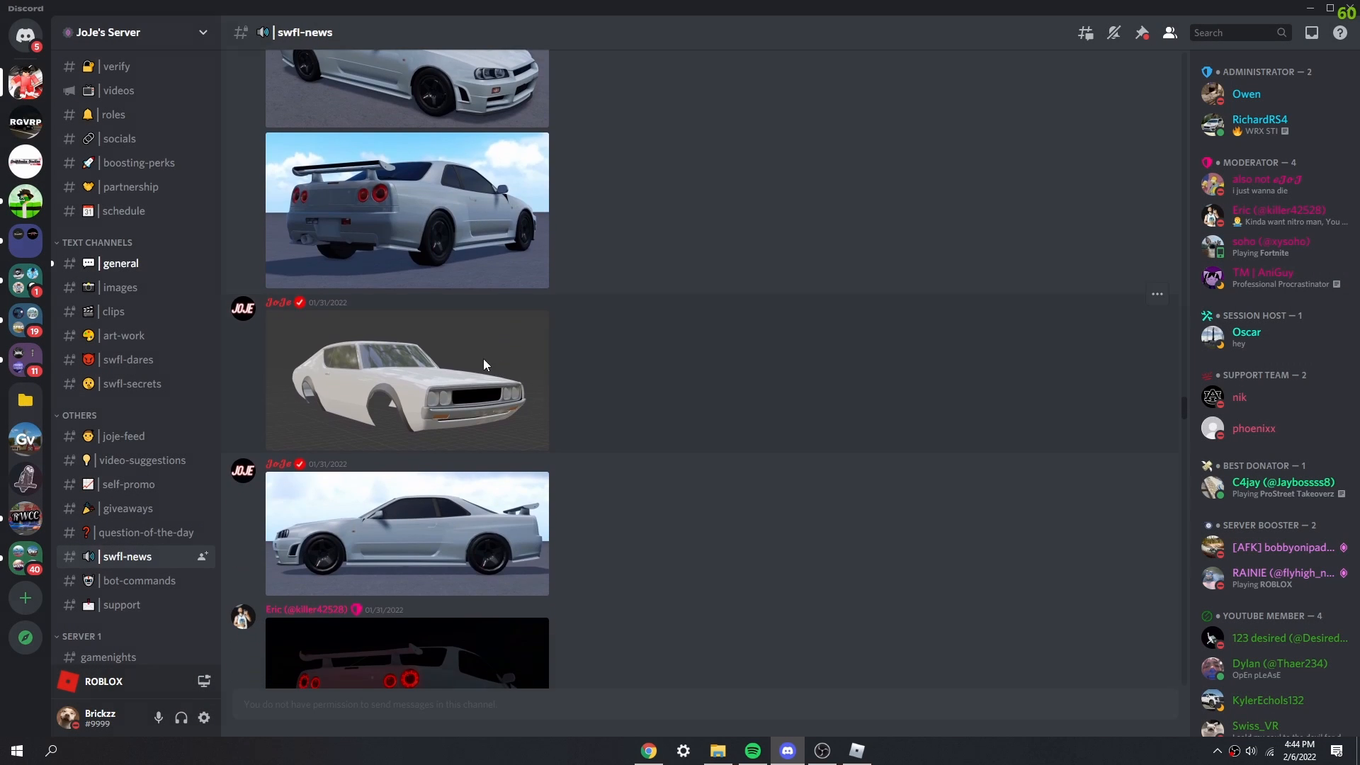
pyautogui.click(406, 380)
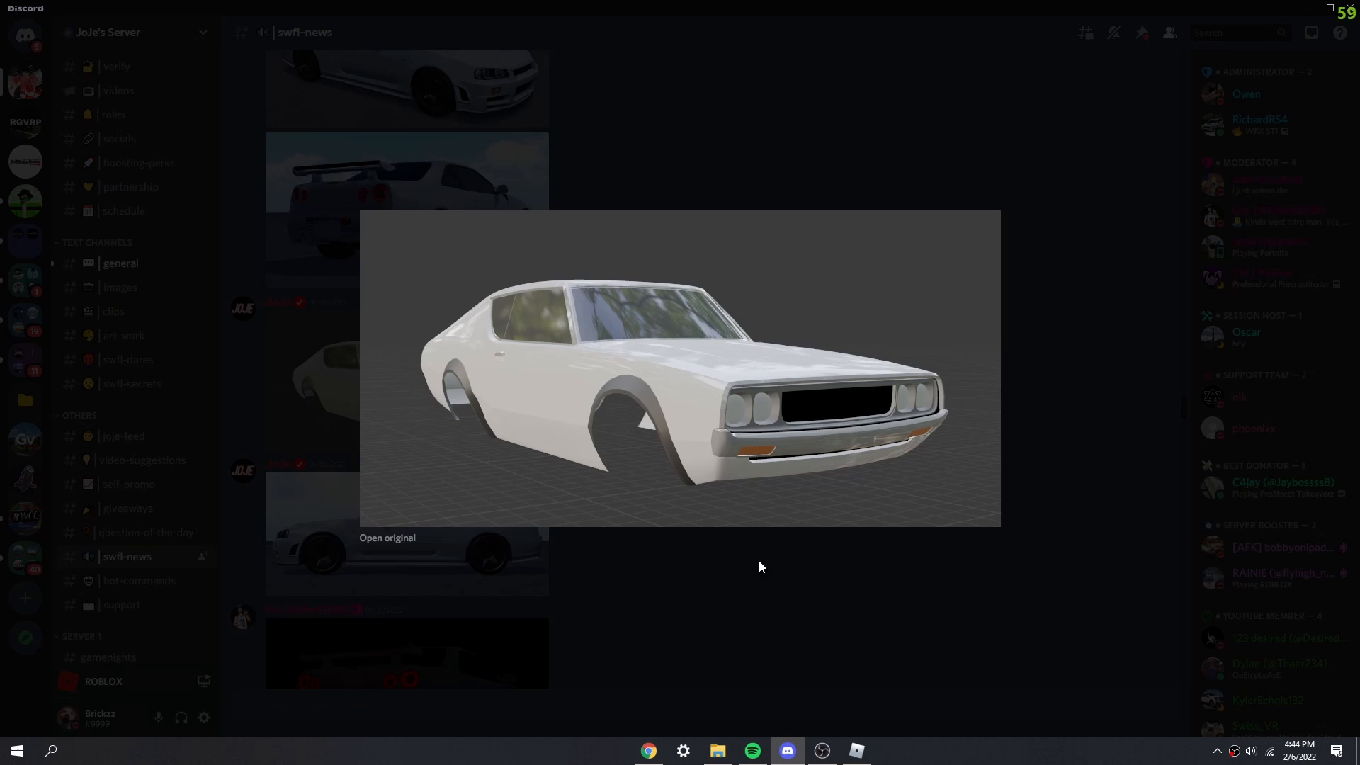
pyautogui.moveTo(711, 528)
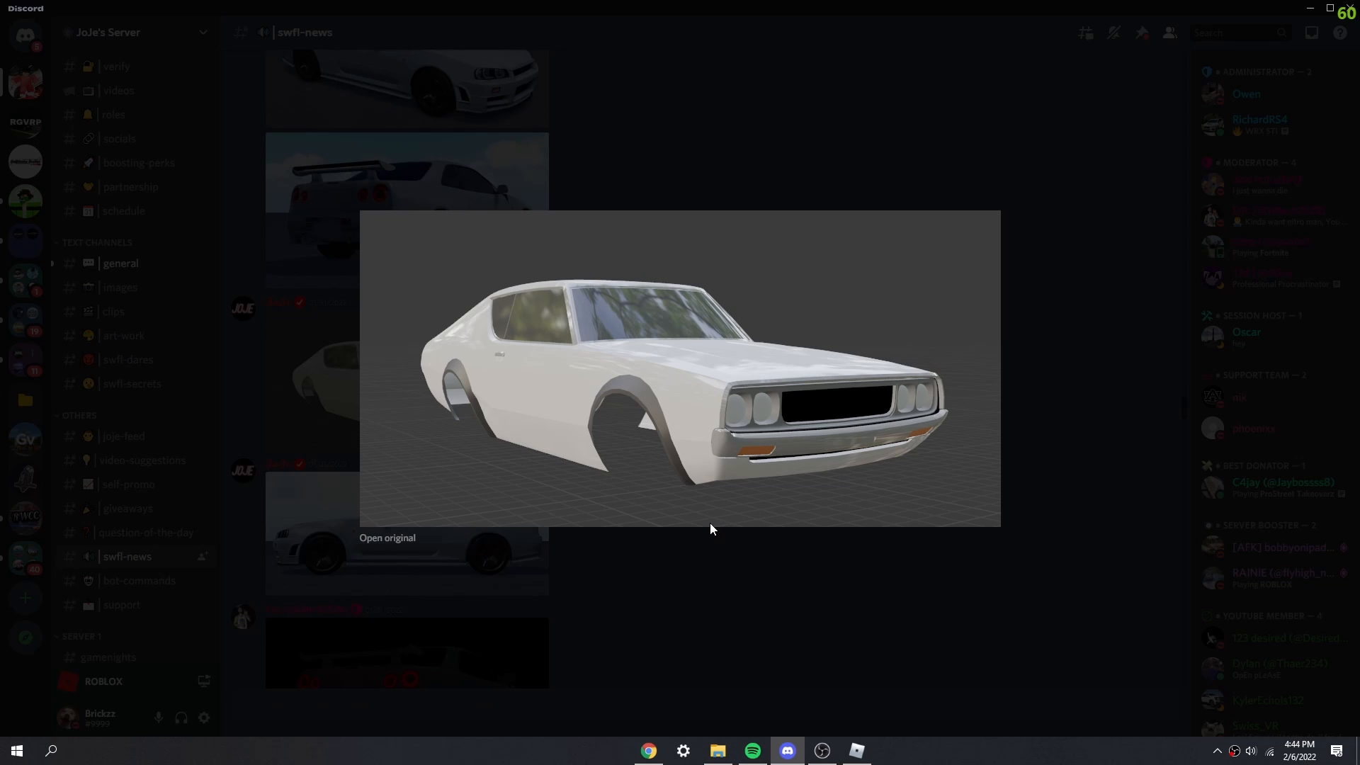
pyautogui.moveTo(714, 553)
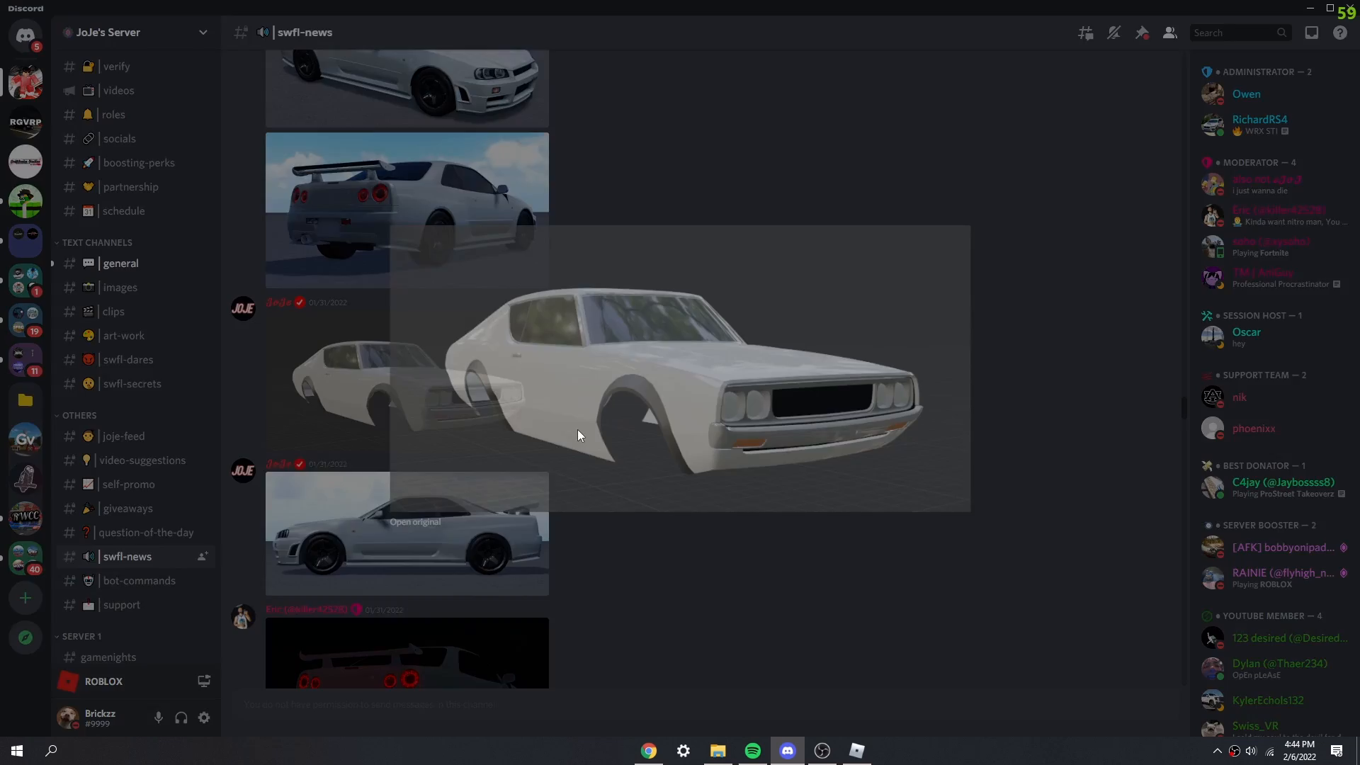
# Step: Preview the dark rear shot with red taillights, then enlarge the red car body shell
pyautogui.scroll(-3)
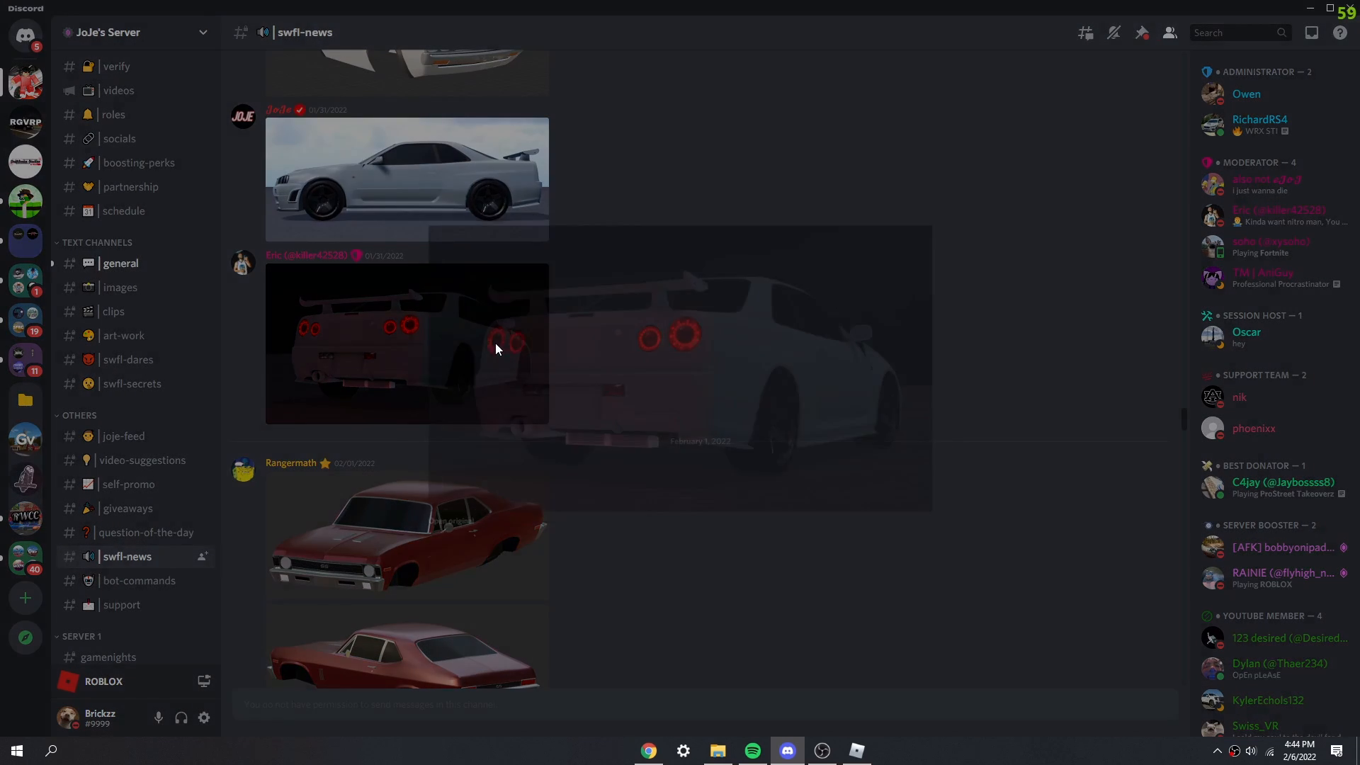
pyautogui.click(408, 343)
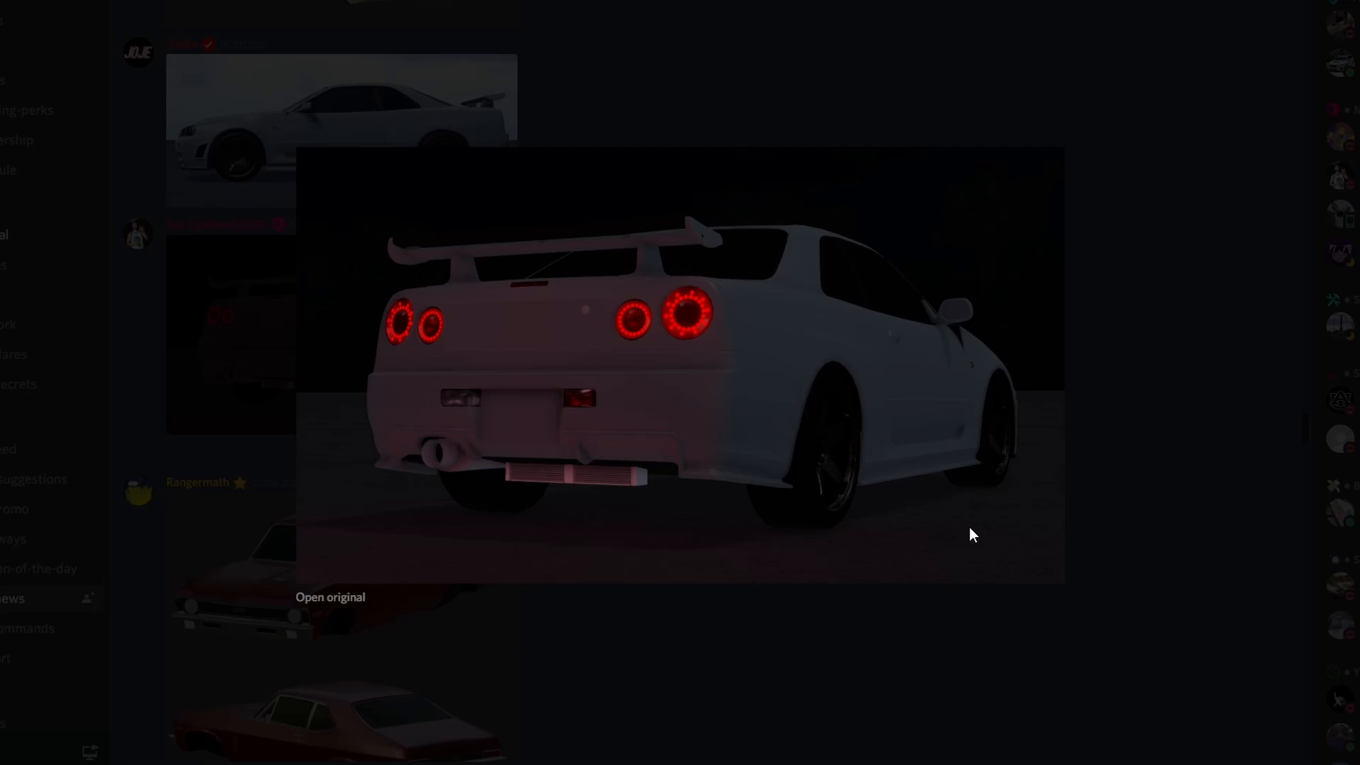
pyautogui.moveTo(624, 446)
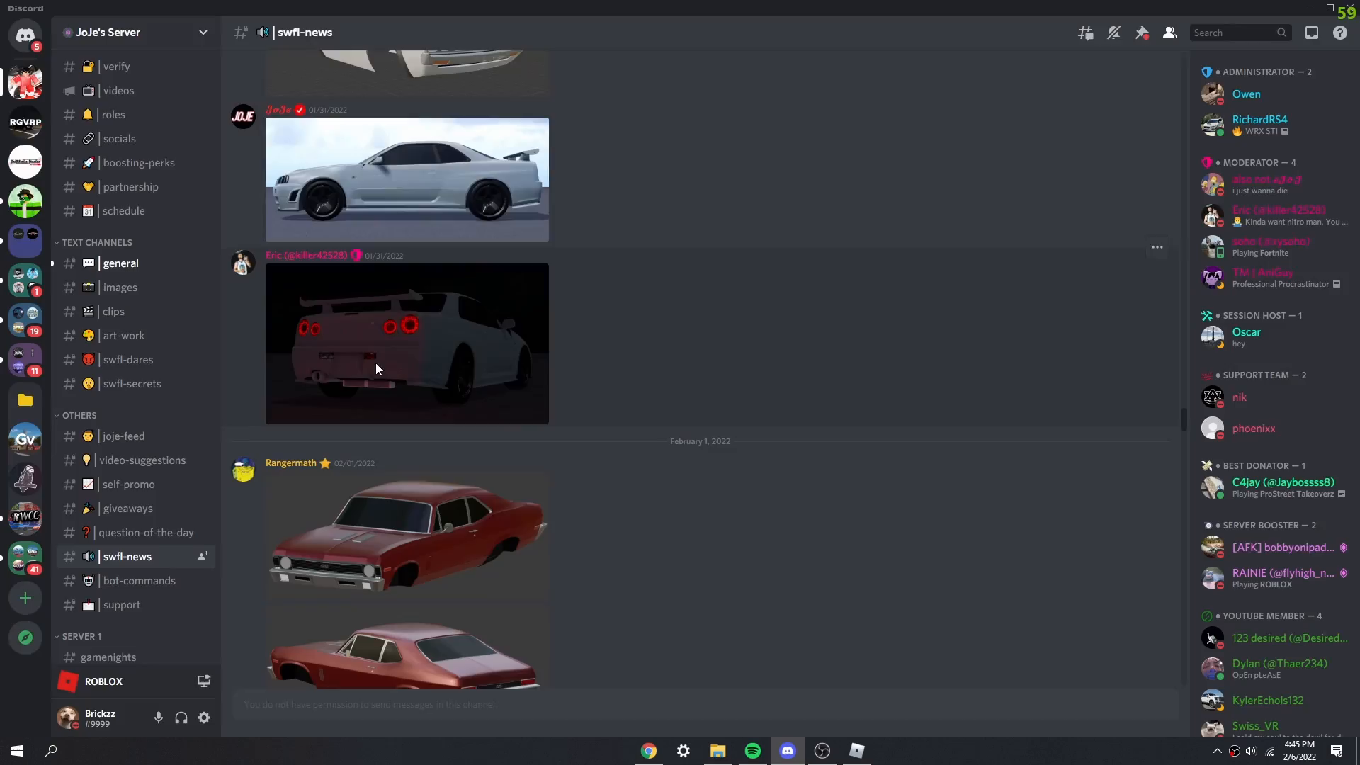
pyautogui.click(407, 343)
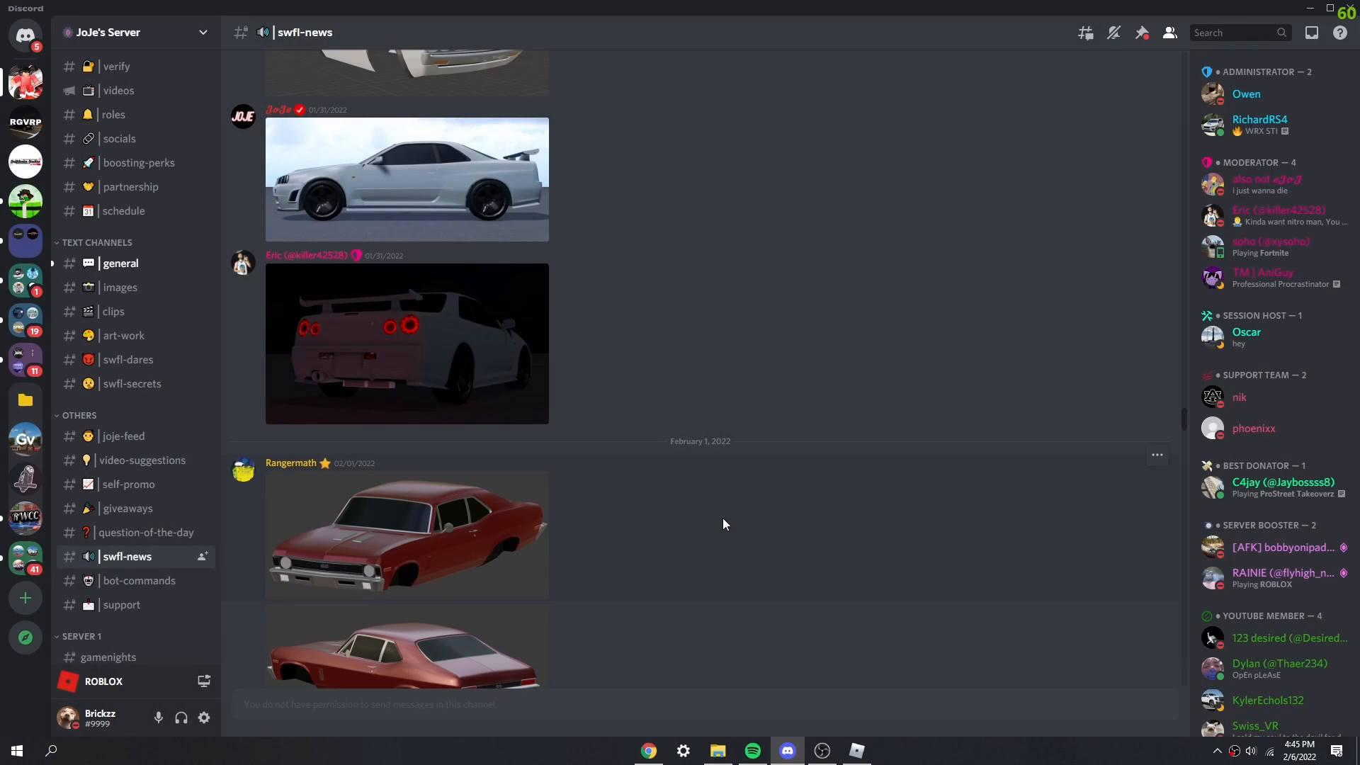
pyautogui.click(408, 534)
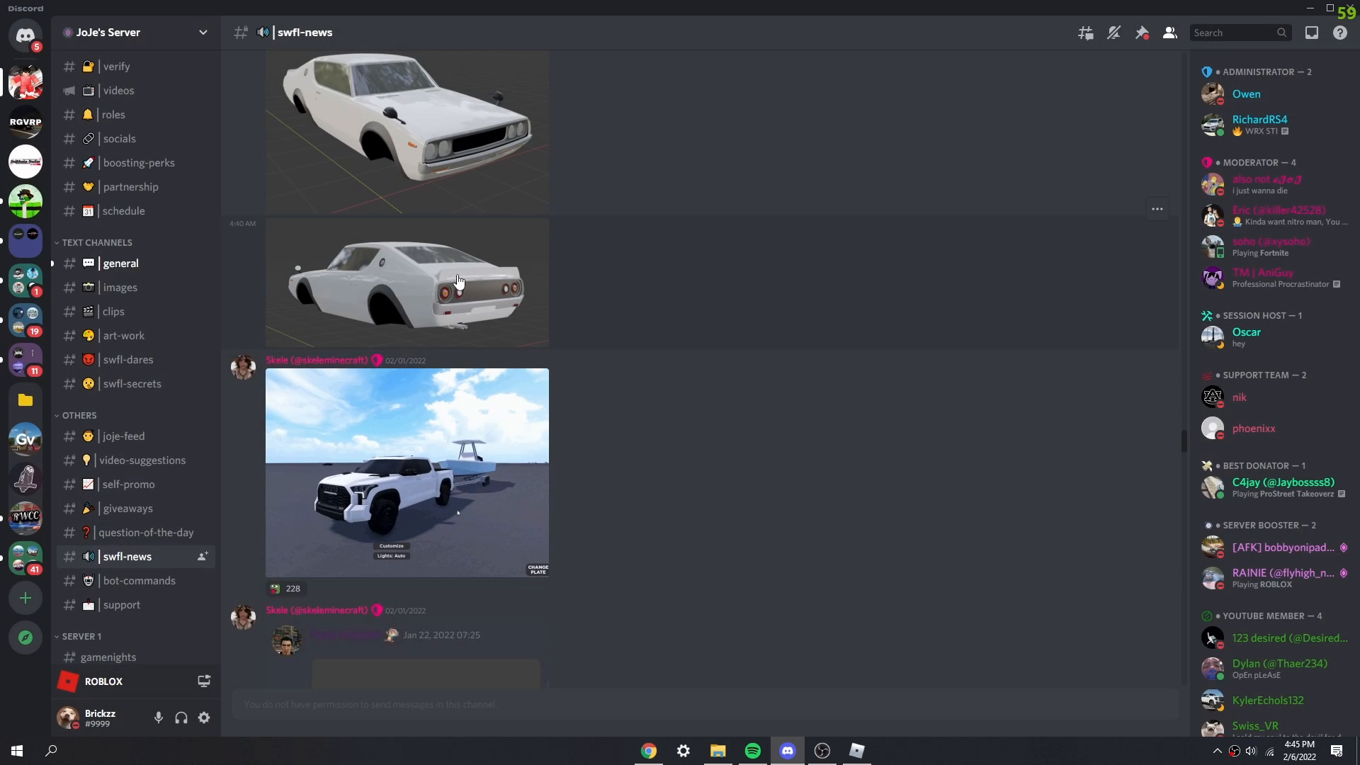
pyautogui.click(406, 281)
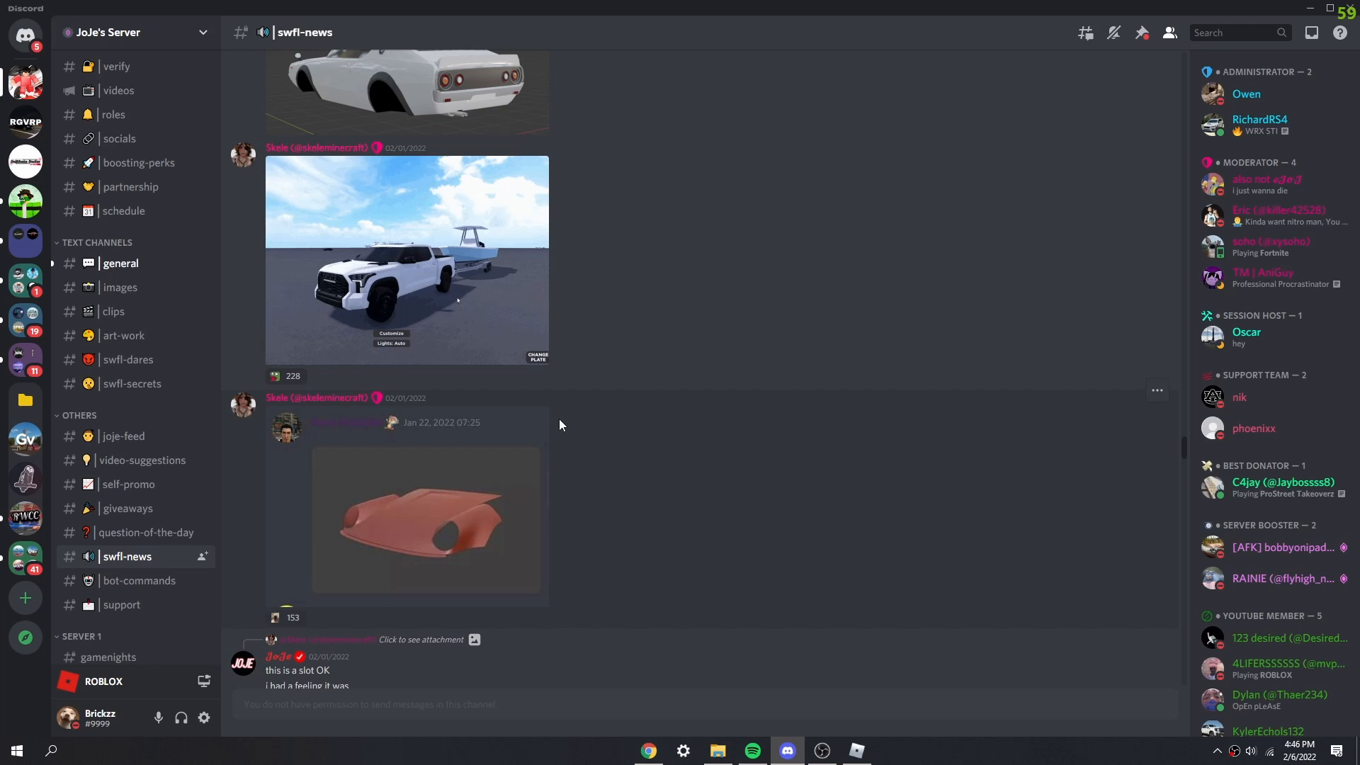
pyautogui.click(425, 518)
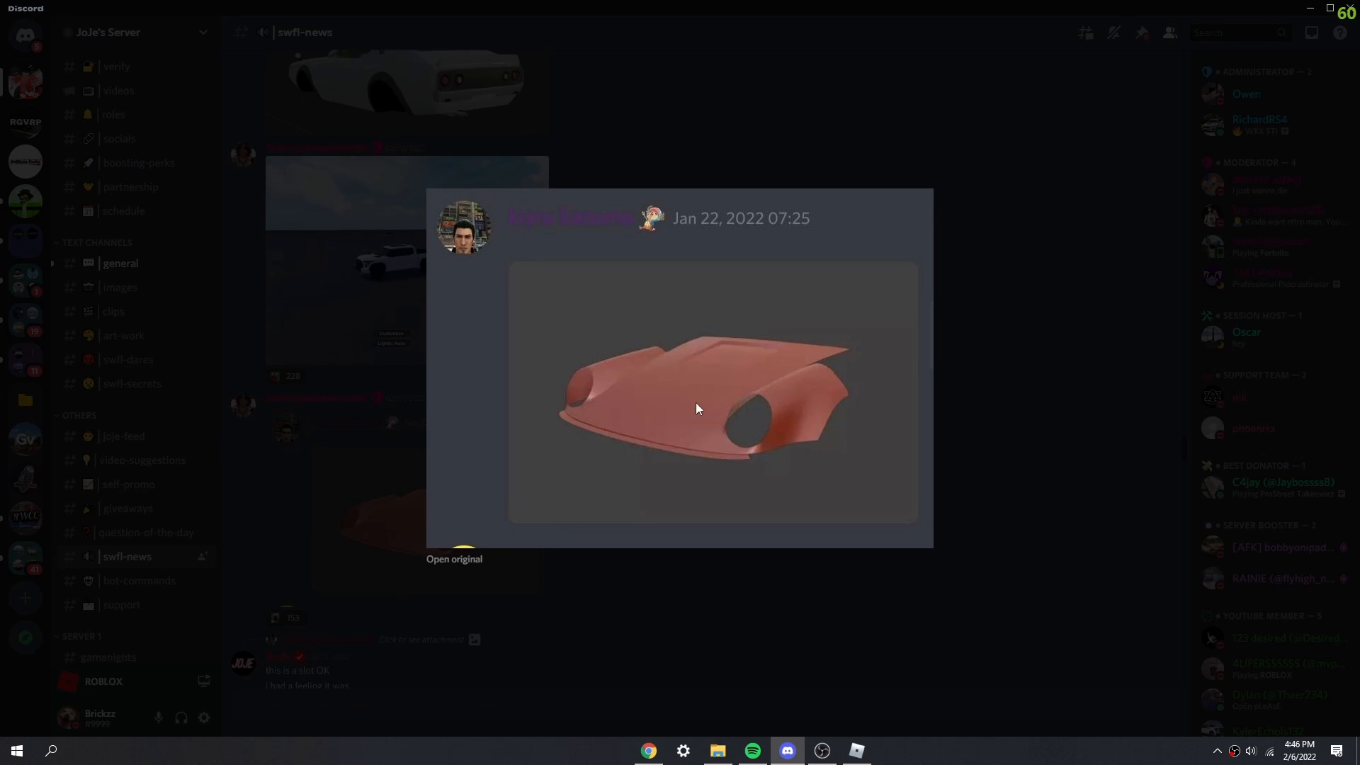
pyautogui.moveTo(700, 482)
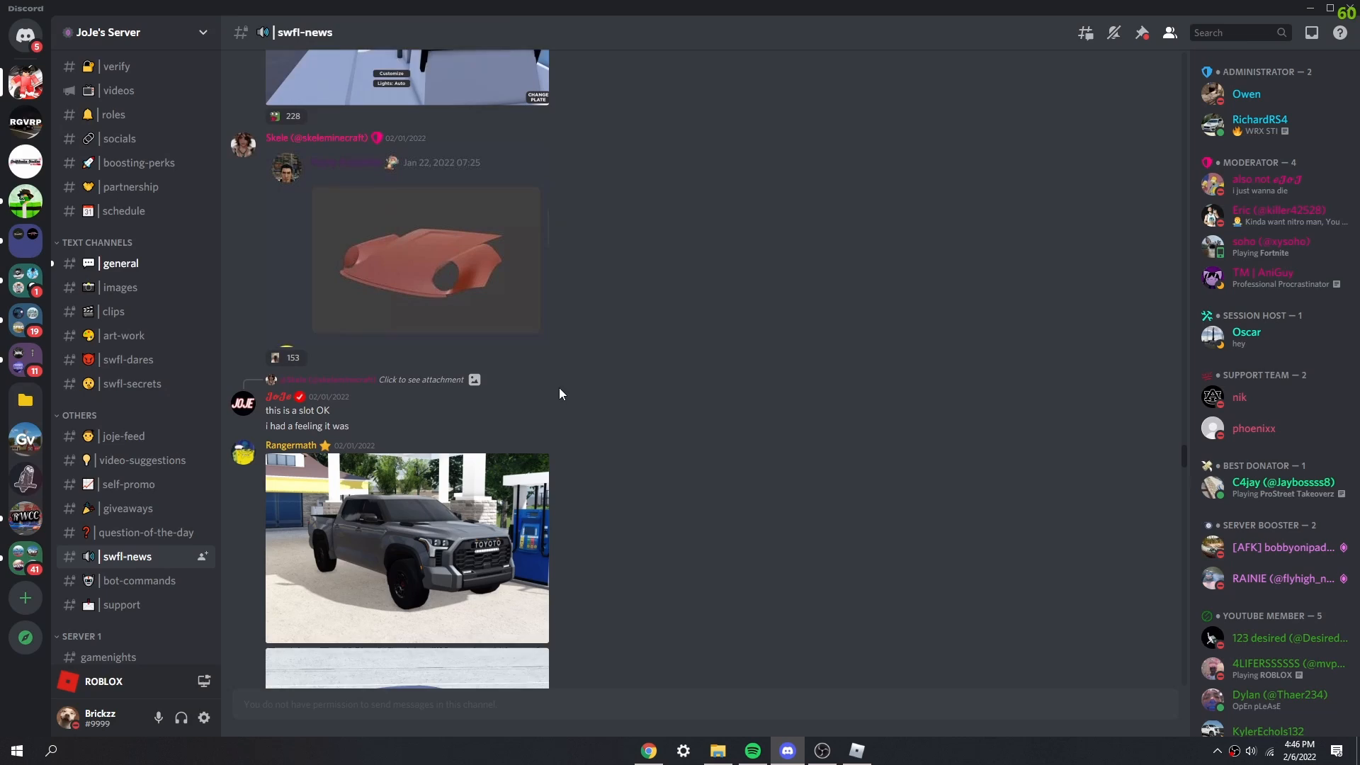
# Step: Preview the grey Toyota pickup, purple Skyline and grey unfinished body shell
pyautogui.click(407, 547)
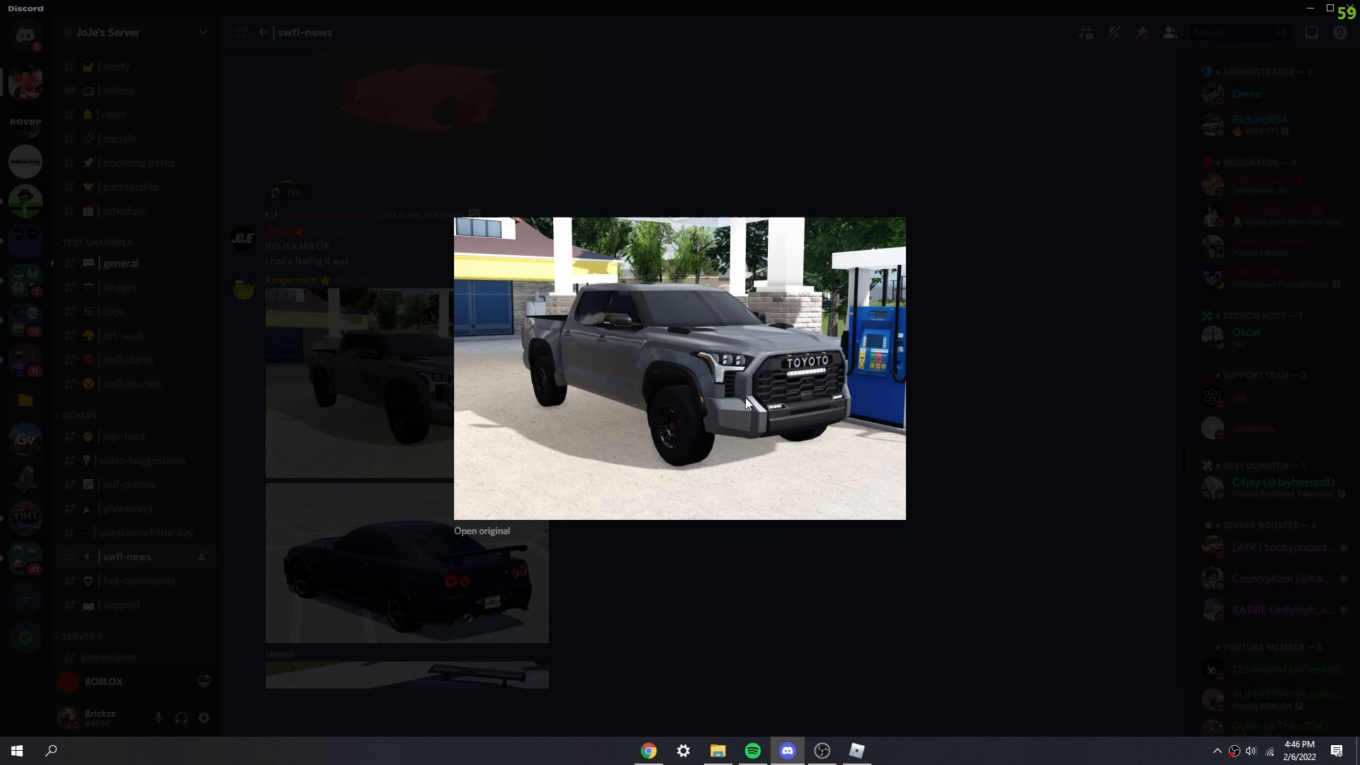
pyautogui.moveTo(826, 343)
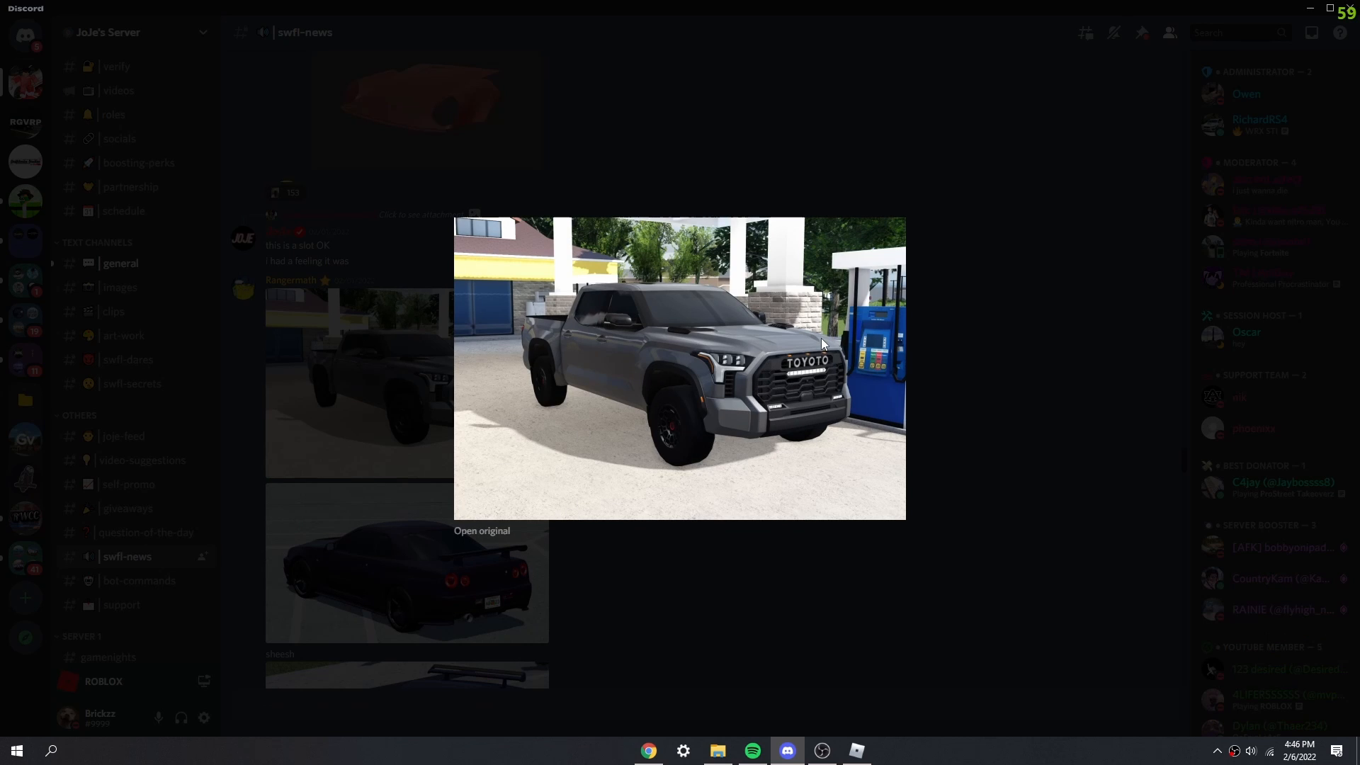
pyautogui.moveTo(735, 375)
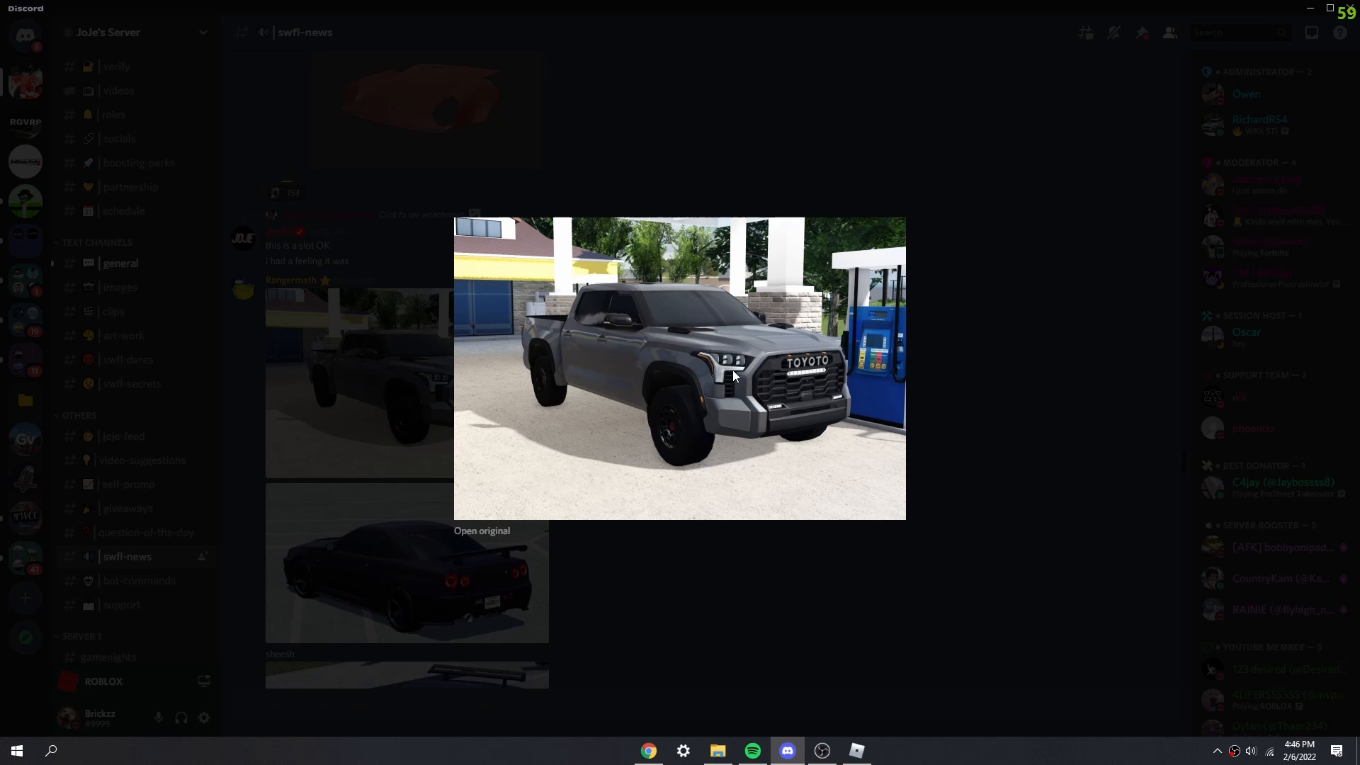
pyautogui.moveTo(1050, 412)
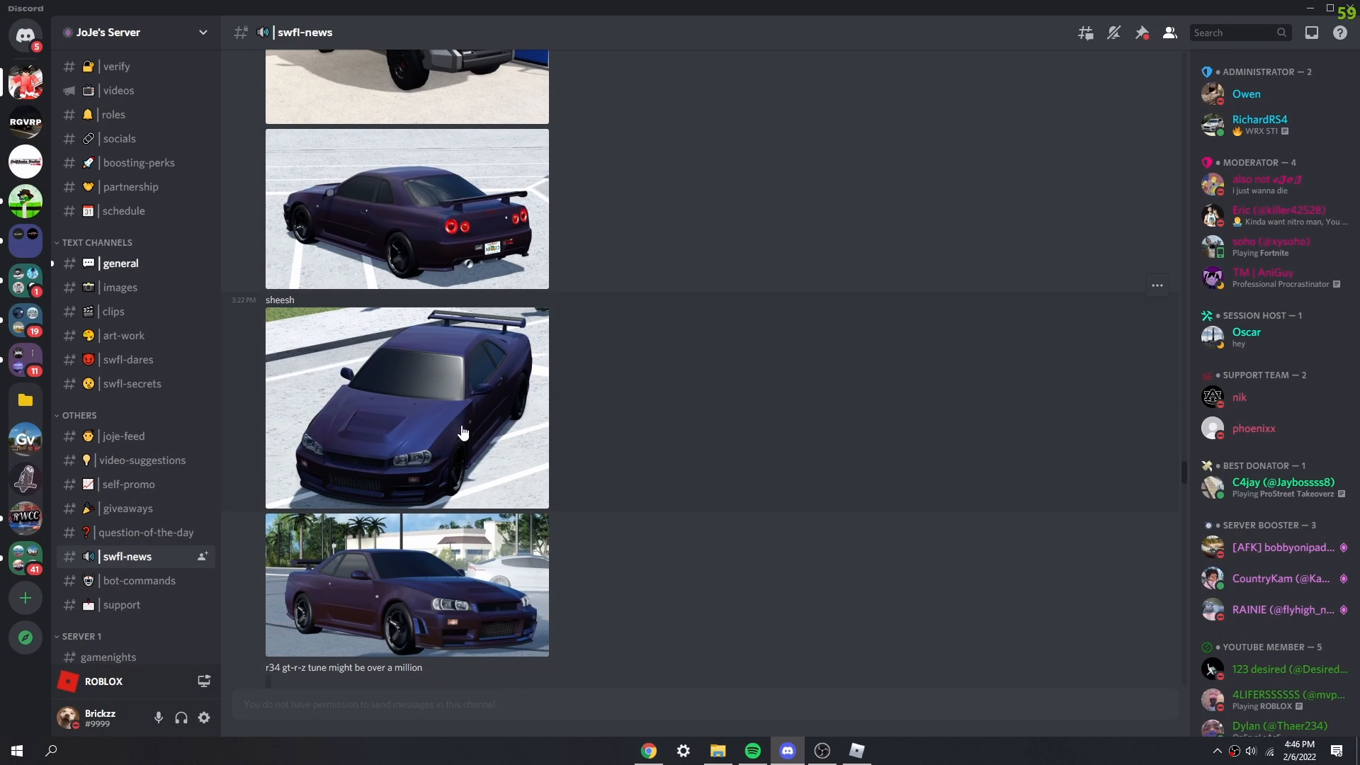
pyautogui.click(406, 408)
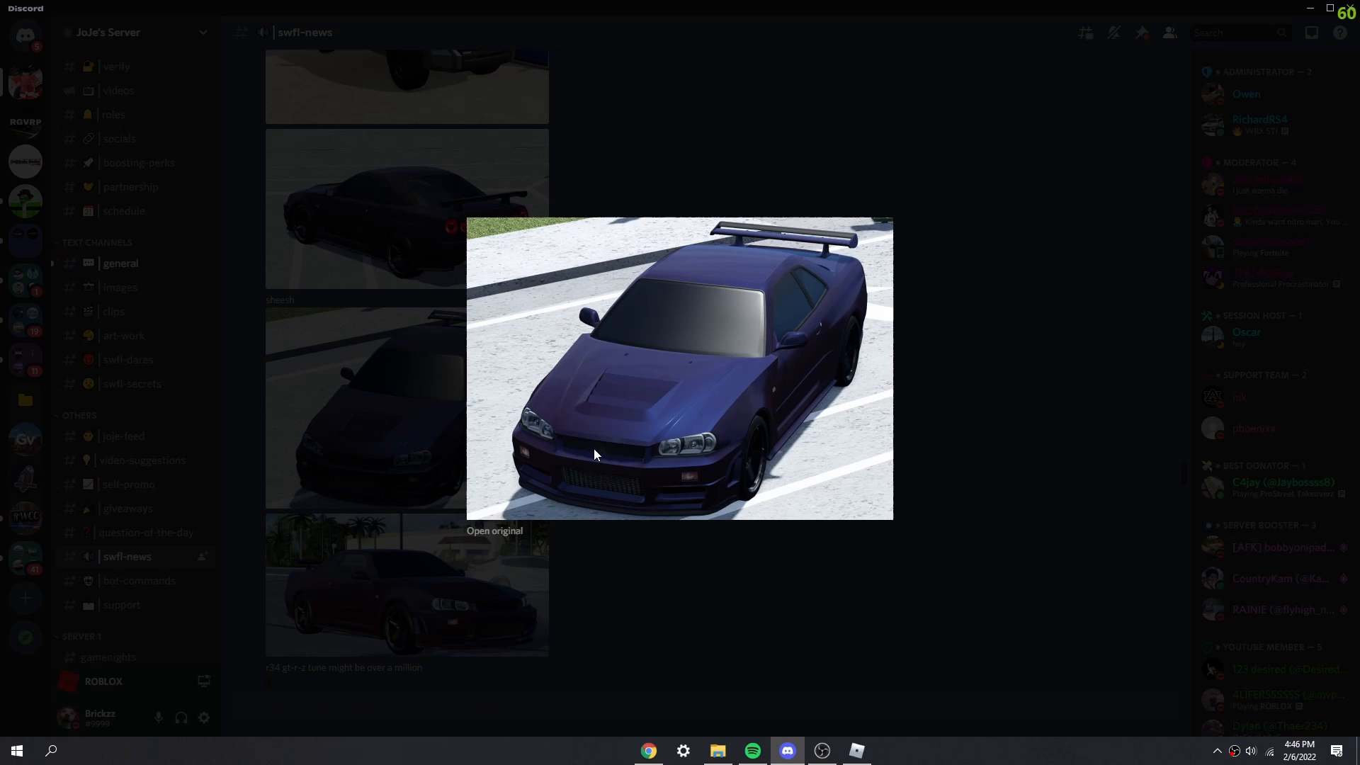
pyautogui.moveTo(816, 357)
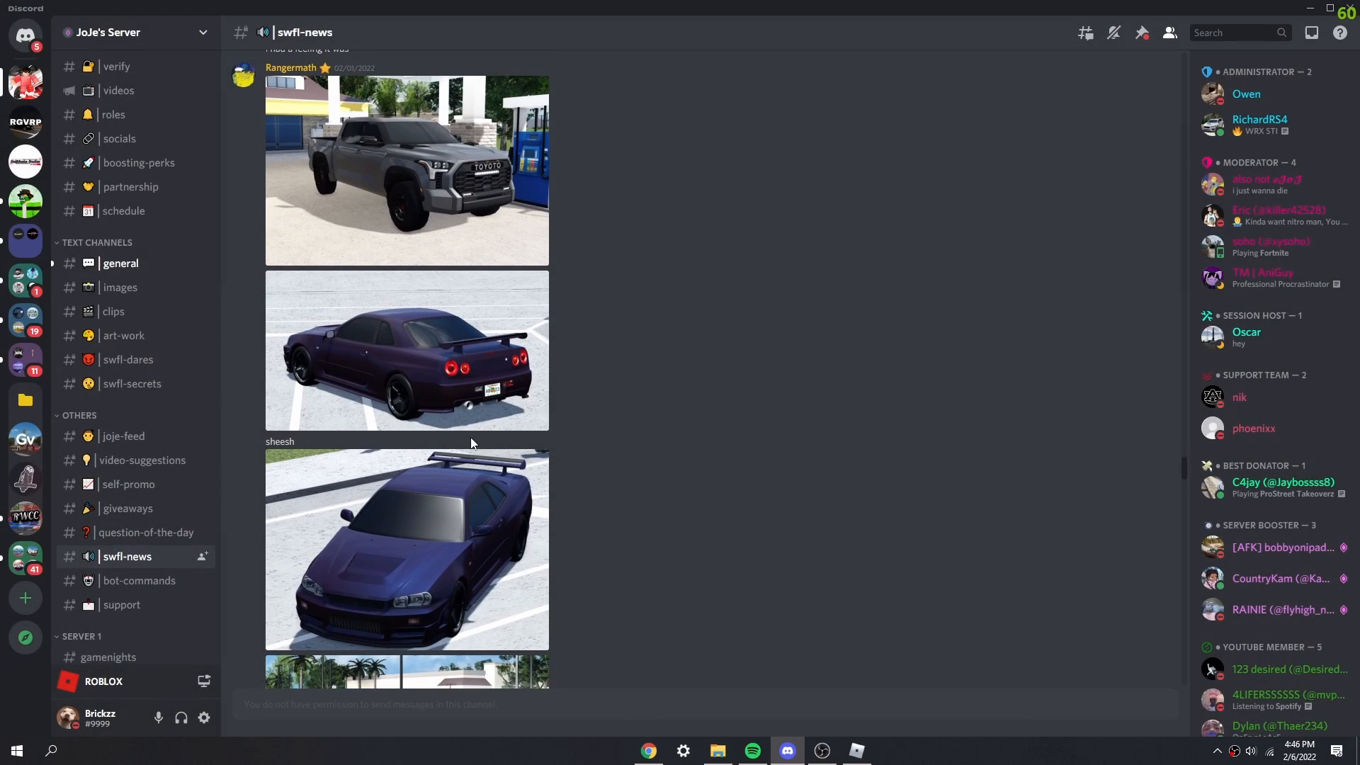
pyautogui.scroll(-3)
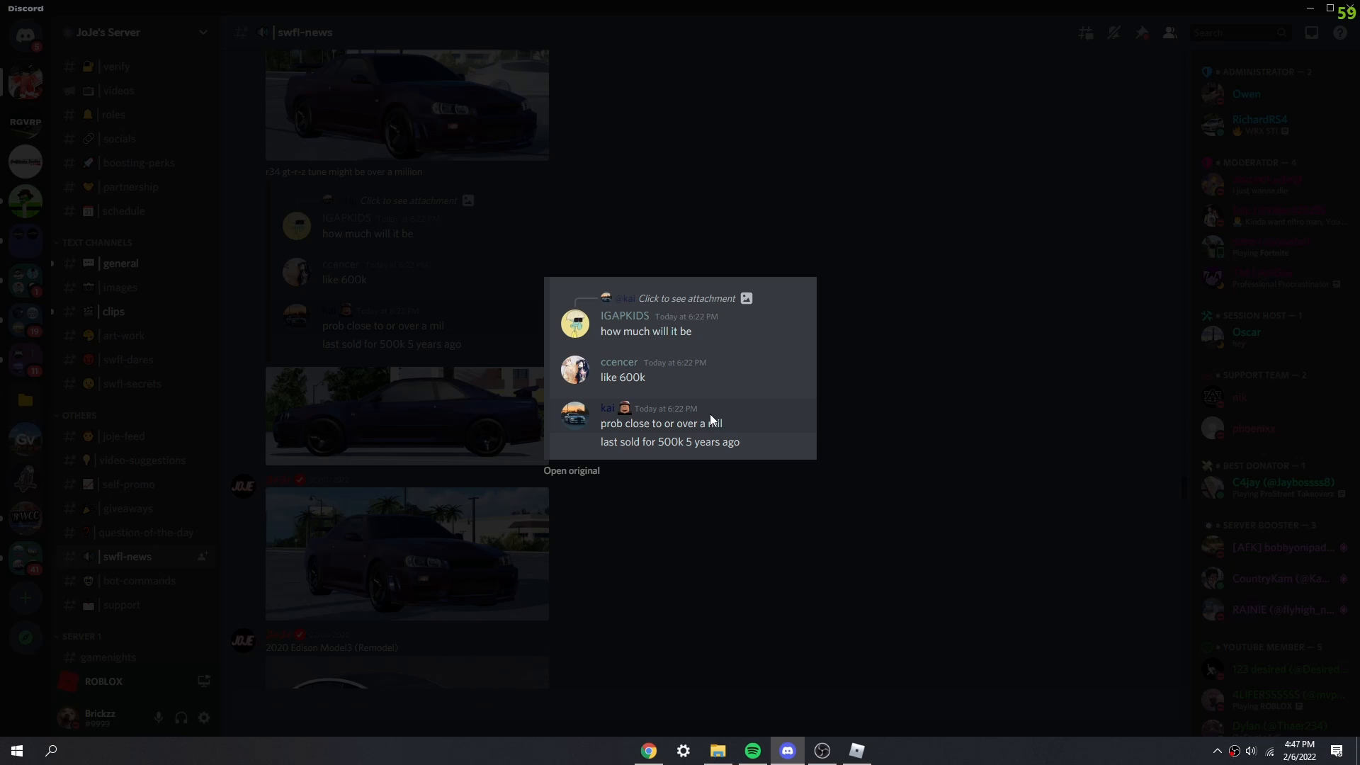
pyautogui.moveTo(598, 339)
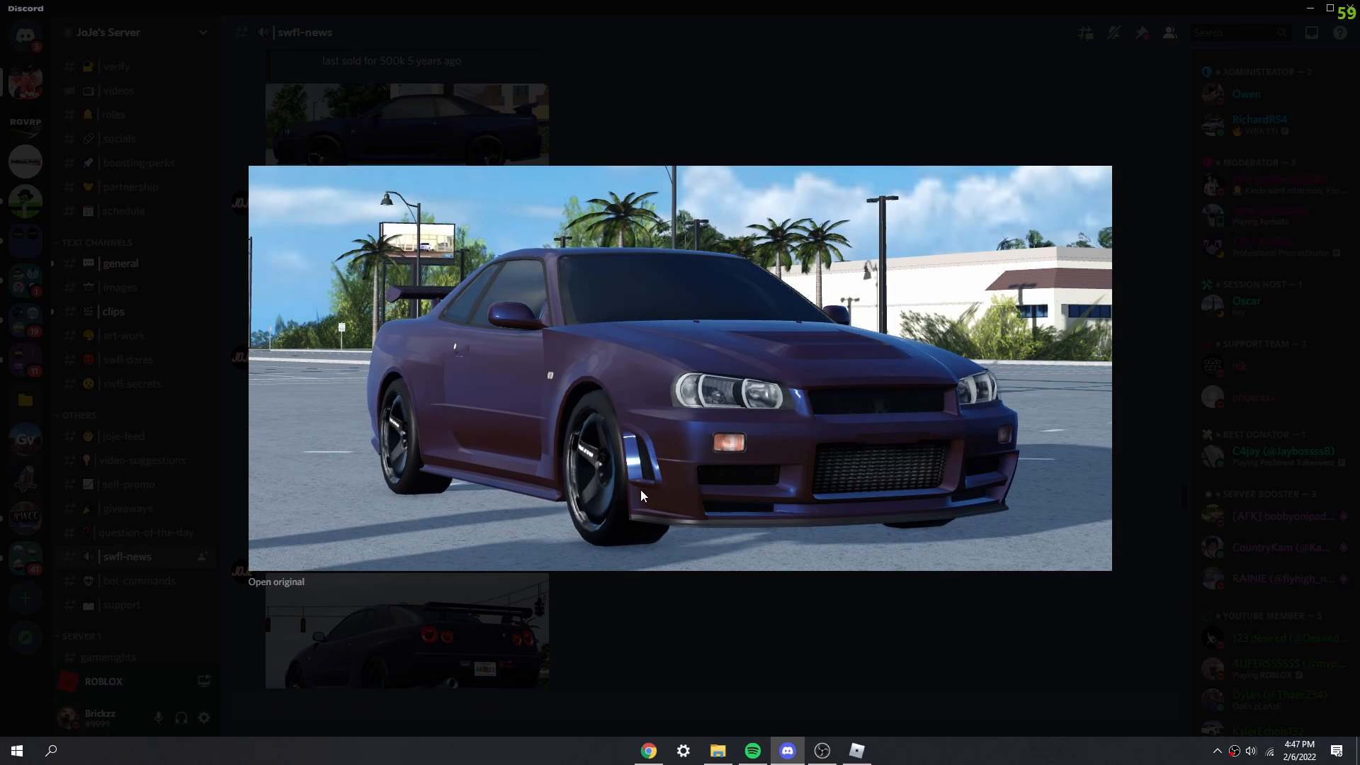
pyautogui.moveTo(698, 393)
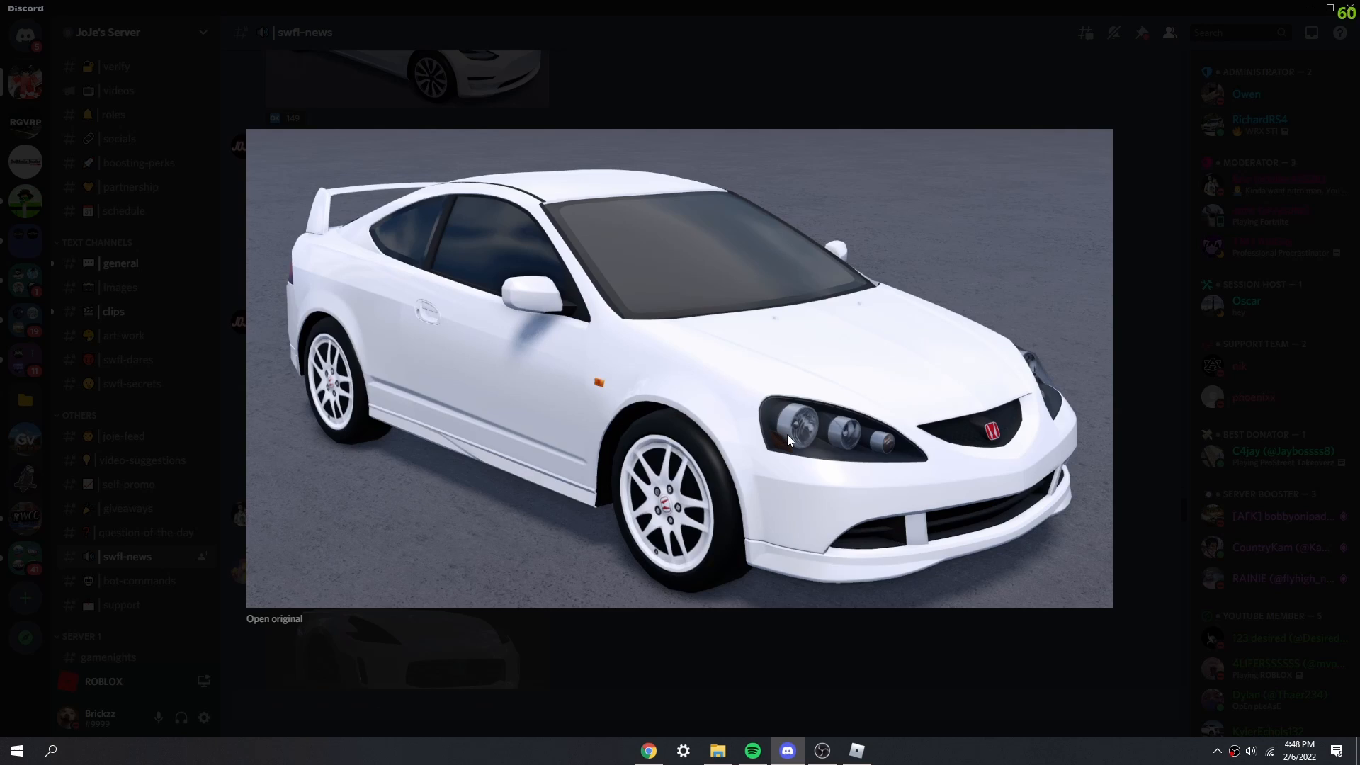
pyautogui.moveTo(727, 380)
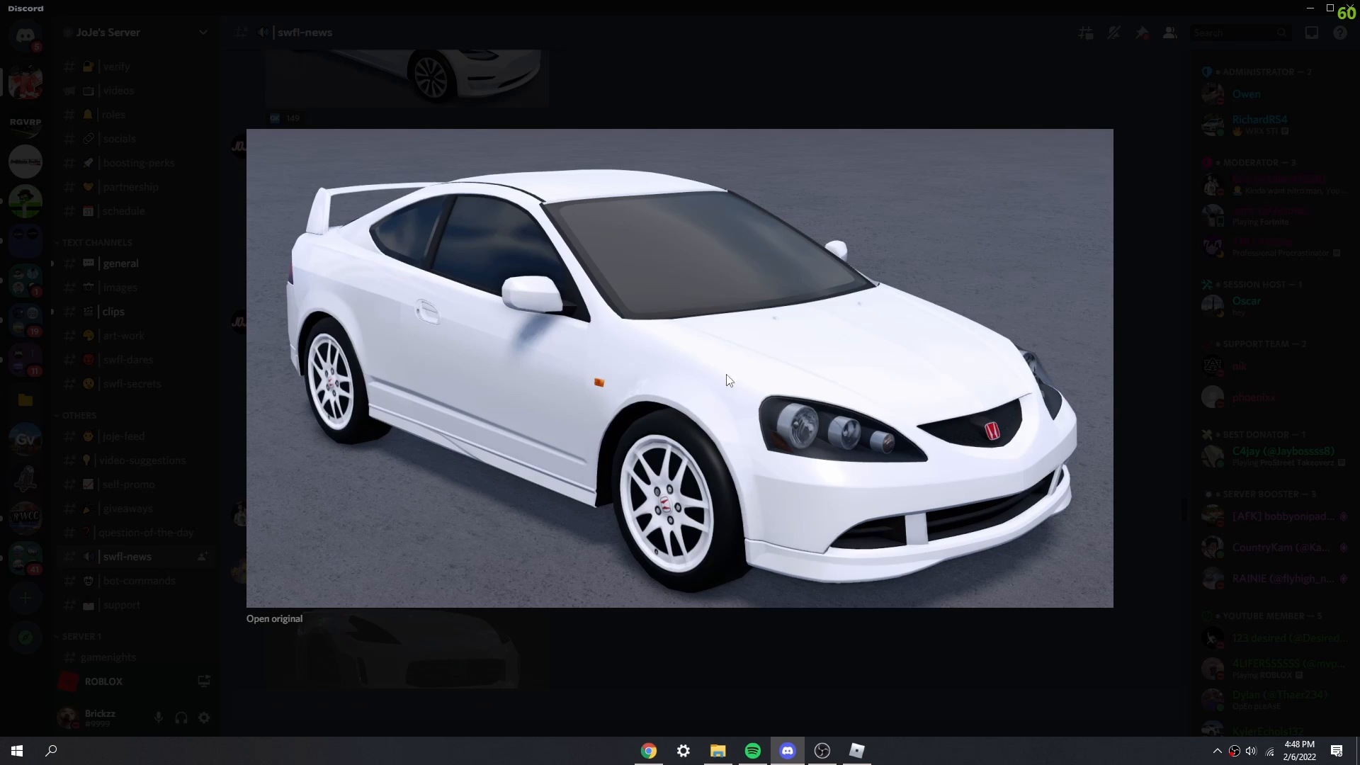
pyautogui.moveTo(508, 258)
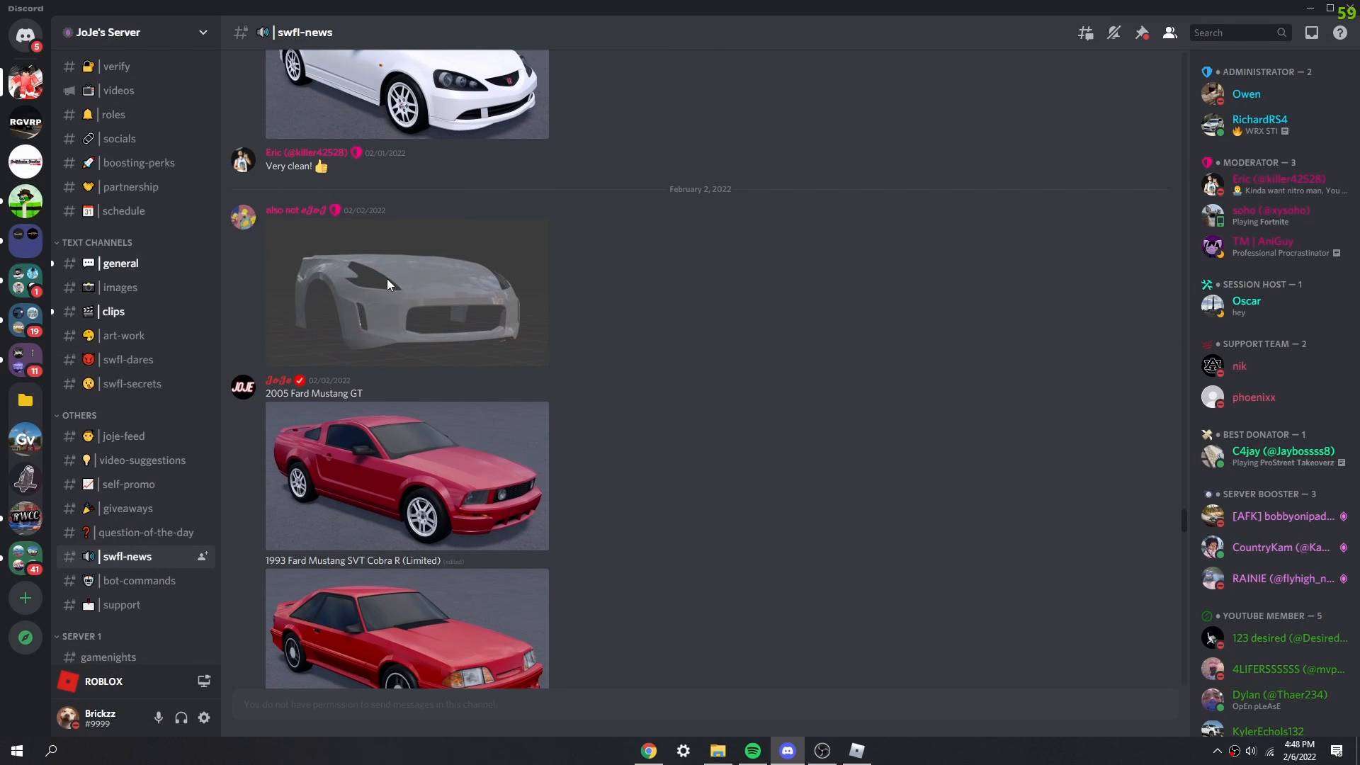
pyautogui.click(407, 292)
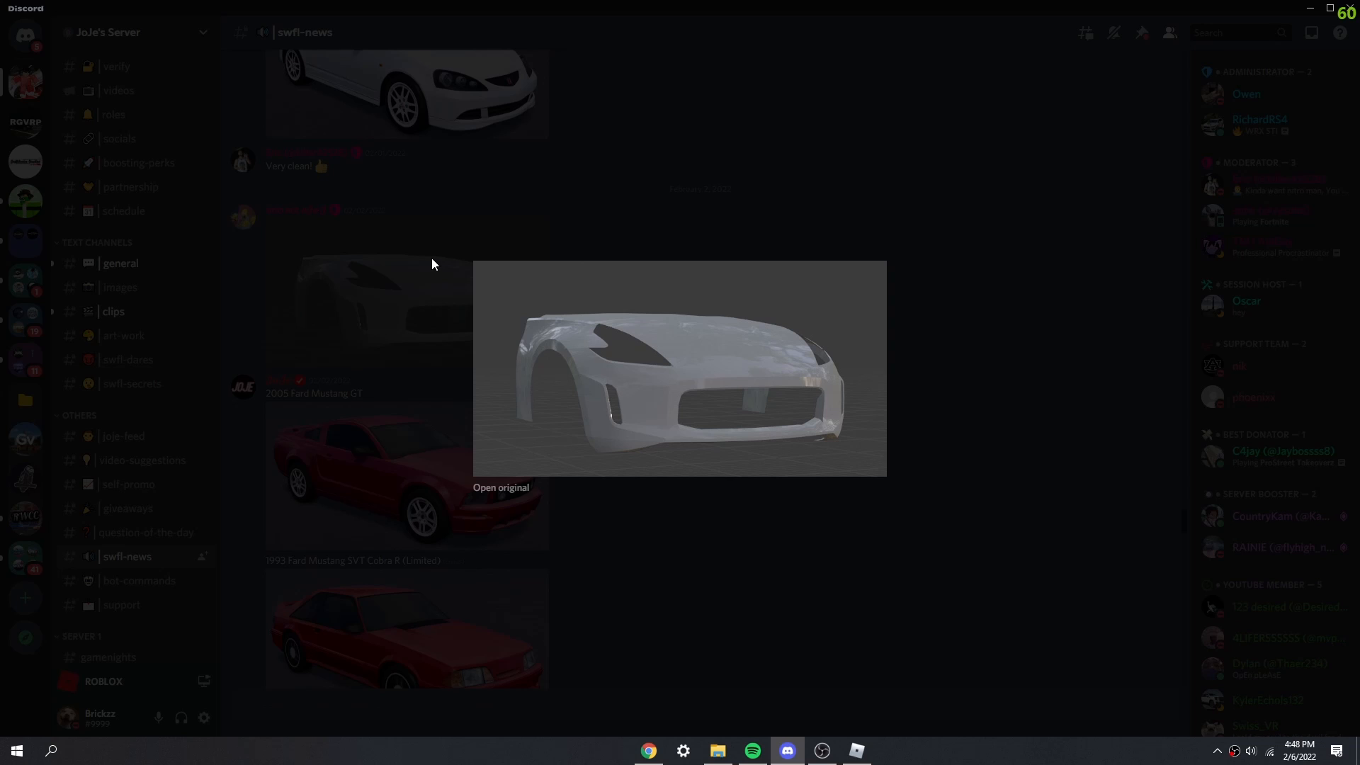
pyautogui.moveTo(566, 391)
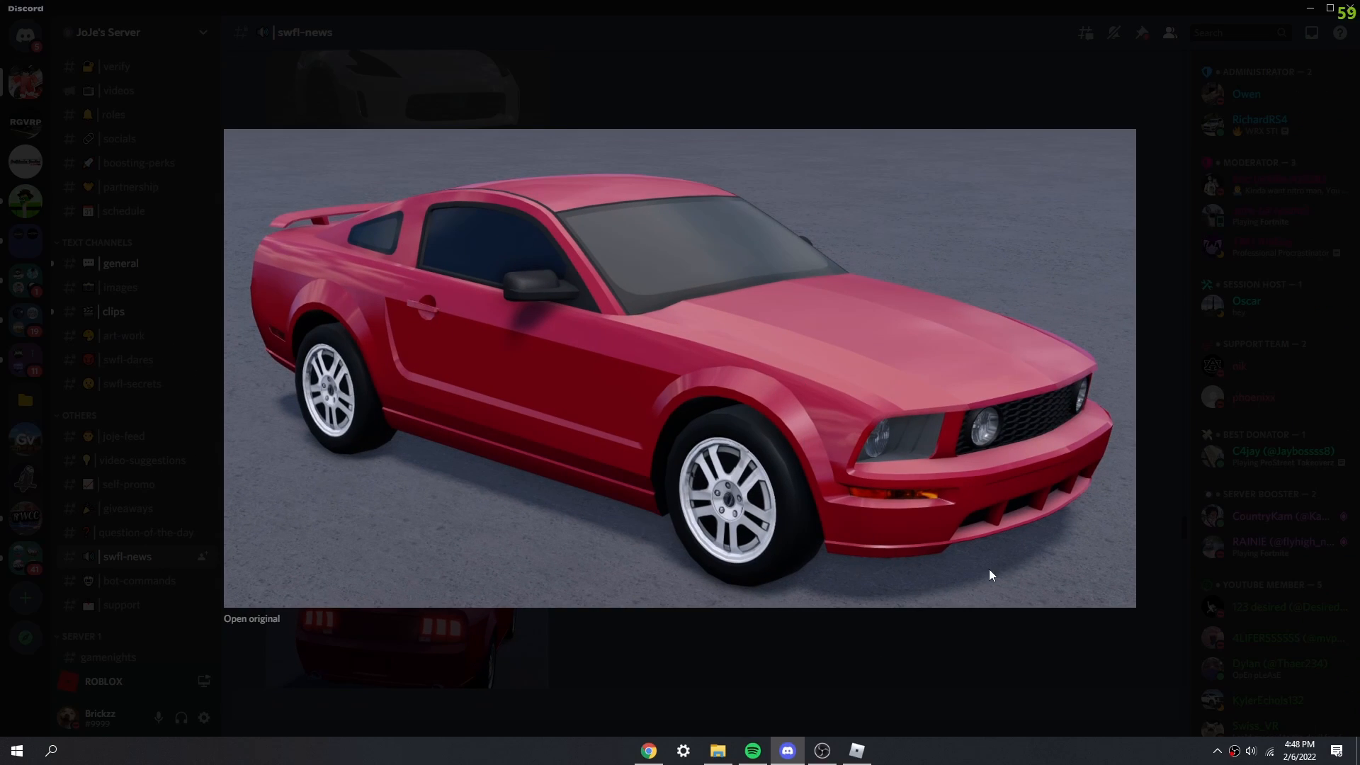
pyautogui.moveTo(767, 566)
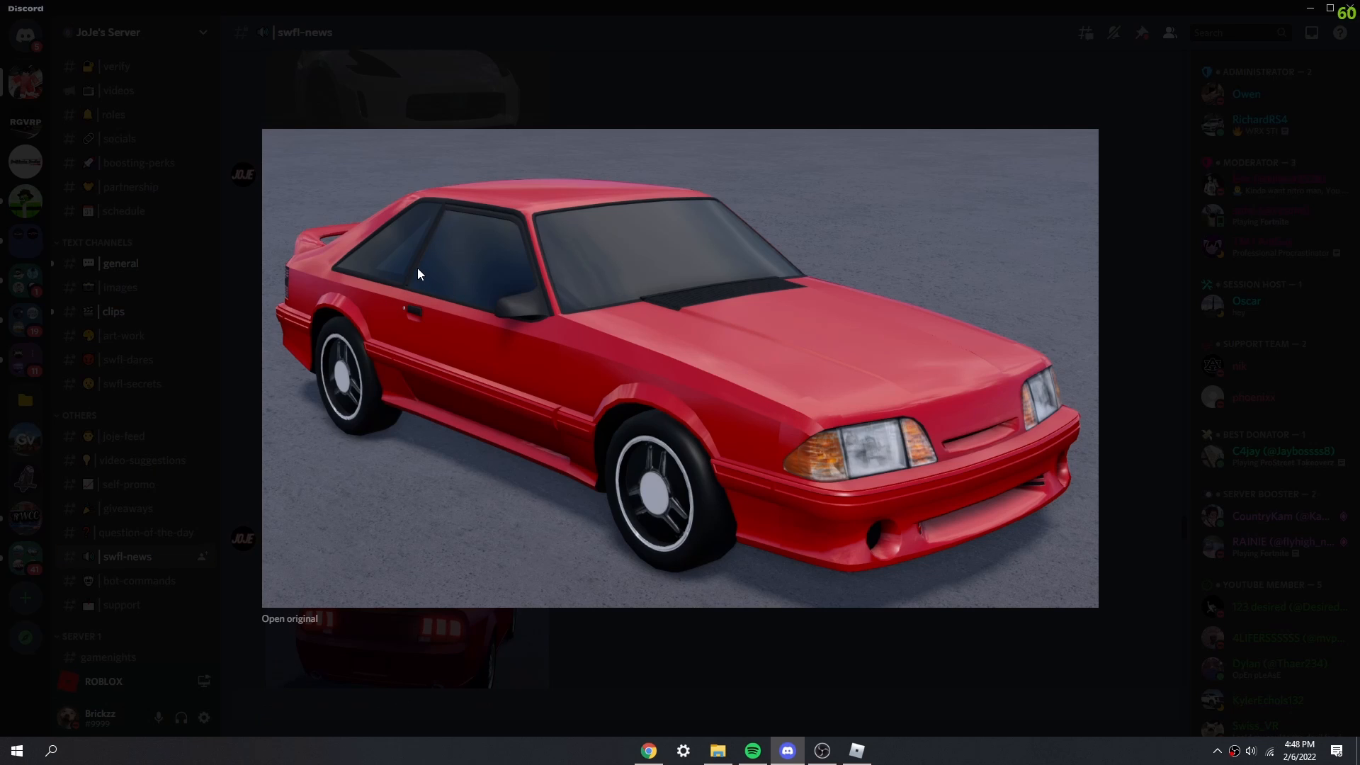
pyautogui.moveTo(738, 421)
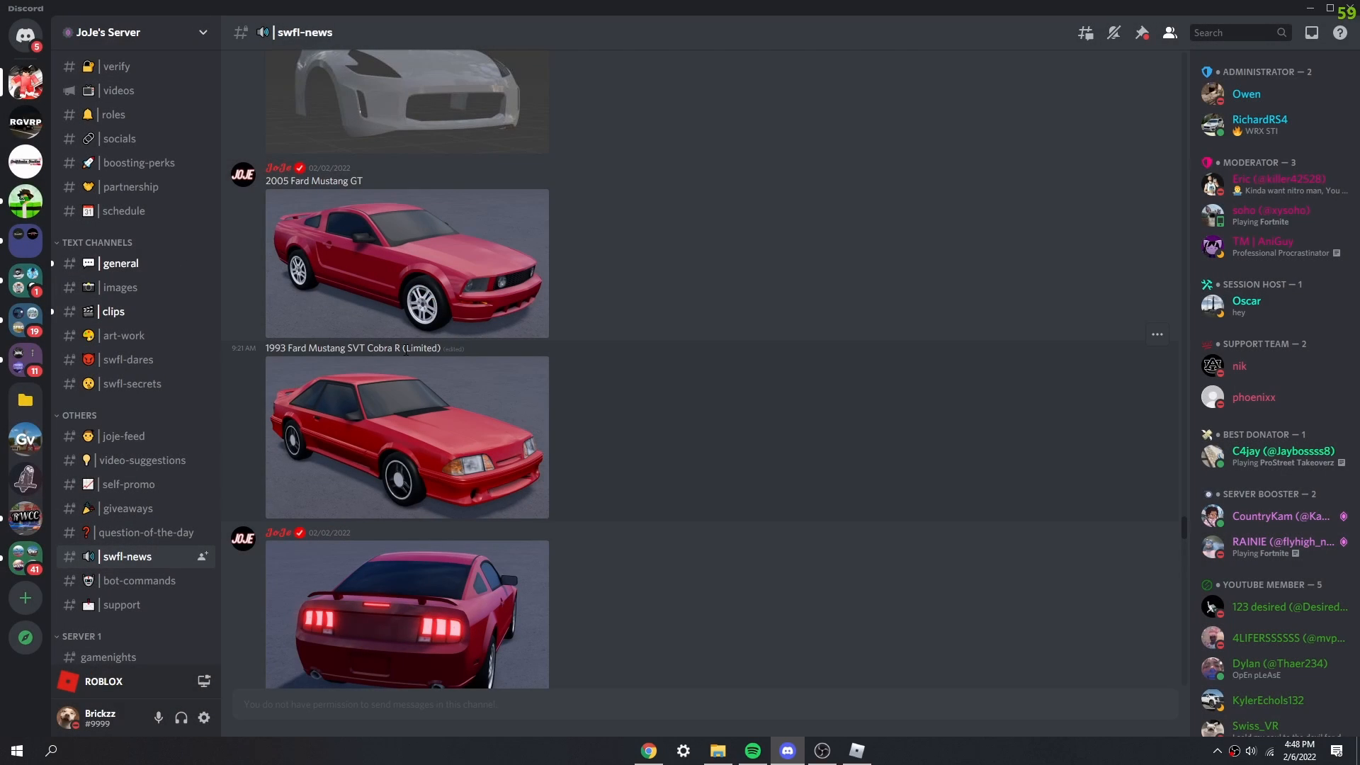
# Step: Preview the red 1993 Mustang front and rear photos and the grey unpainted car body
pyautogui.click(406, 436)
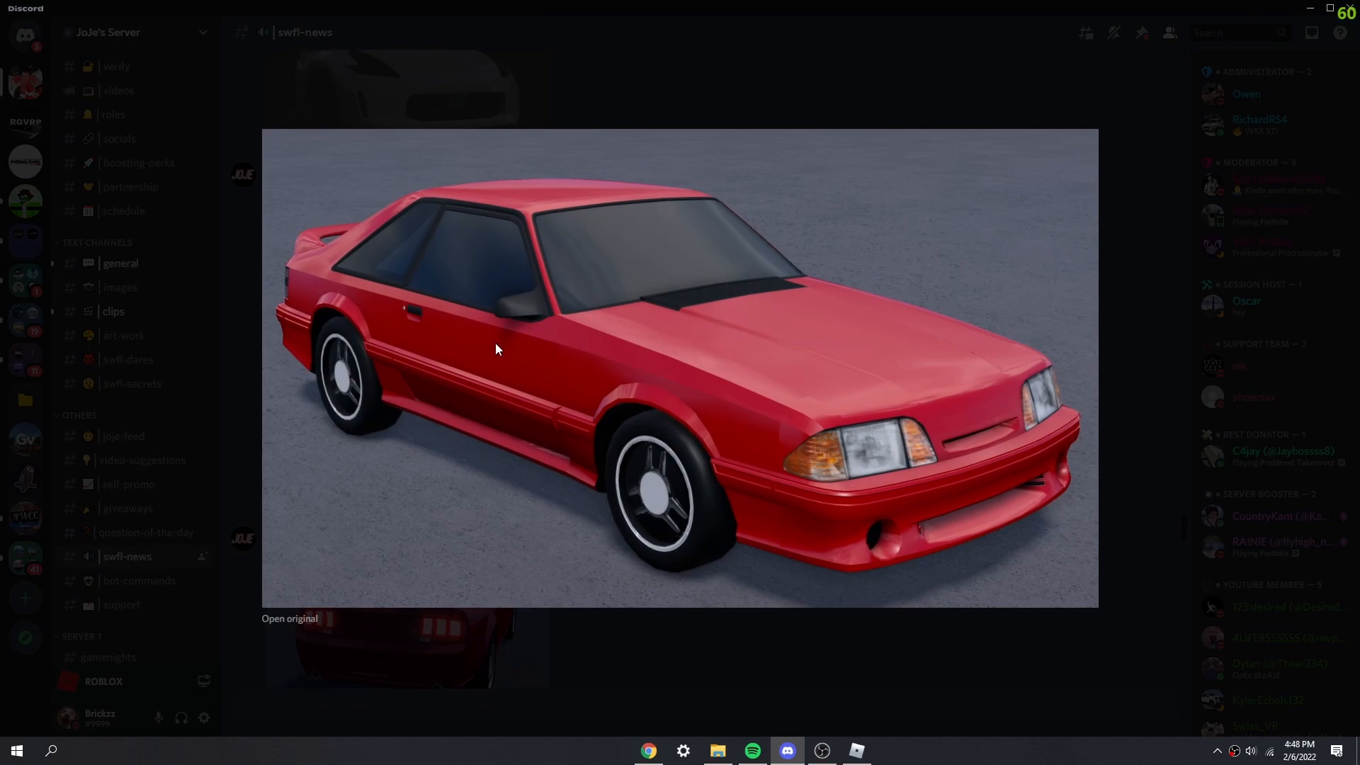
pyautogui.click(497, 348)
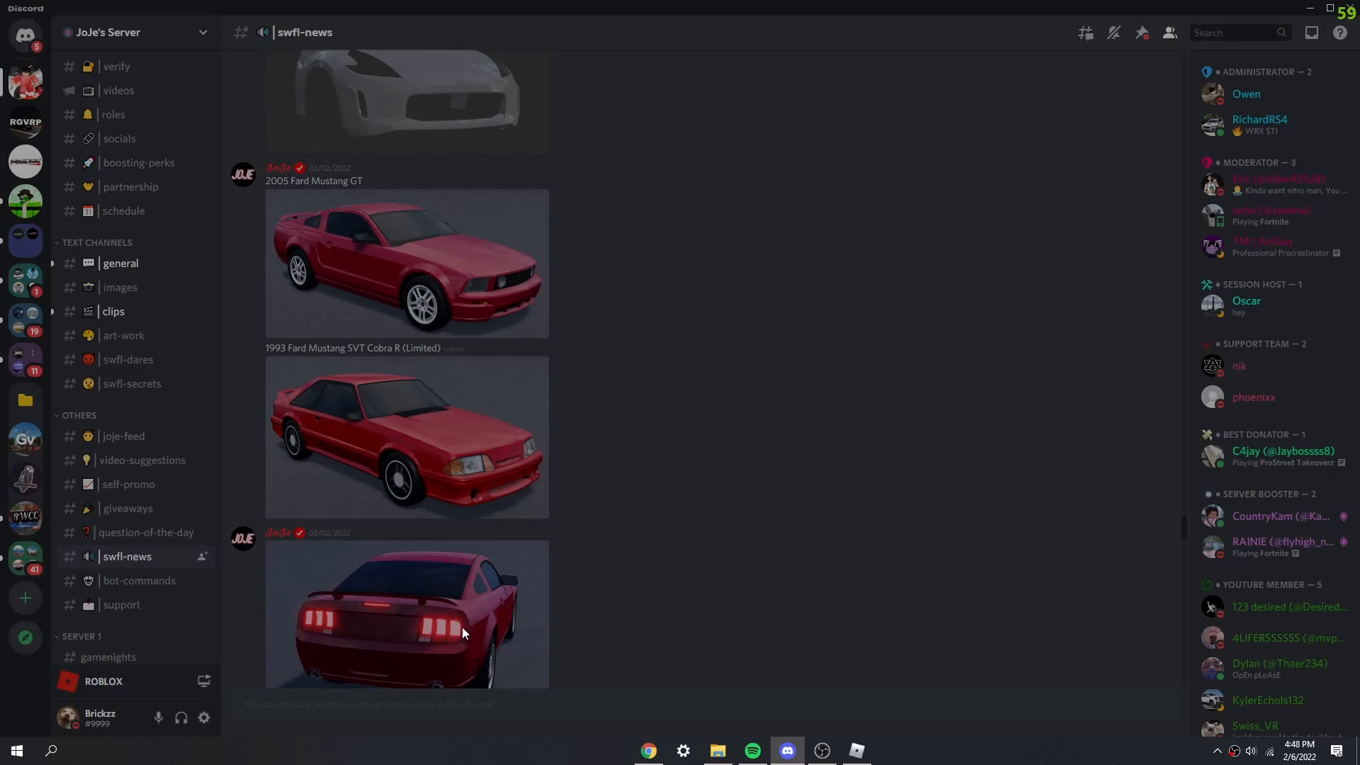
pyautogui.click(406, 614)
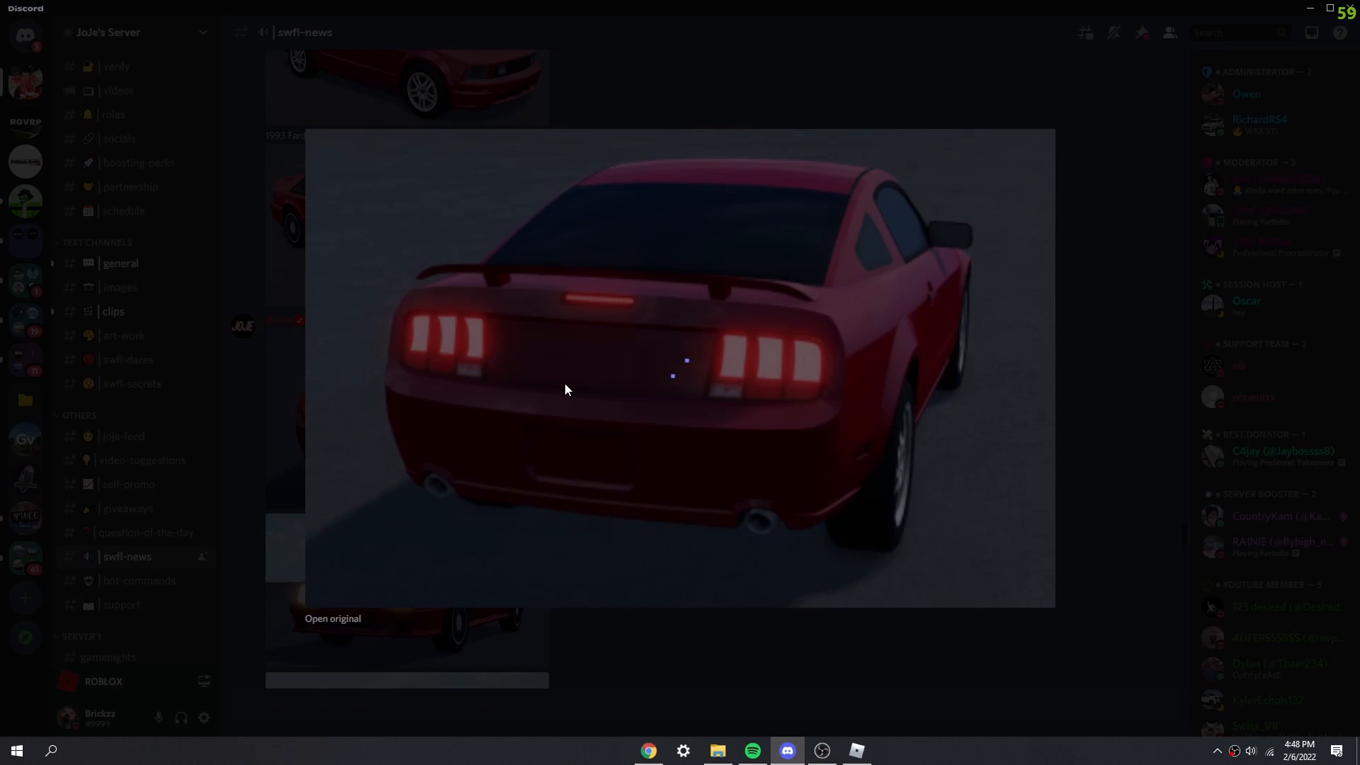
pyautogui.moveTo(667, 431)
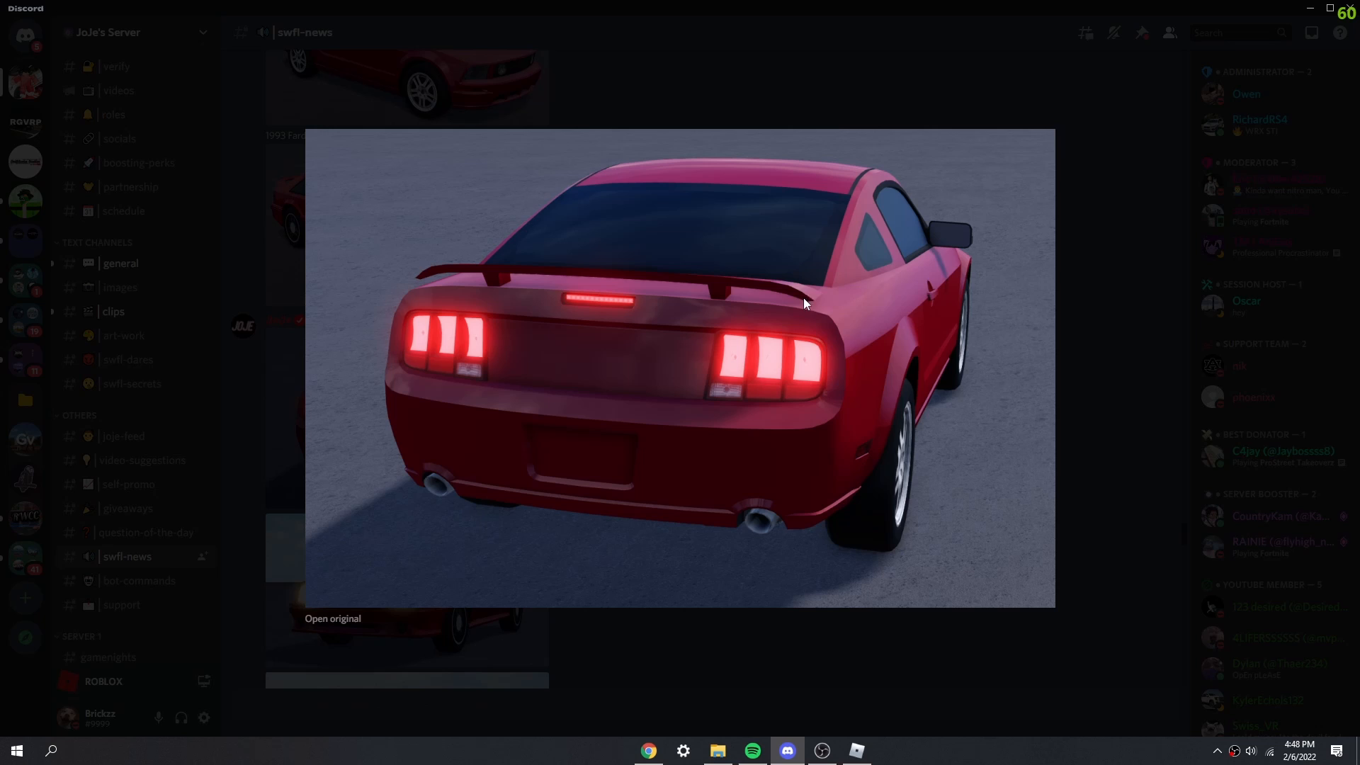
pyautogui.moveTo(731, 374)
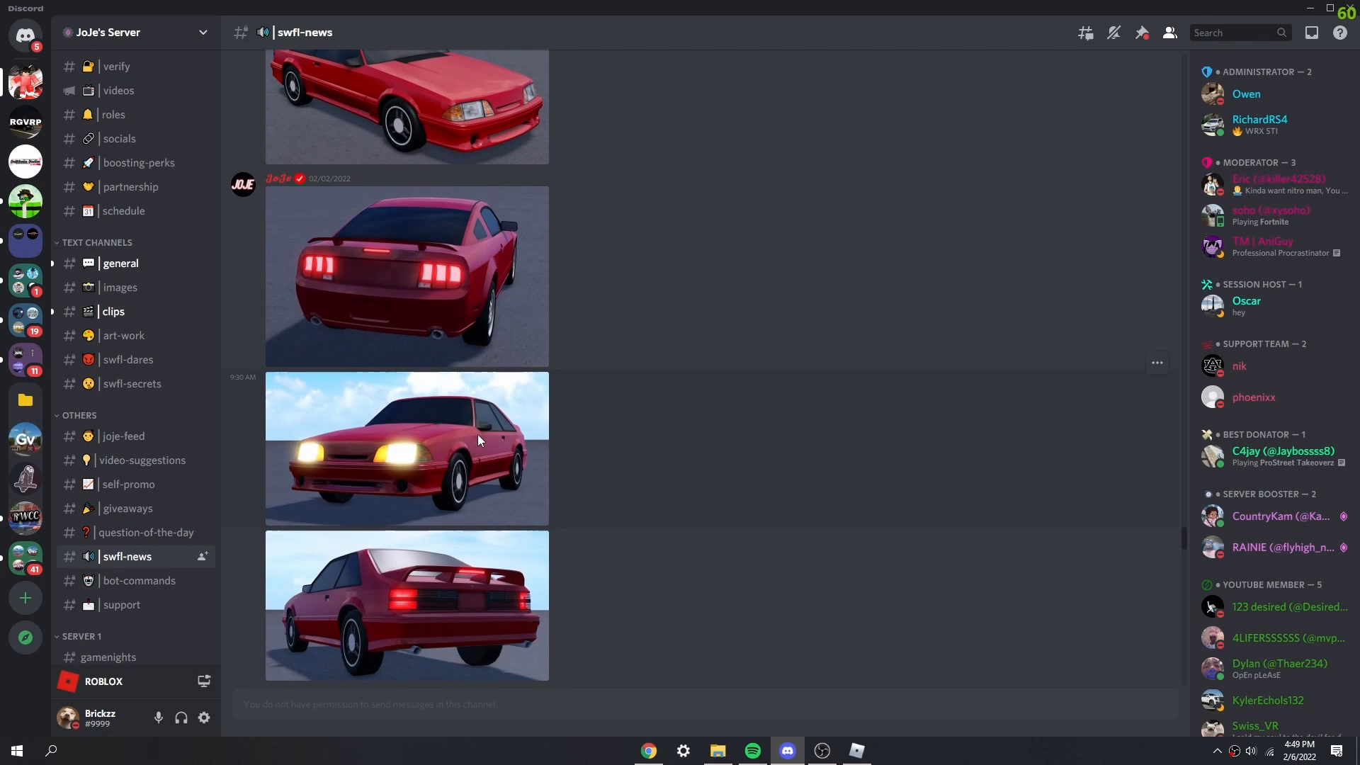
pyautogui.click(407, 449)
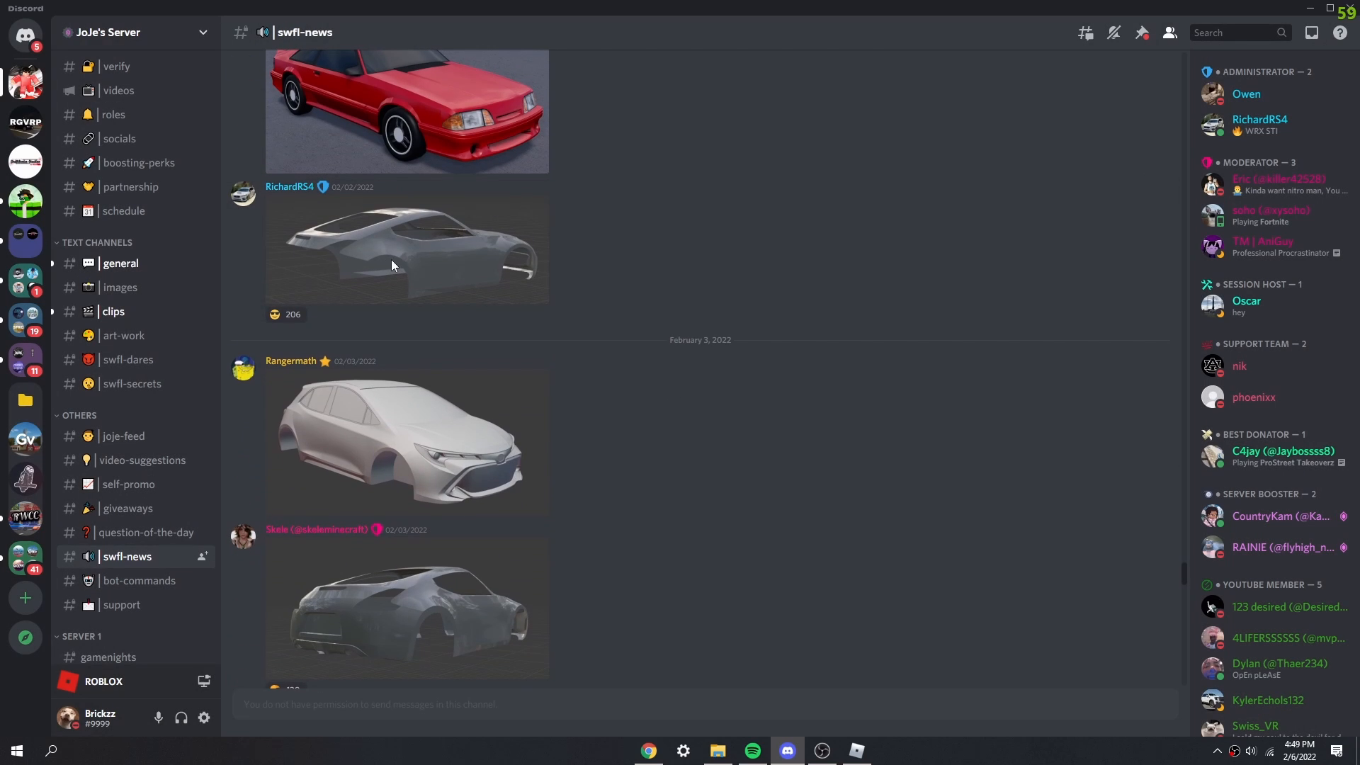
pyautogui.click(406, 250)
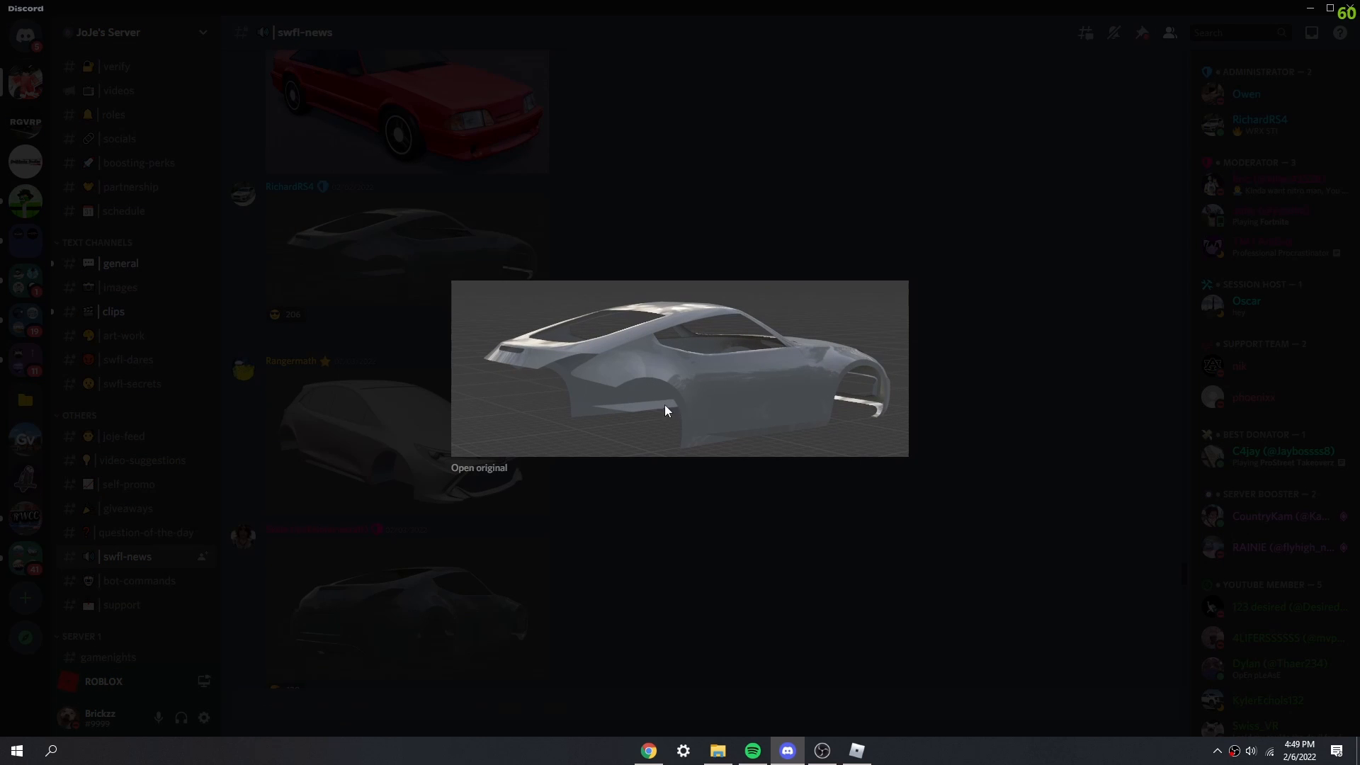
pyautogui.moveTo(639, 620)
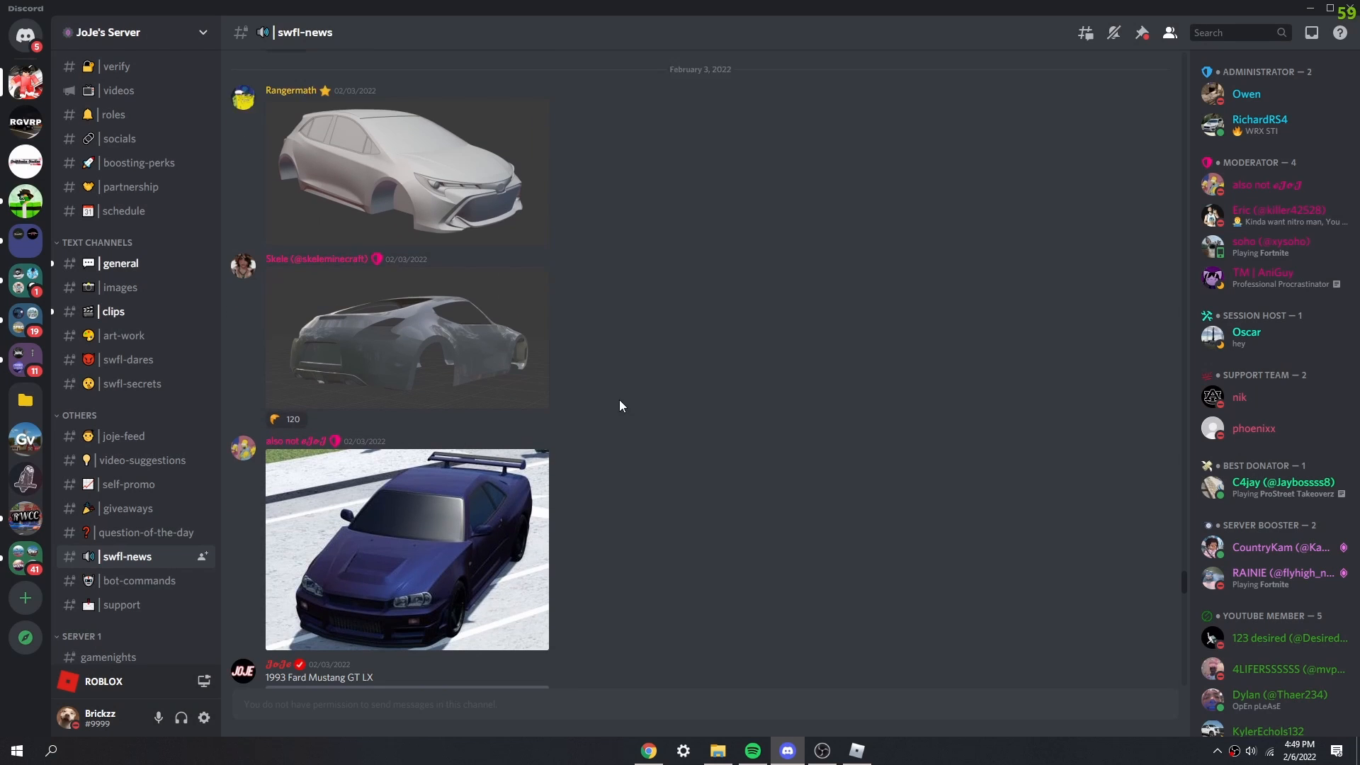
pyautogui.click(407, 338)
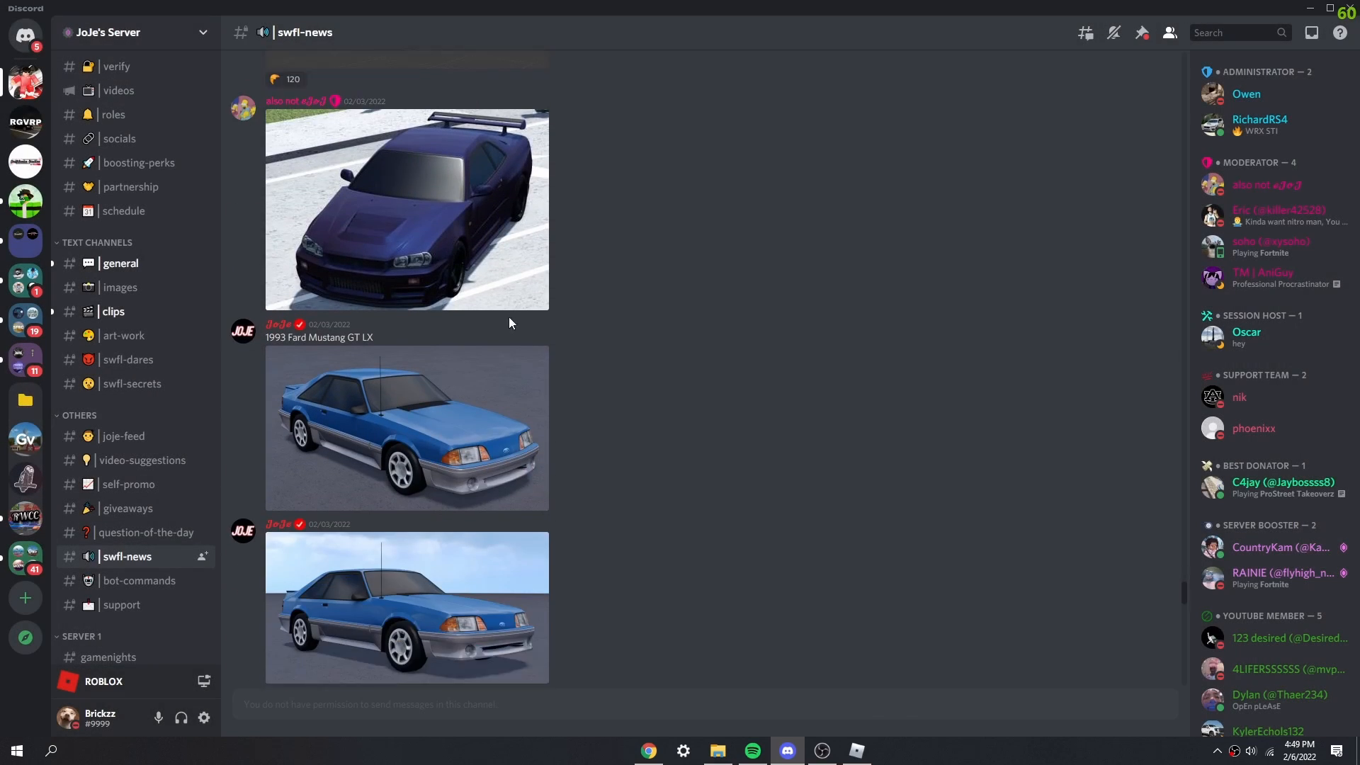
# Step: Preview the orange pickup truck renders and the following car part image
pyautogui.scroll(-3)
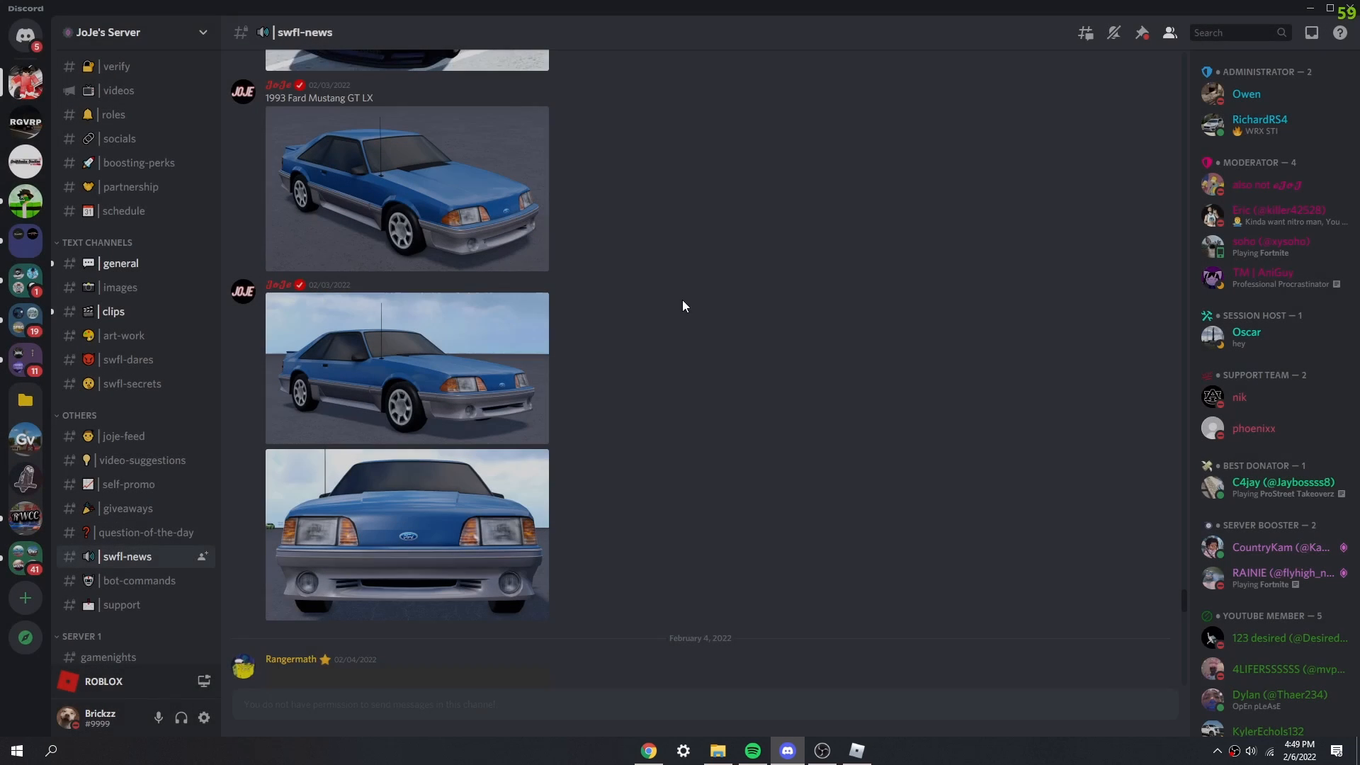
pyautogui.moveTo(455, 254)
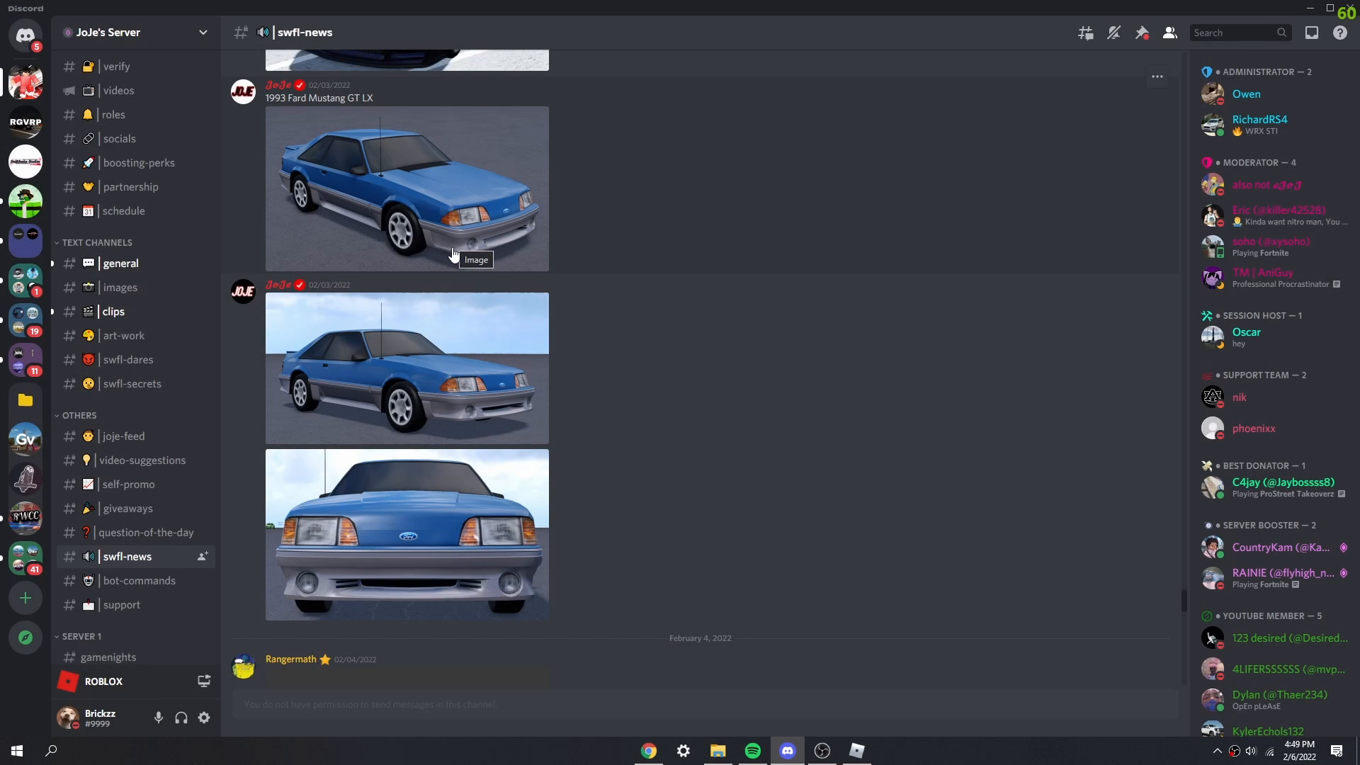
pyautogui.moveTo(433, 224)
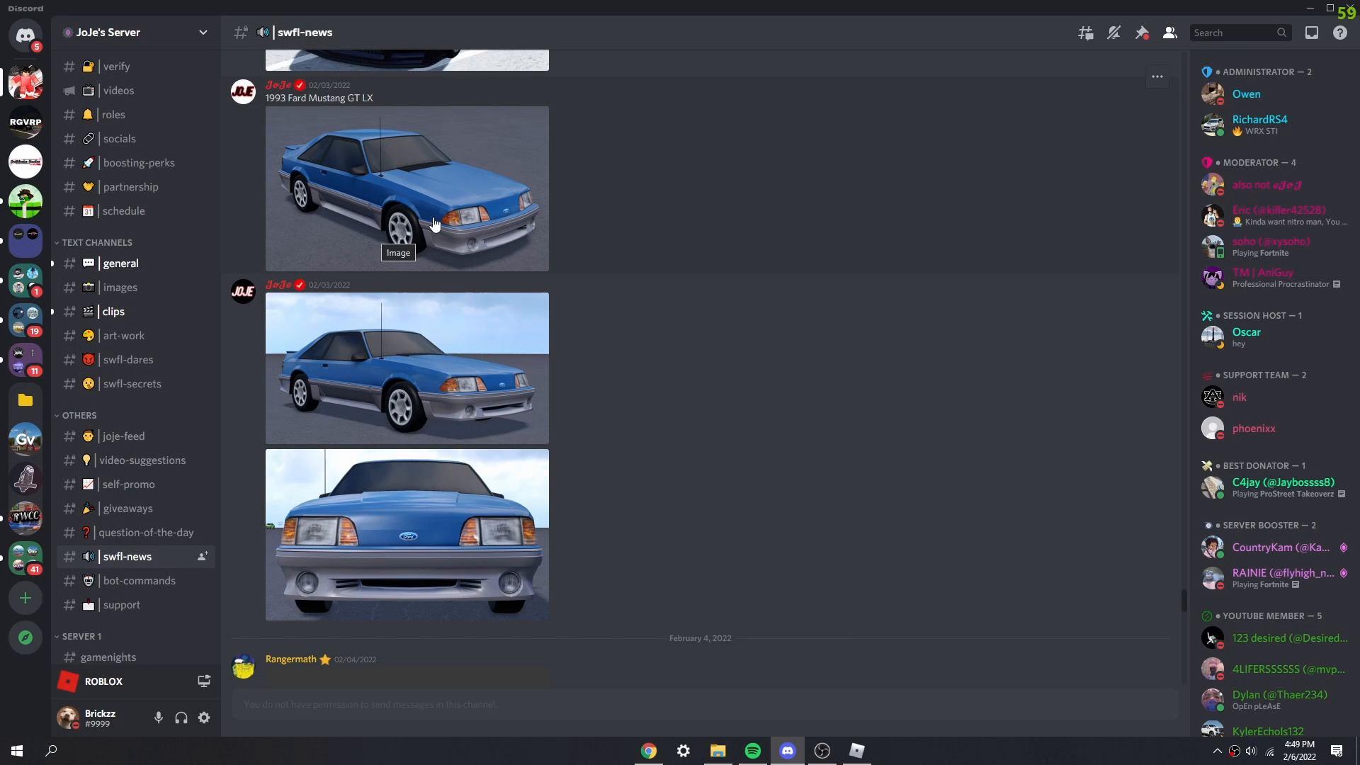
pyautogui.moveTo(486, 257)
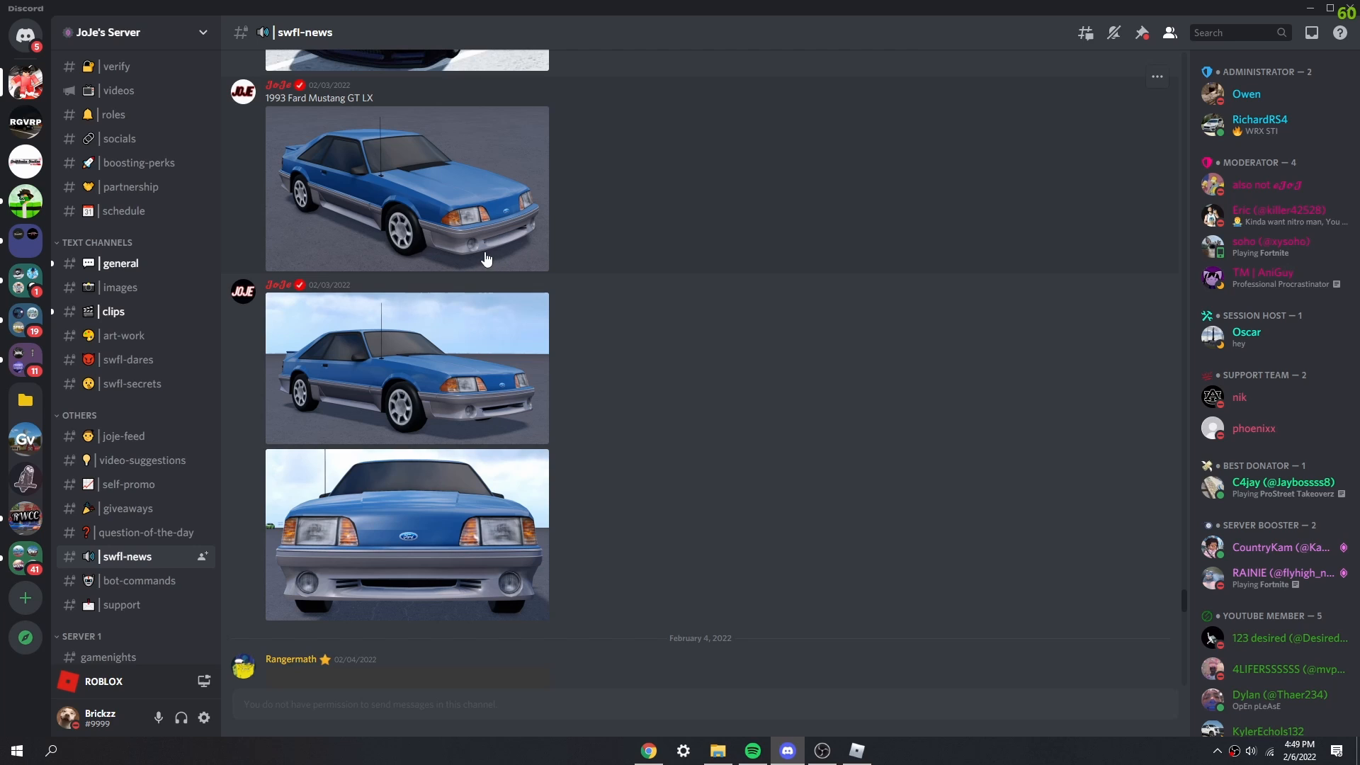
pyautogui.moveTo(413, 366)
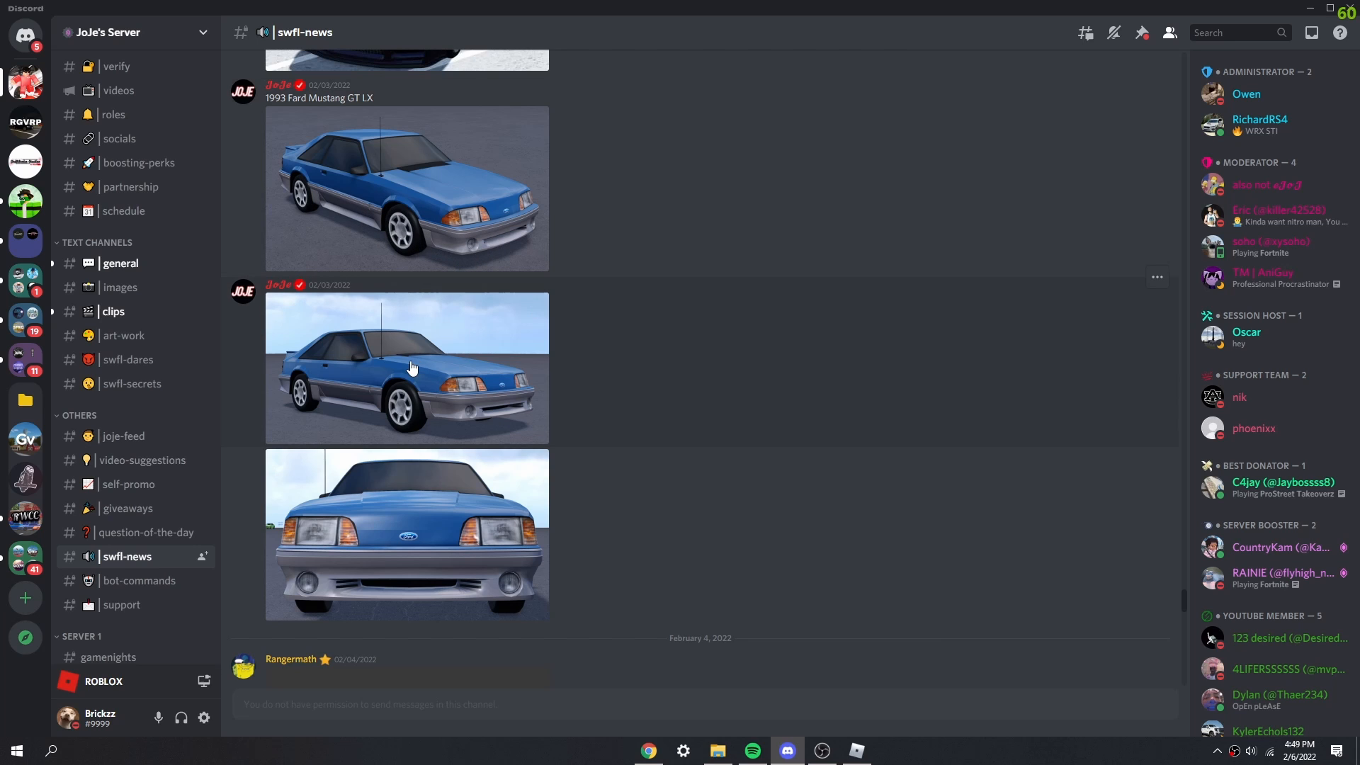
pyautogui.click(406, 367)
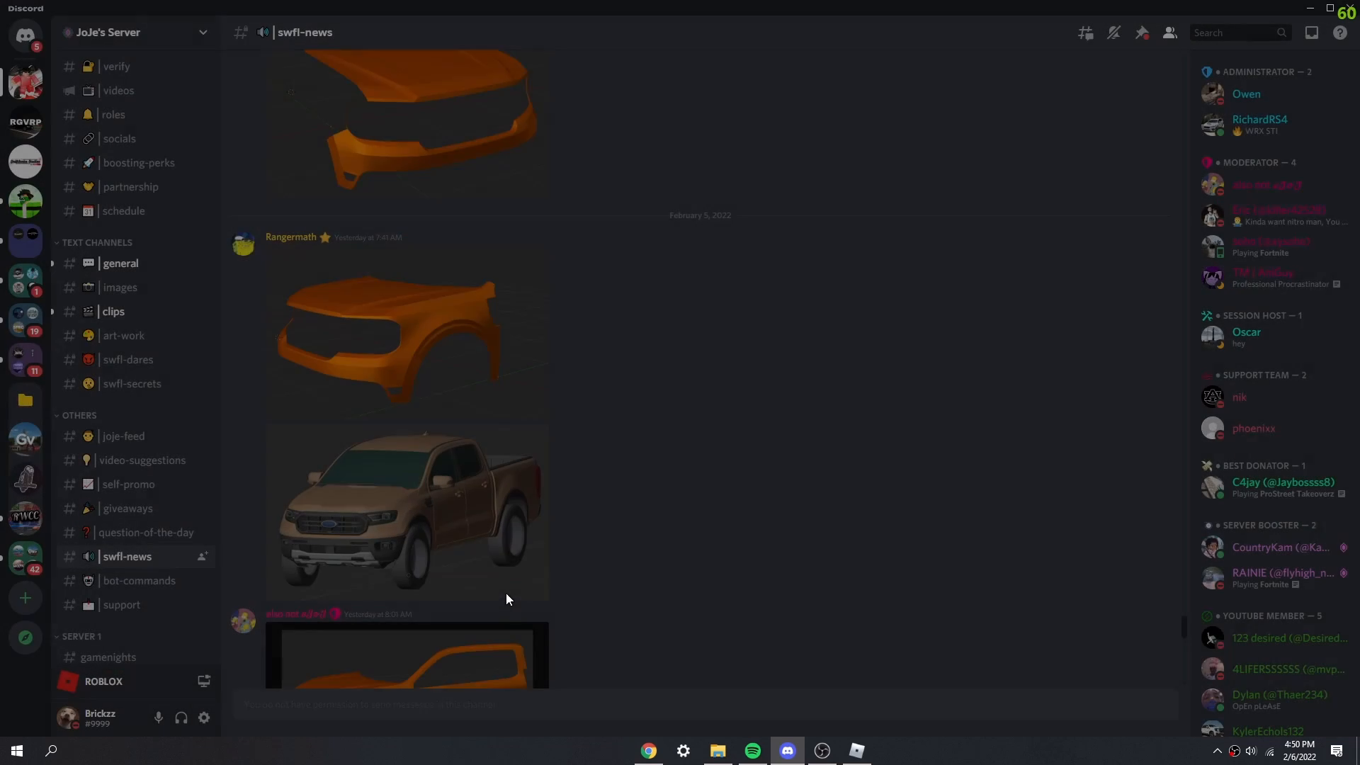
pyautogui.click(406, 511)
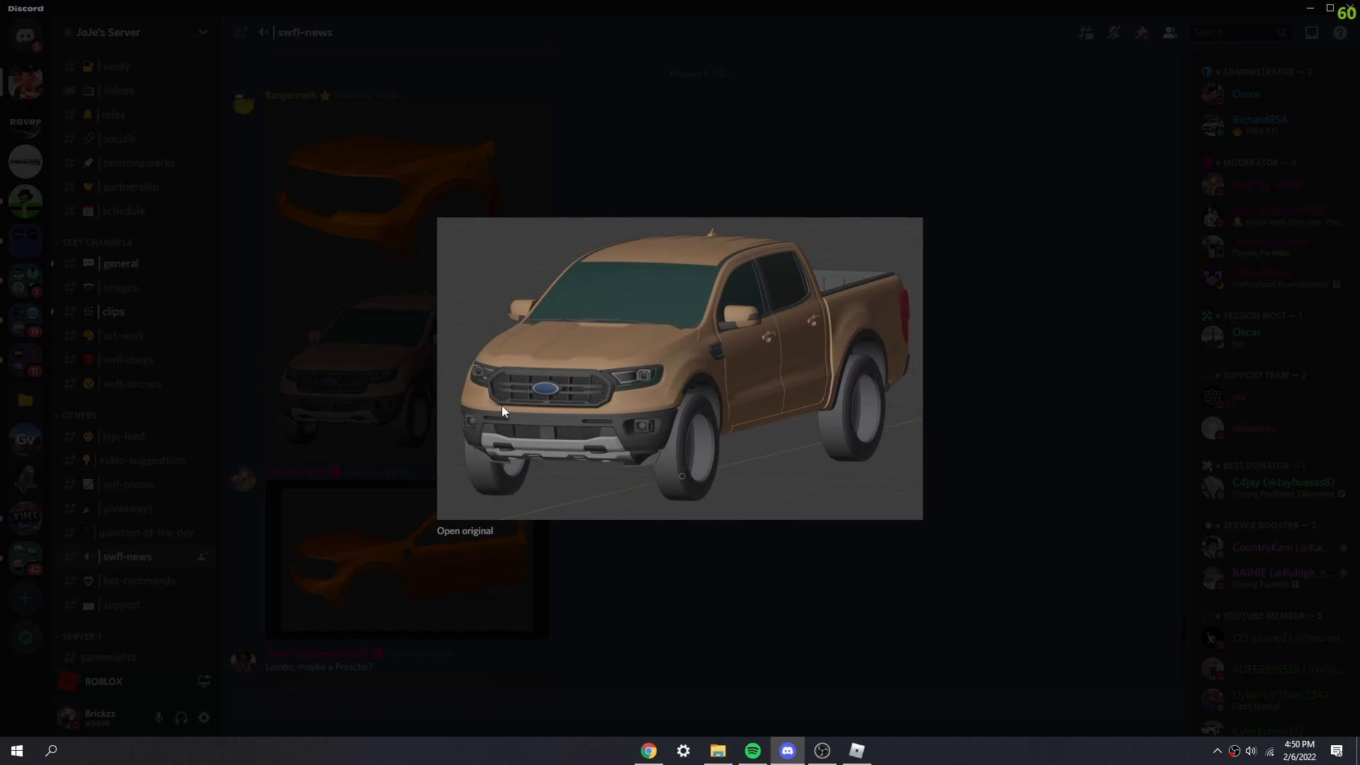
pyautogui.moveTo(606, 519)
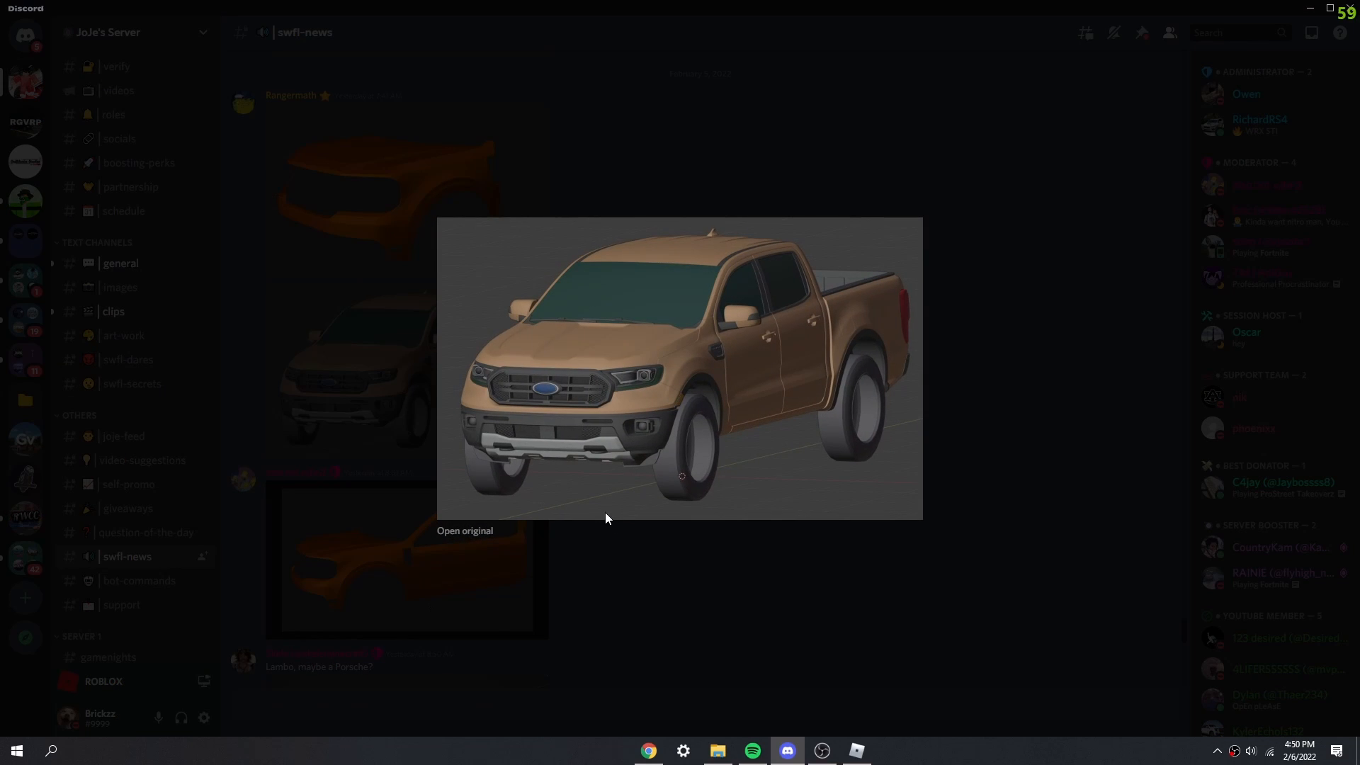
pyautogui.click(608, 518)
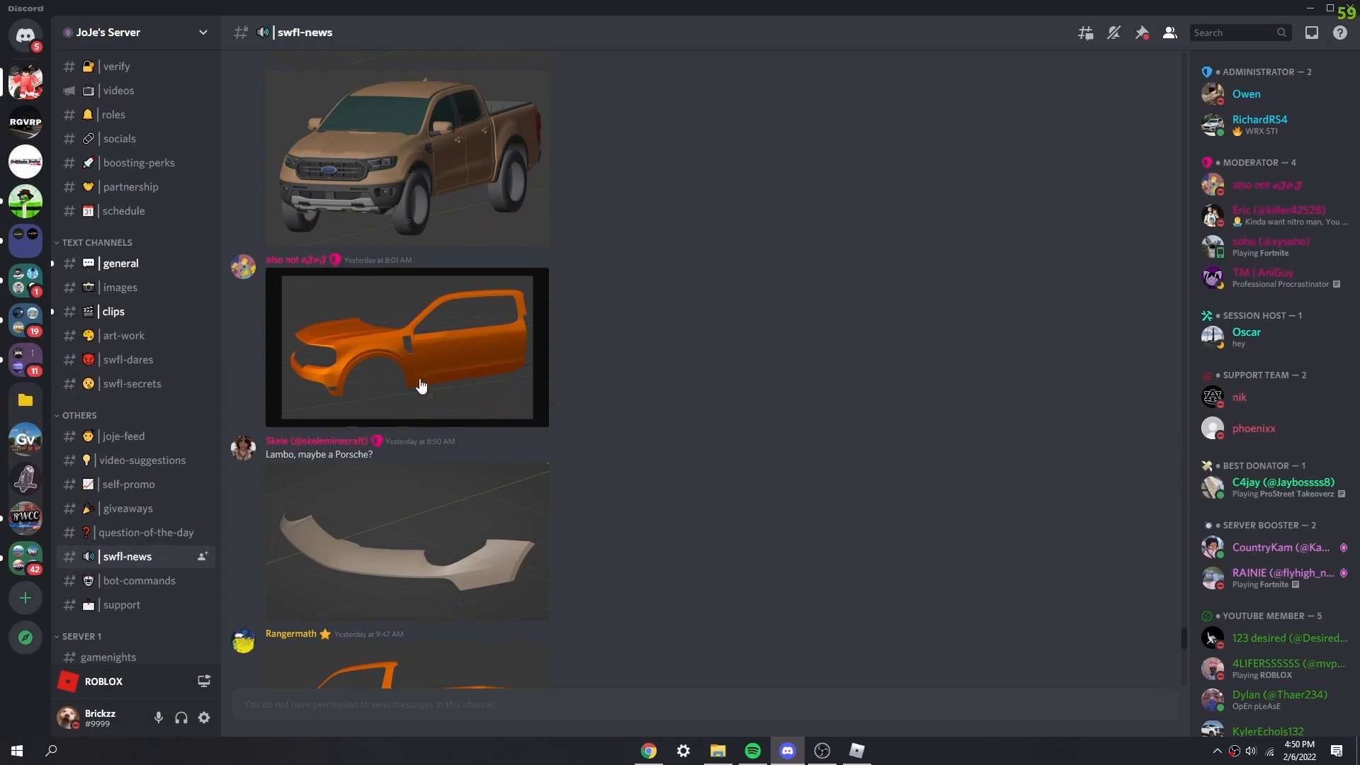
pyautogui.click(408, 538)
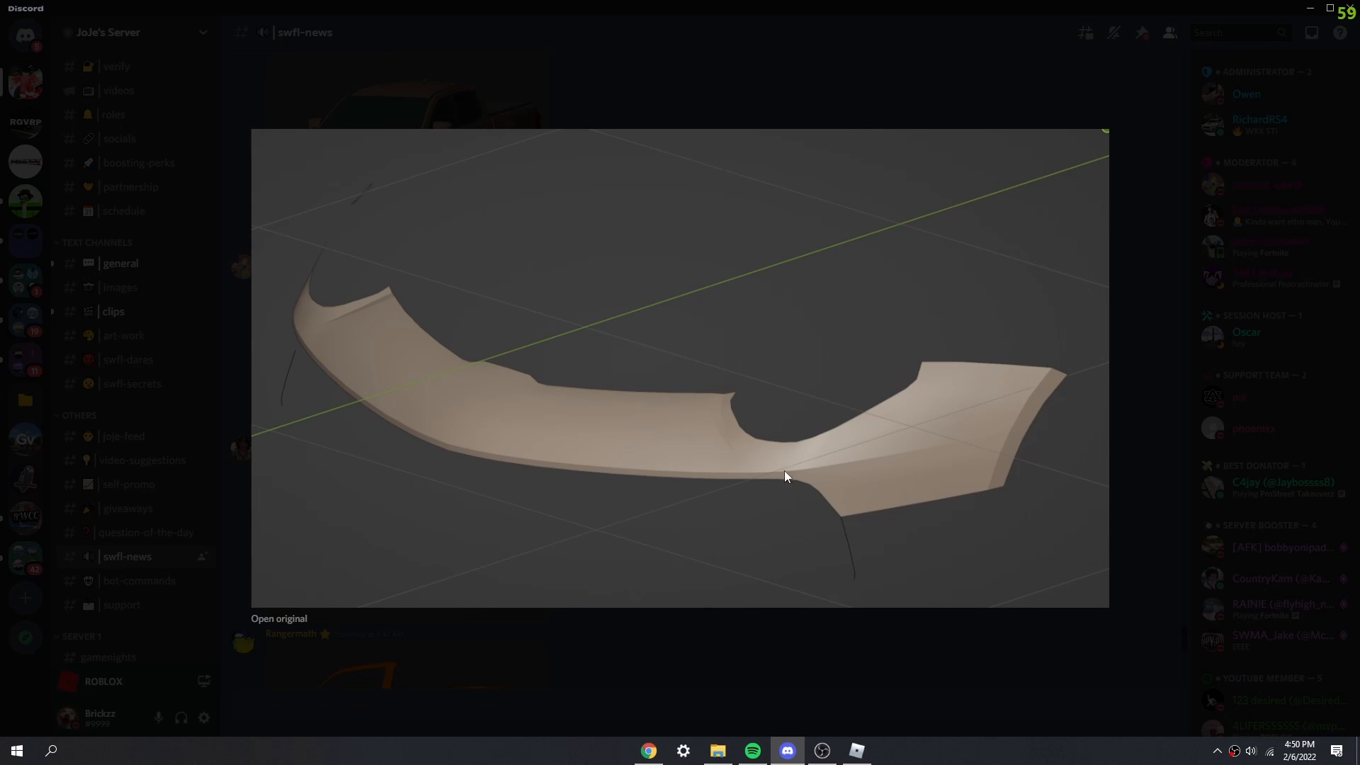
pyautogui.moveTo(923, 354)
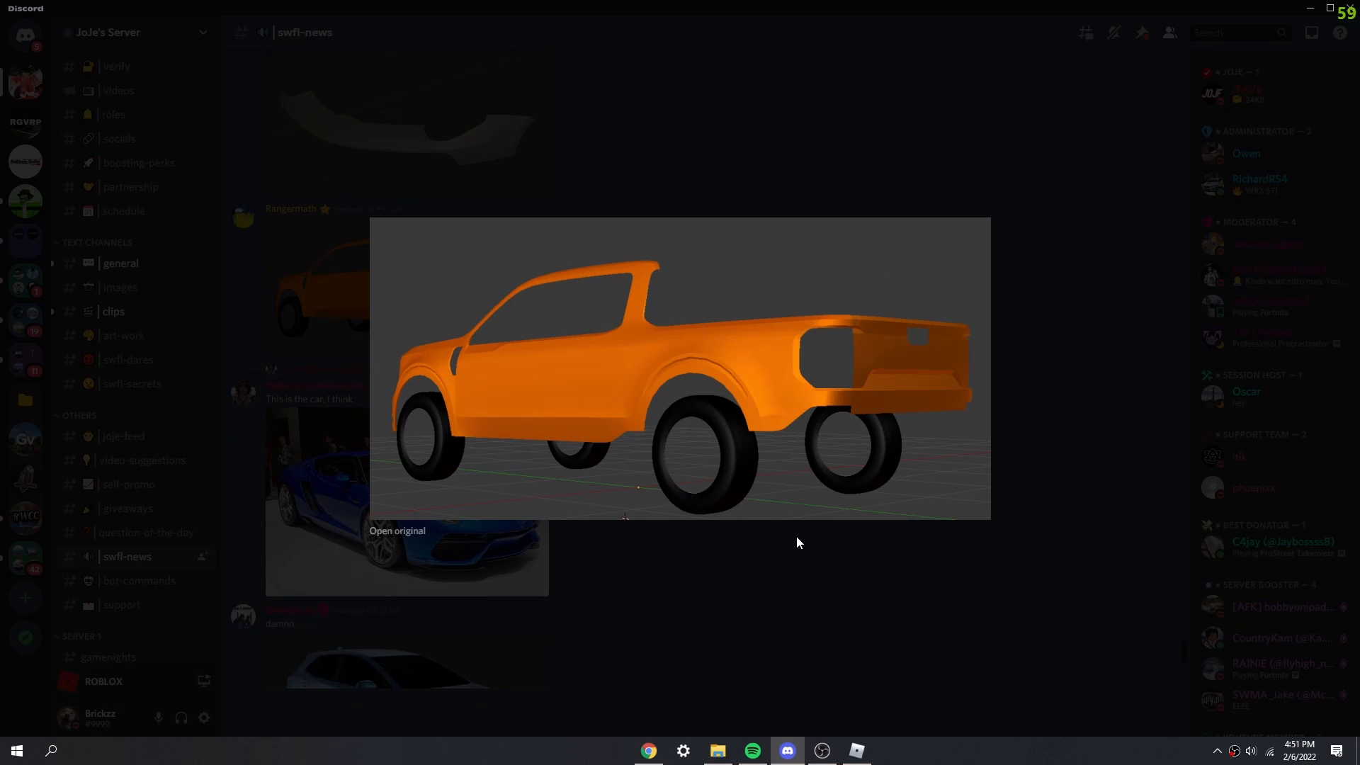
pyautogui.click(796, 542)
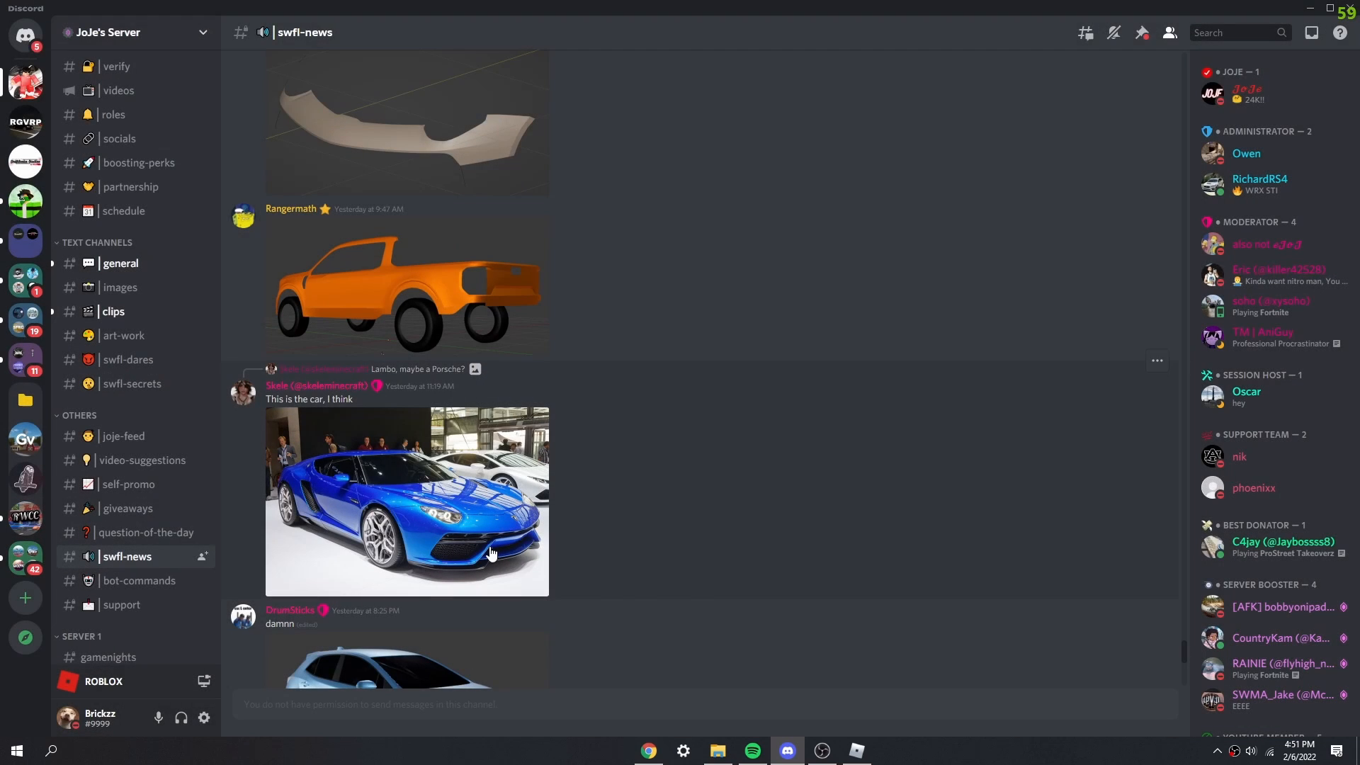
# Step: Enlarge the blue Lamborghini supercar showroom photo
pyautogui.click(405, 502)
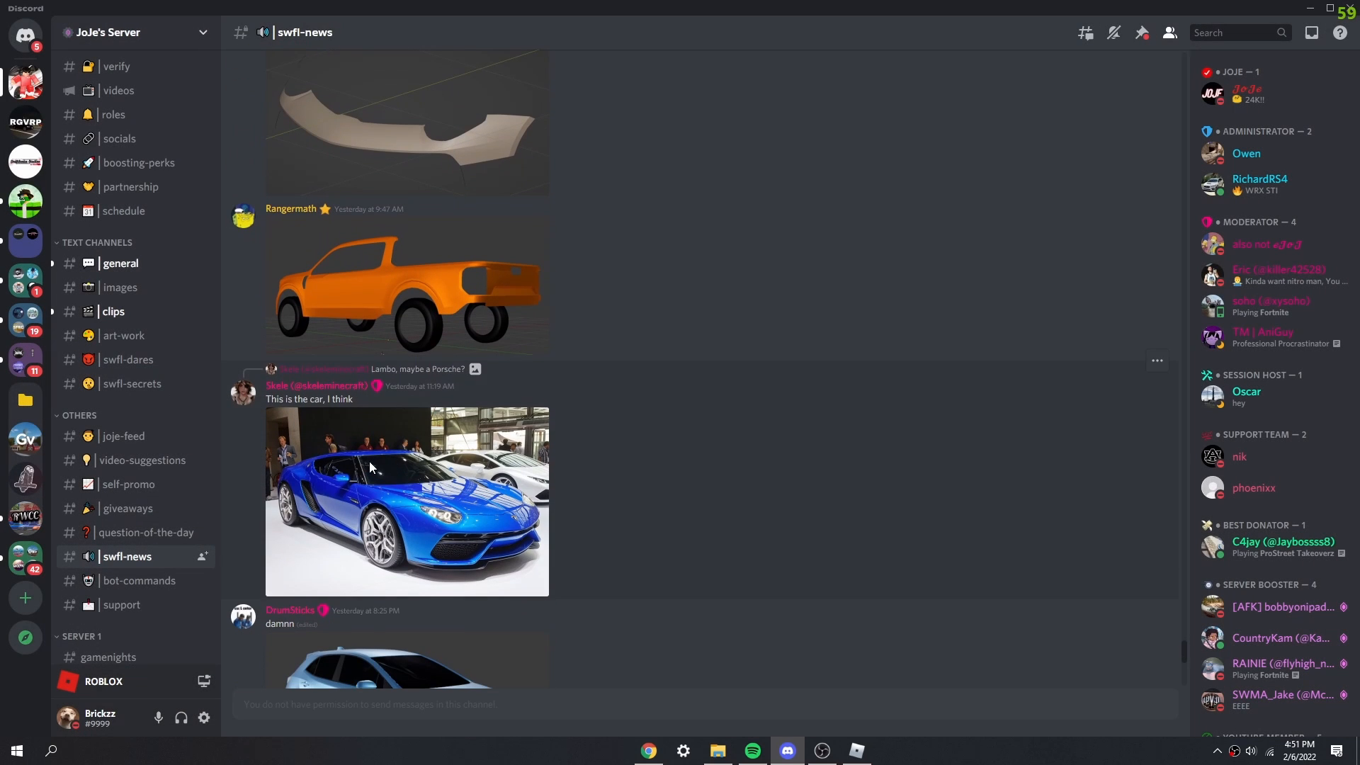
pyautogui.click(406, 500)
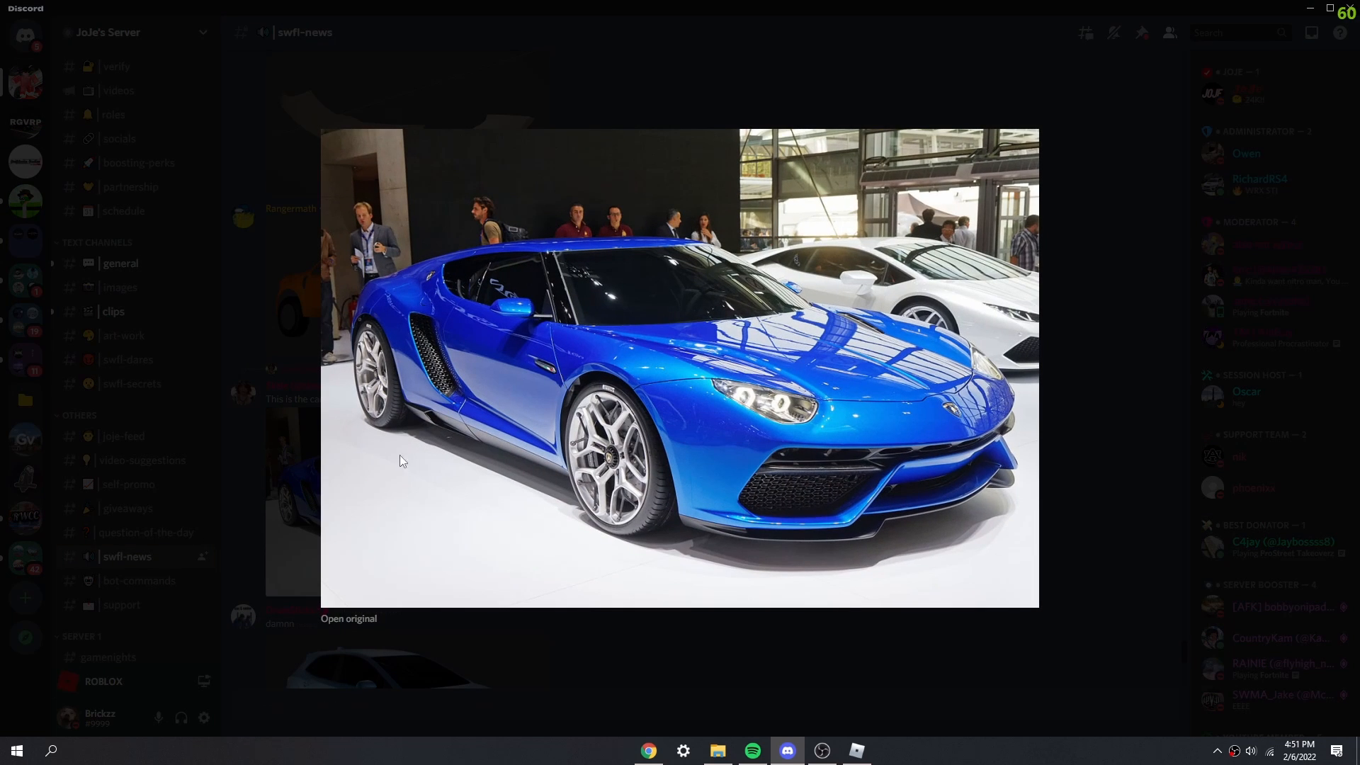